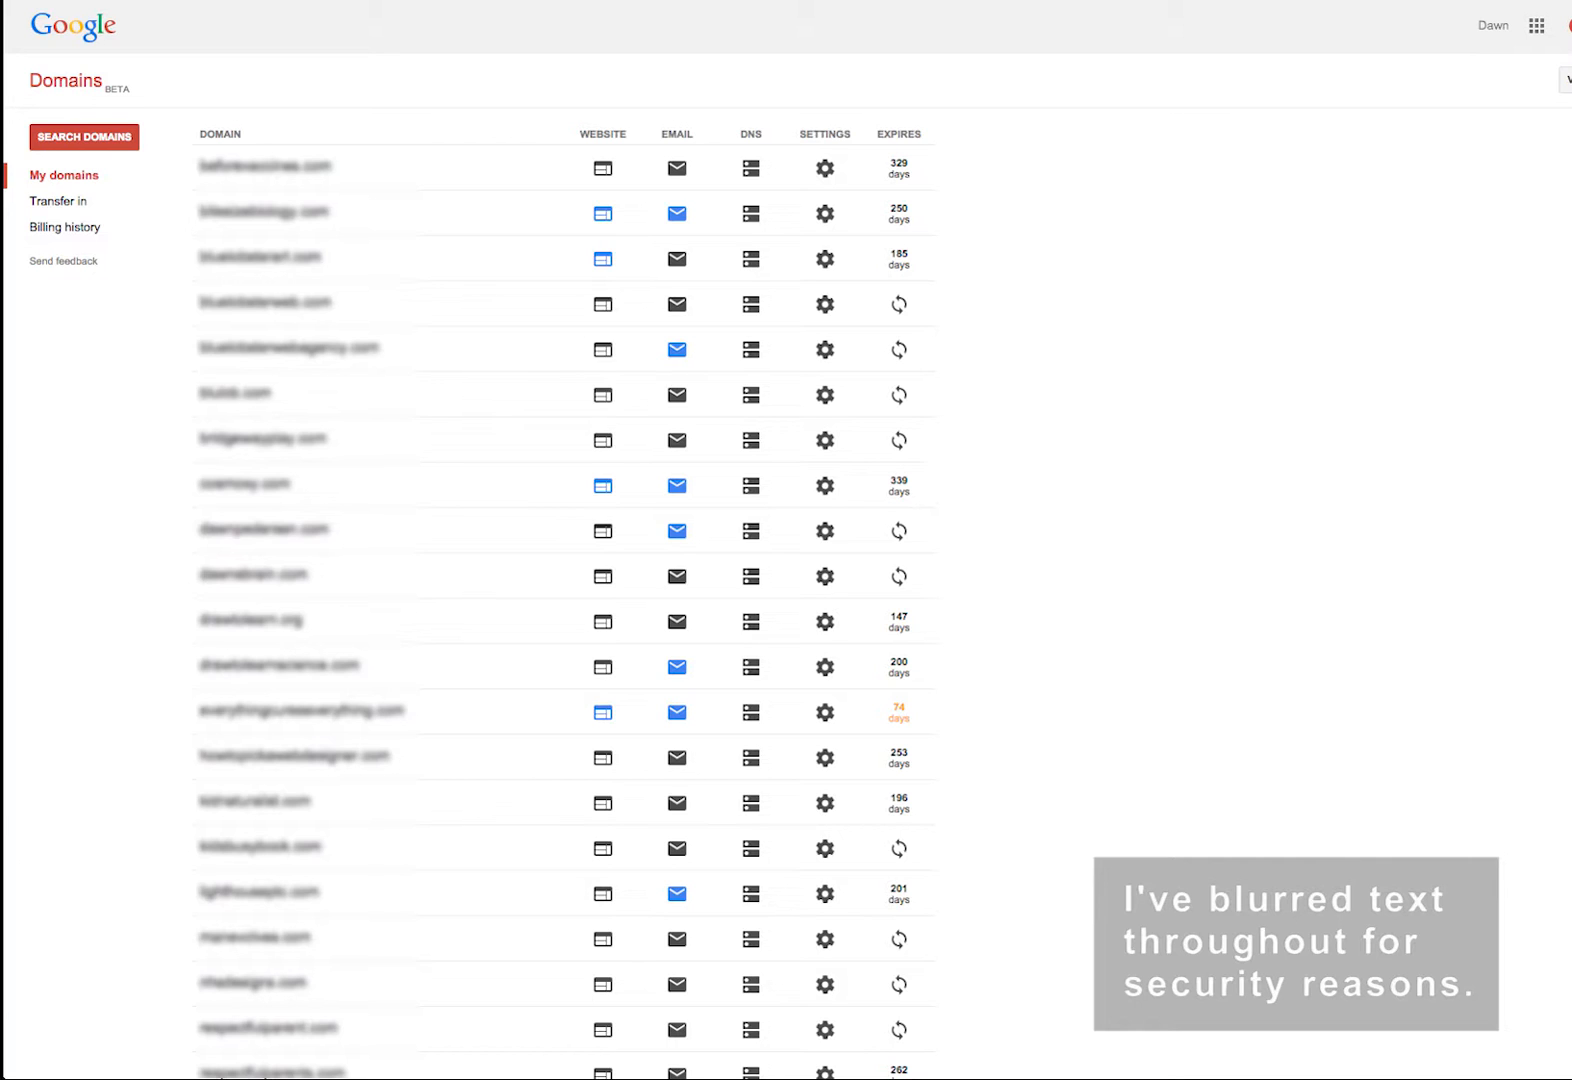
Inspect theomakes.com's custom name servers in Google Domains and cancel without changing them
{"action": "scroll", "scroll_direction": "down", "scroll_amount": 3}
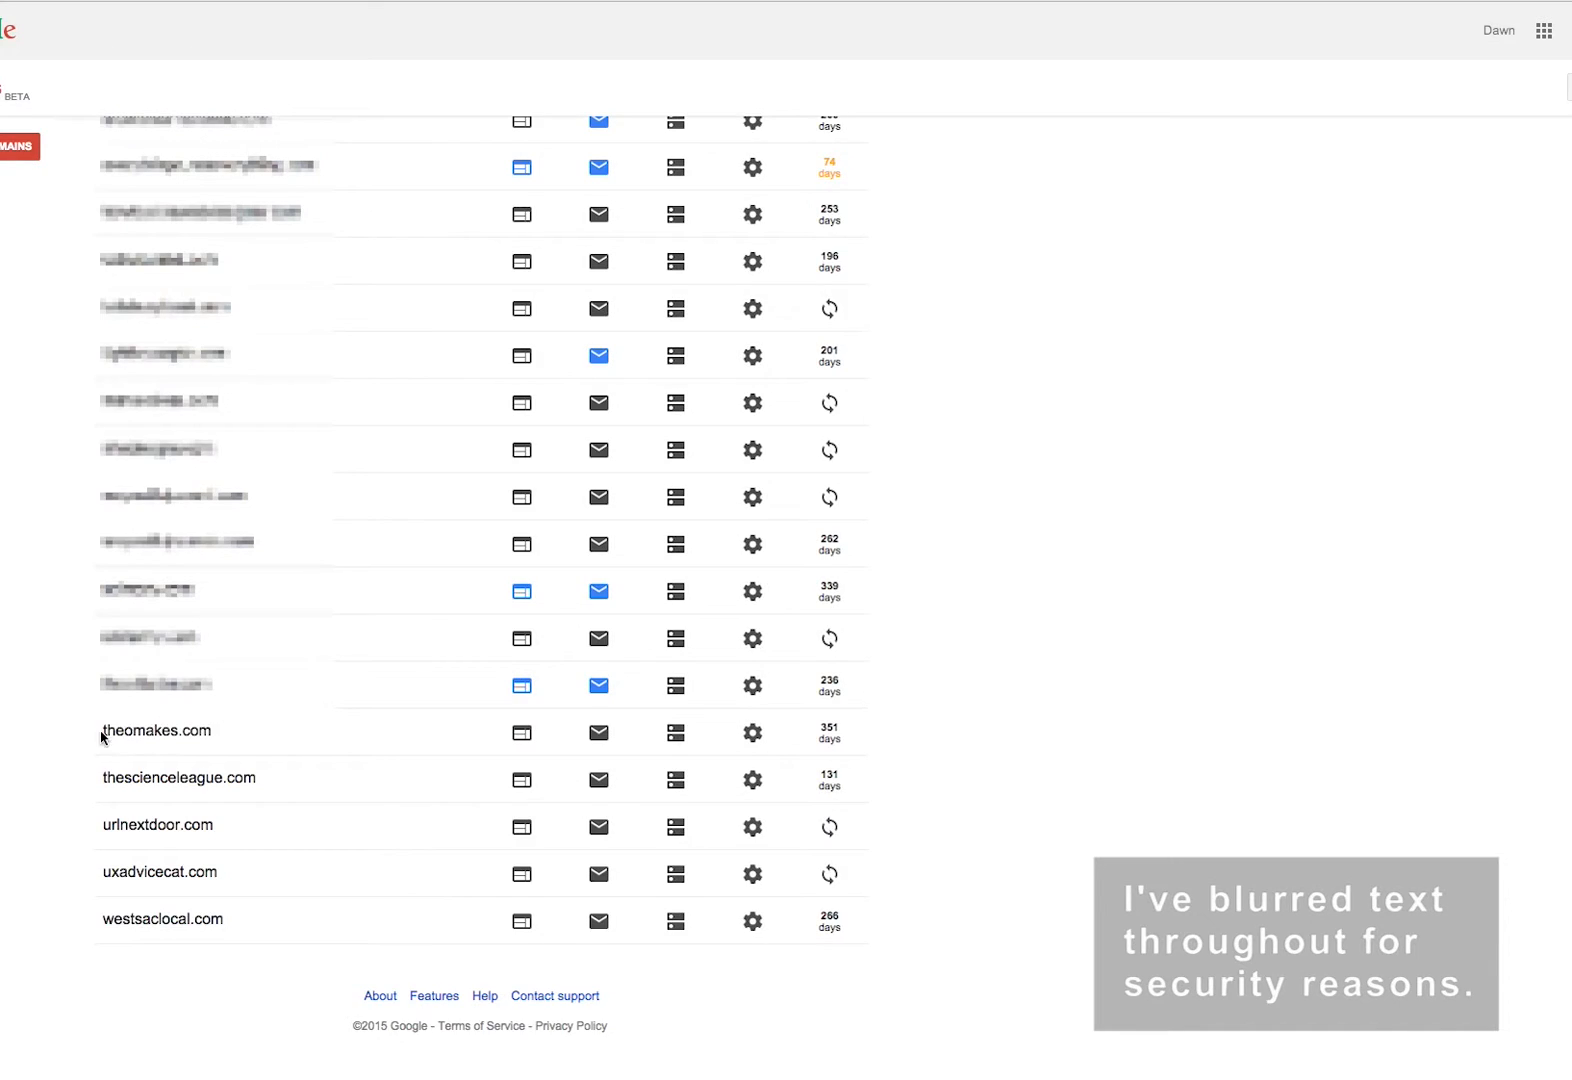
{"action": "mouse_move", "coordinate": [672, 747]}
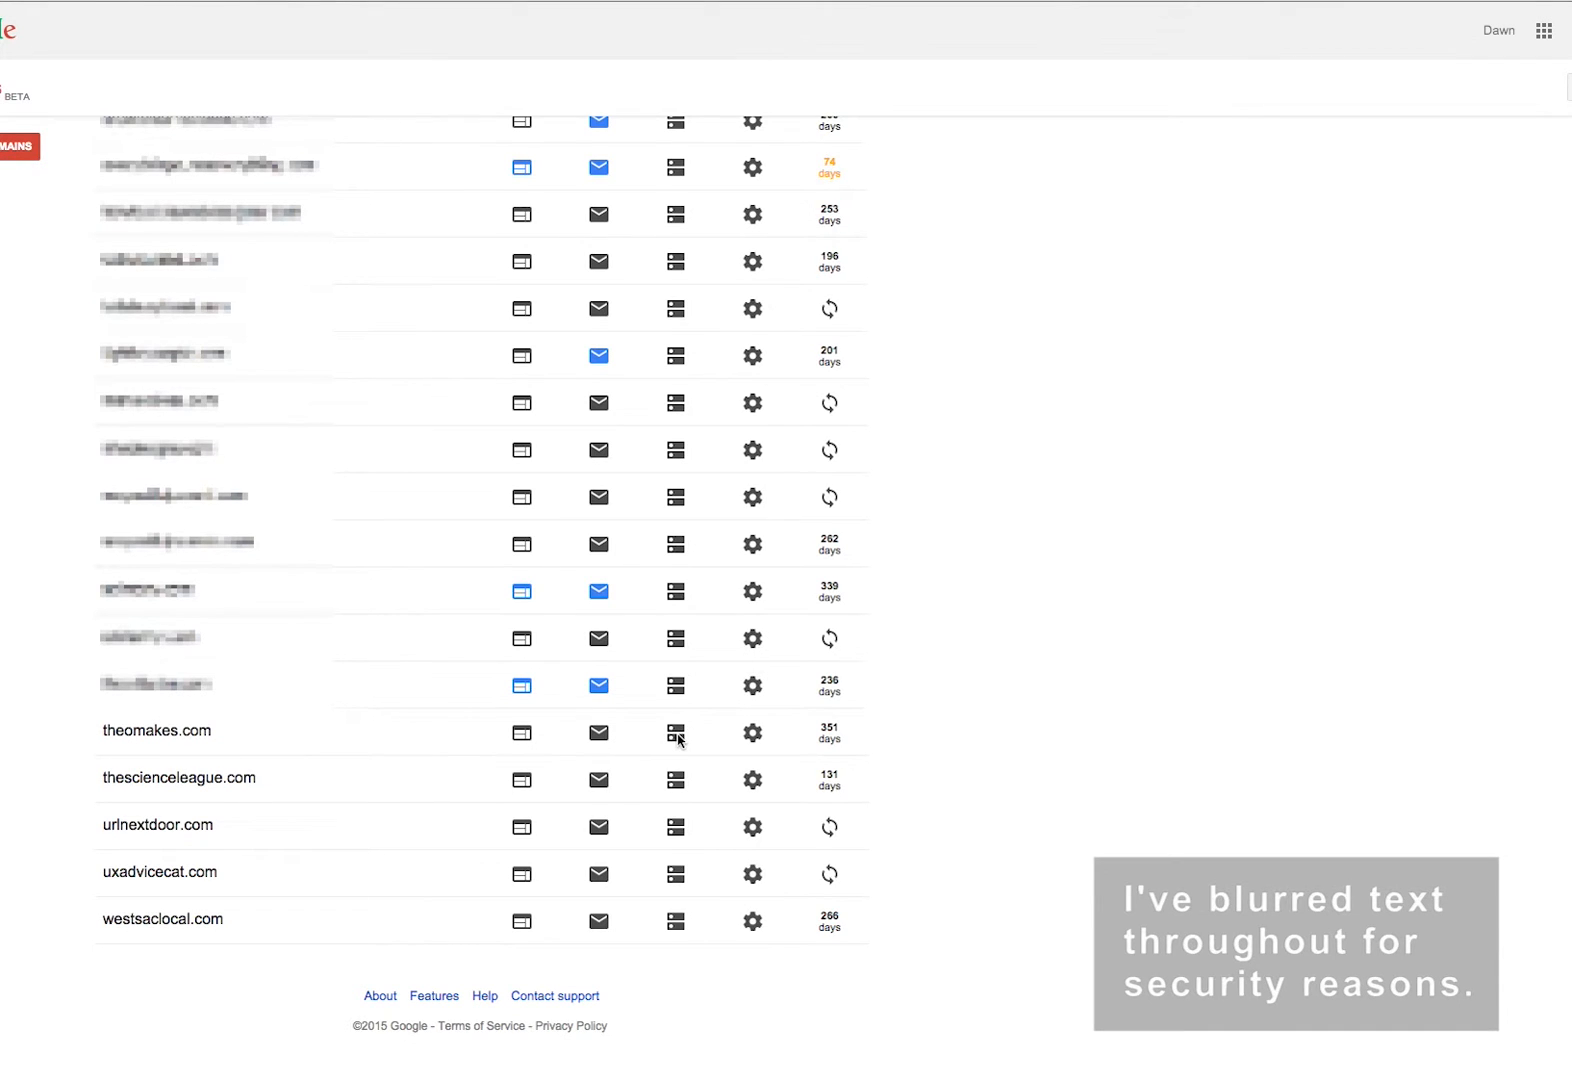
{"action": "left_click", "coordinate": [675, 732]}
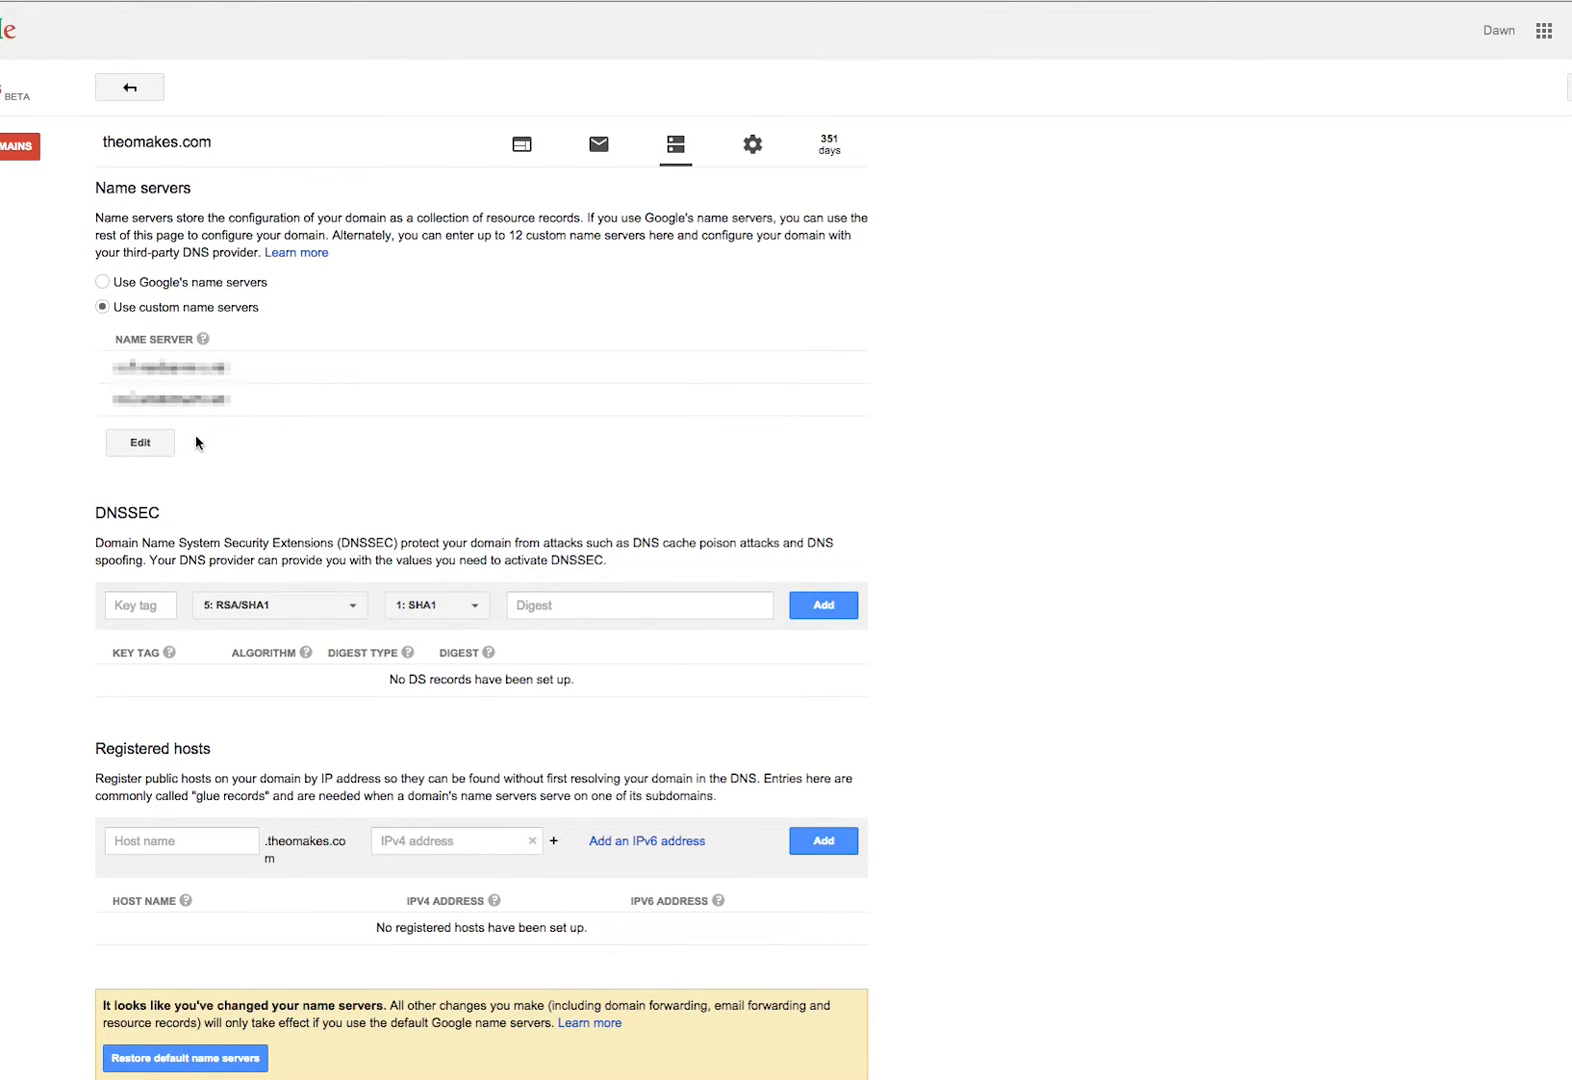
{"action": "left_click", "coordinate": [140, 442]}
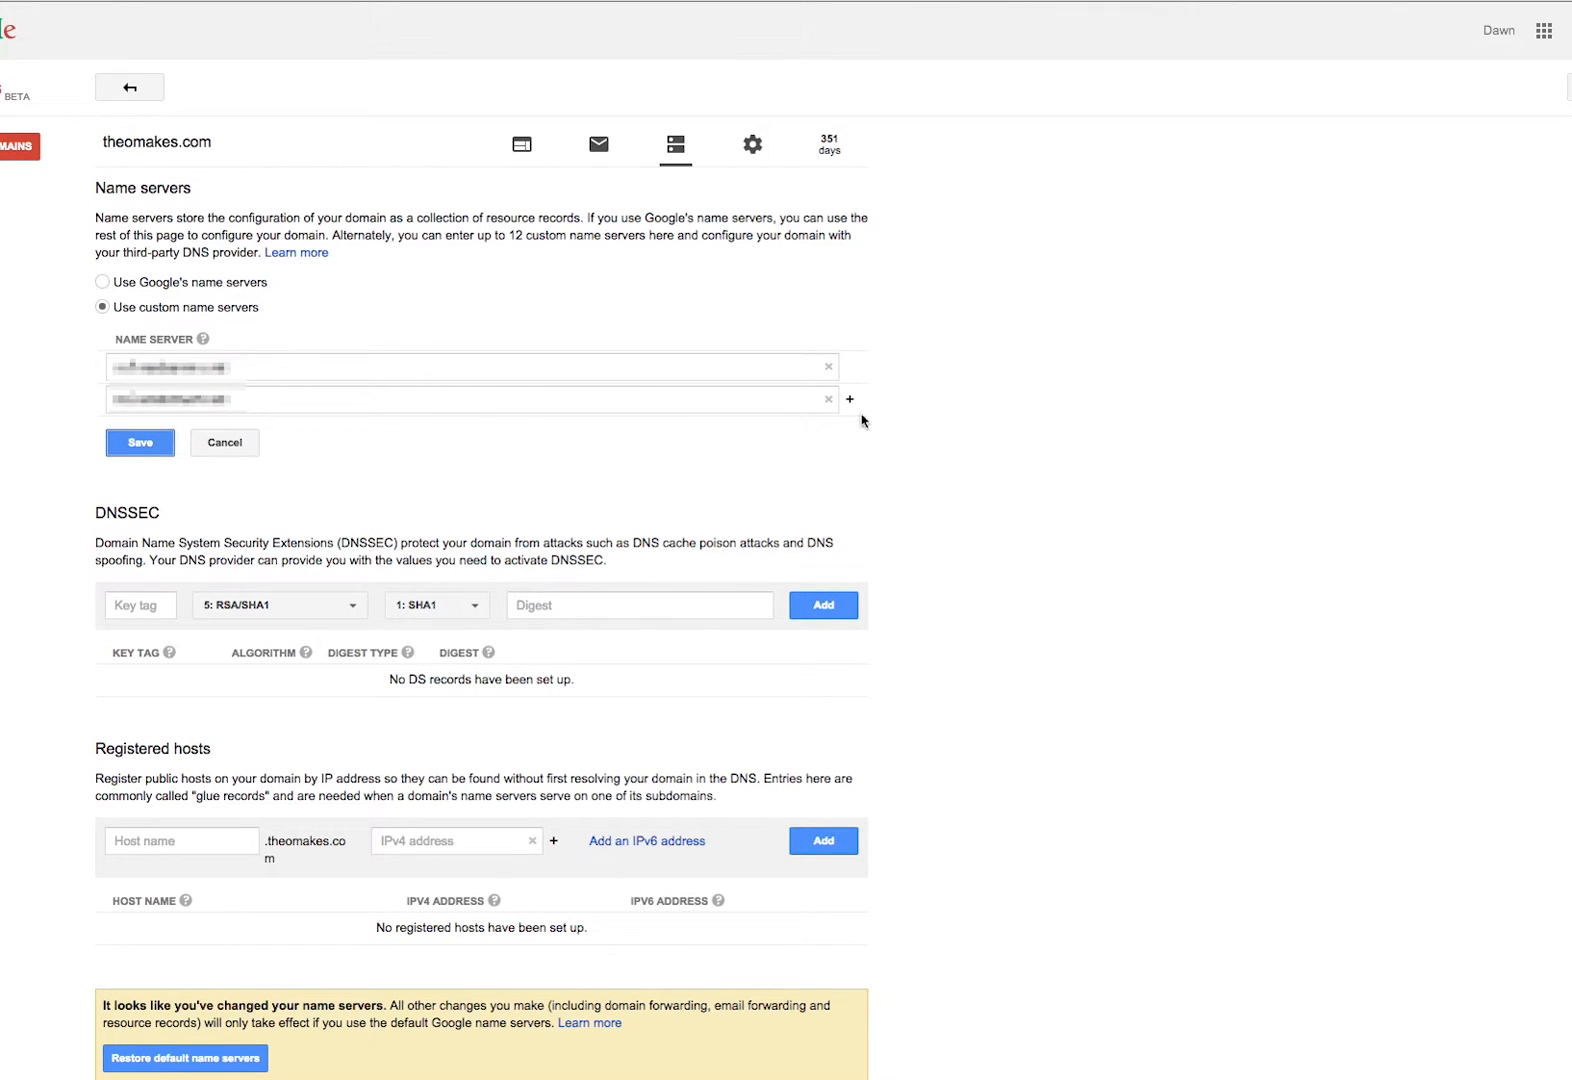
{"action": "mouse_move", "coordinate": [225, 442]}
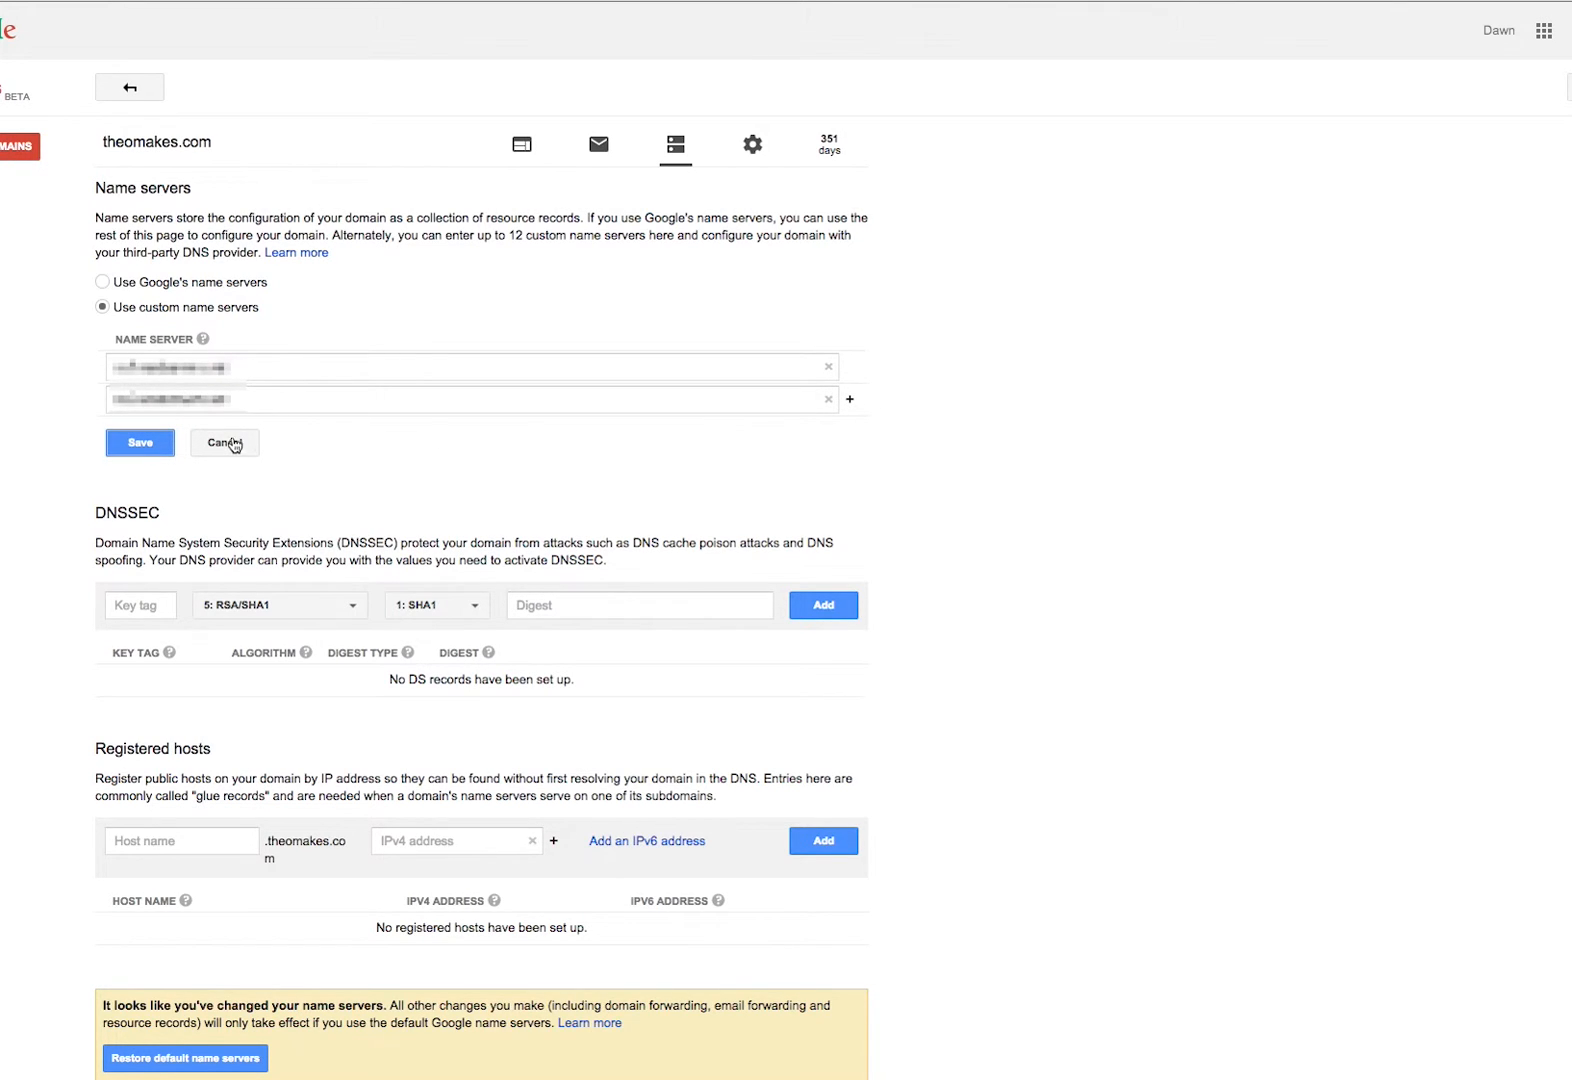
{"action": "left_click", "coordinate": [224, 442]}
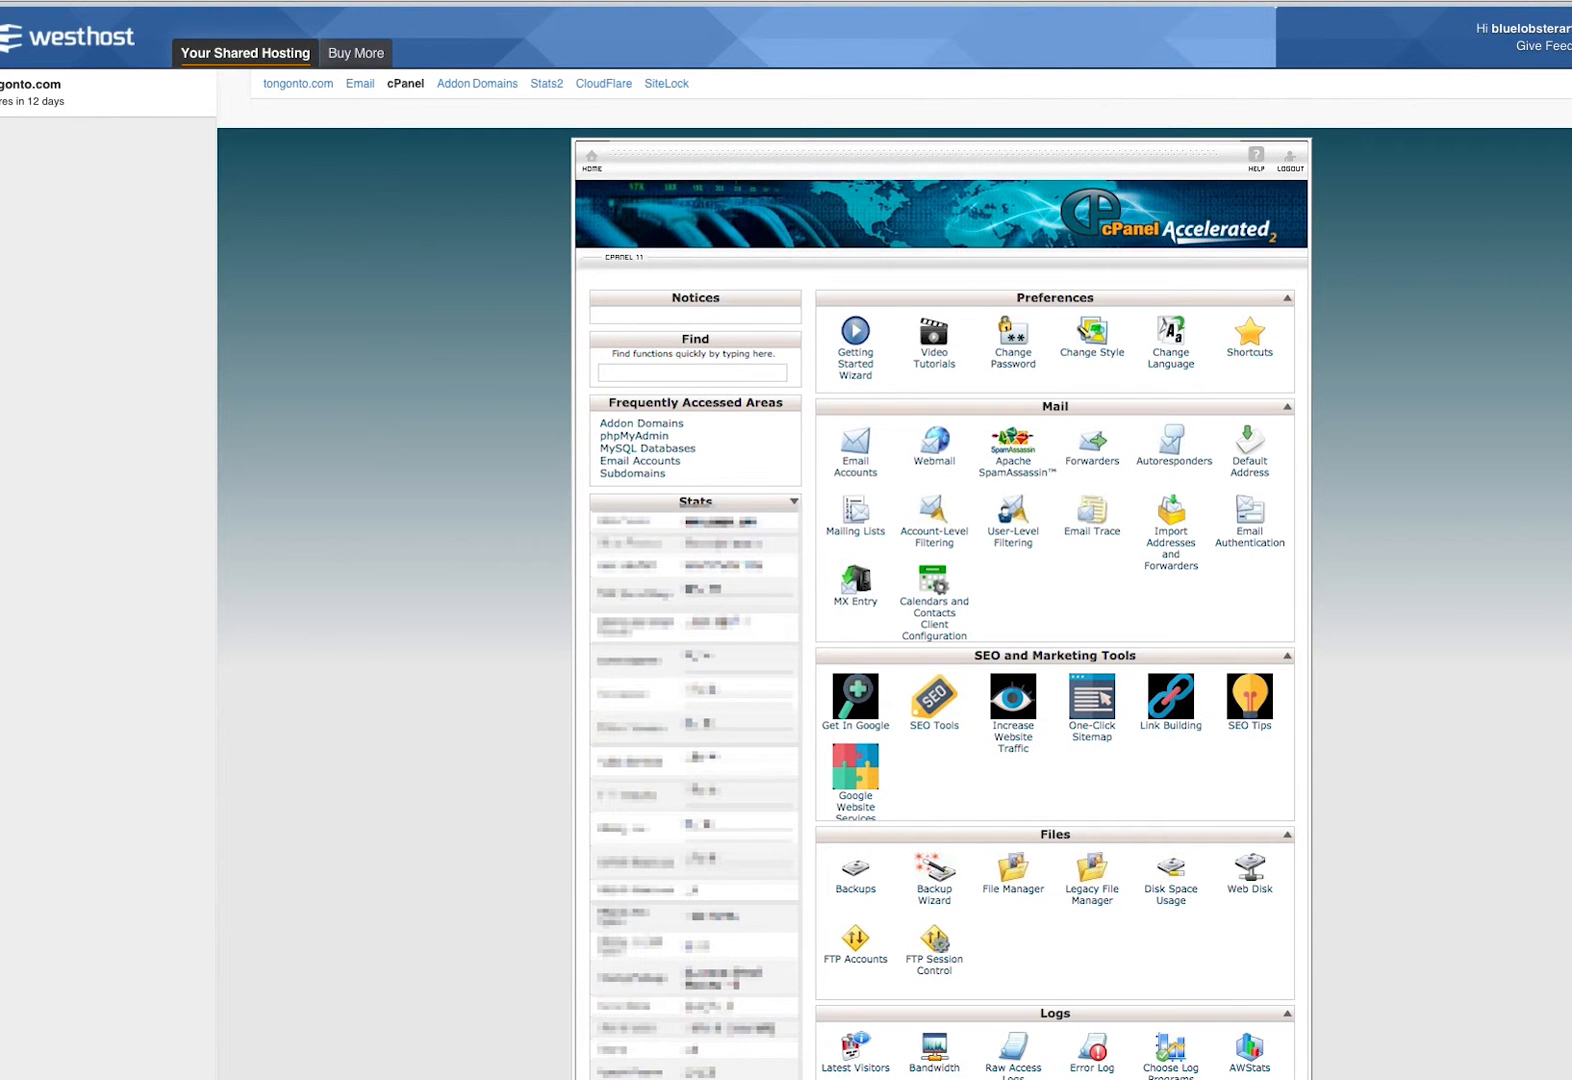
Open cPanel Addon Domains and page to theomakes.com on the second results page
{"action": "scroll", "scroll_direction": "down", "scroll_amount": 3}
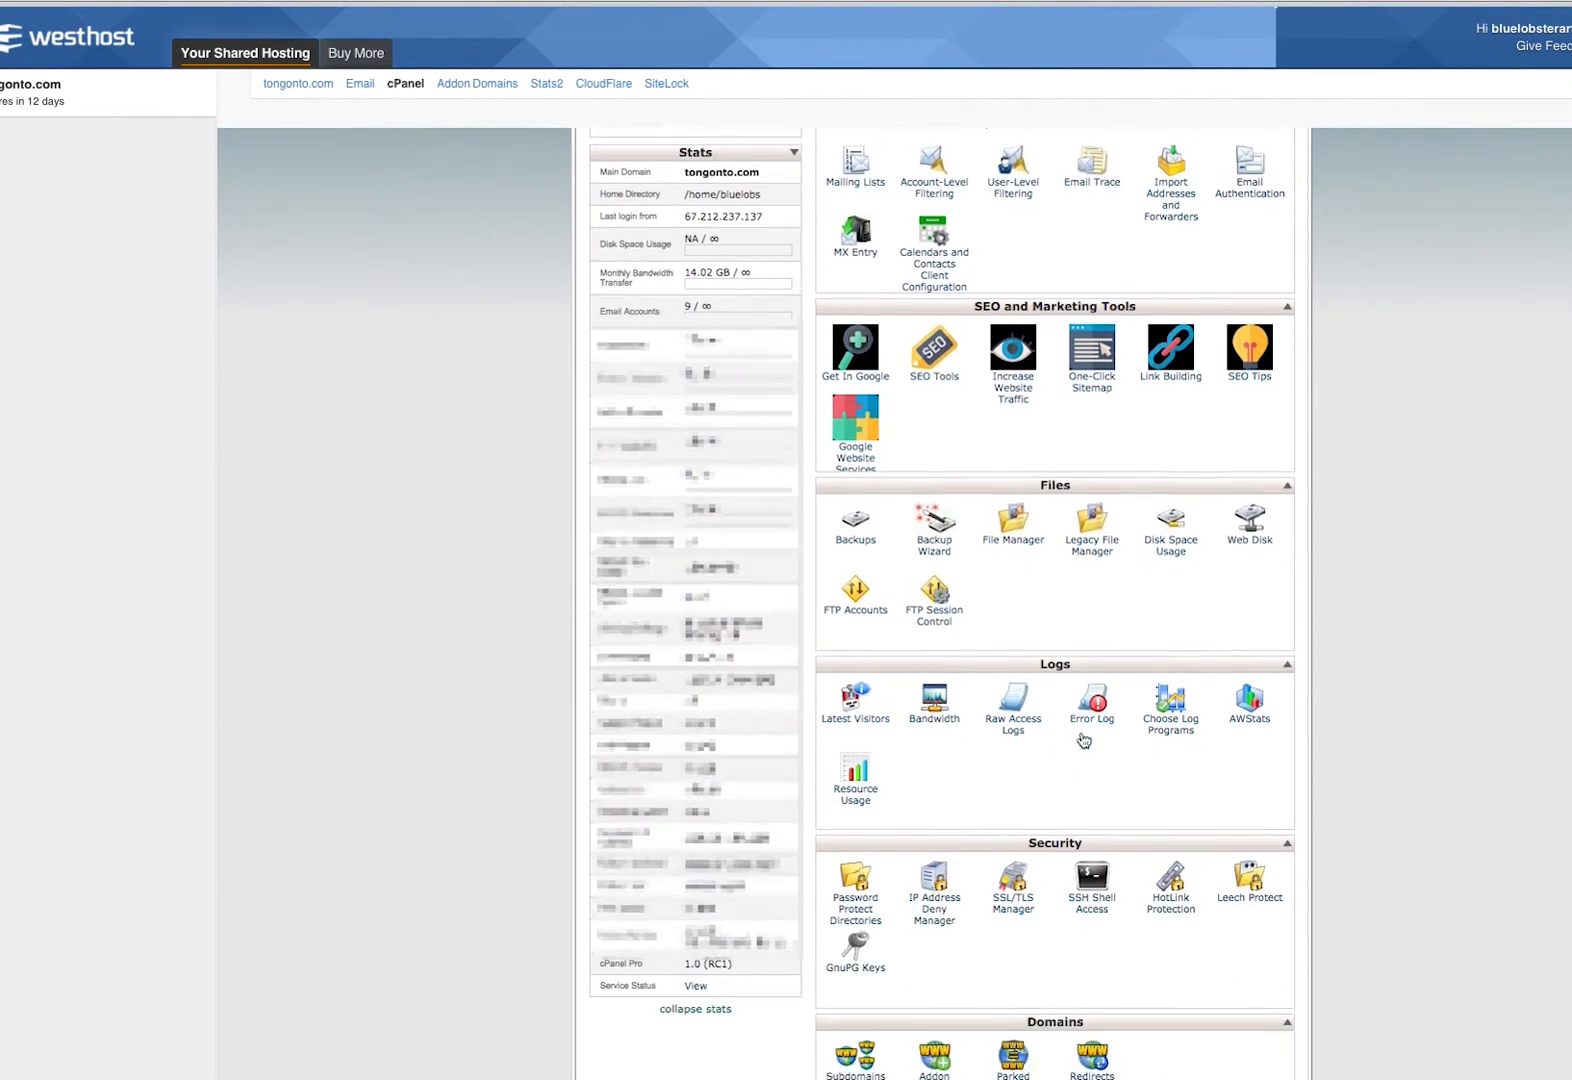
{"action": "scroll", "scroll_direction": "down", "scroll_amount": 3}
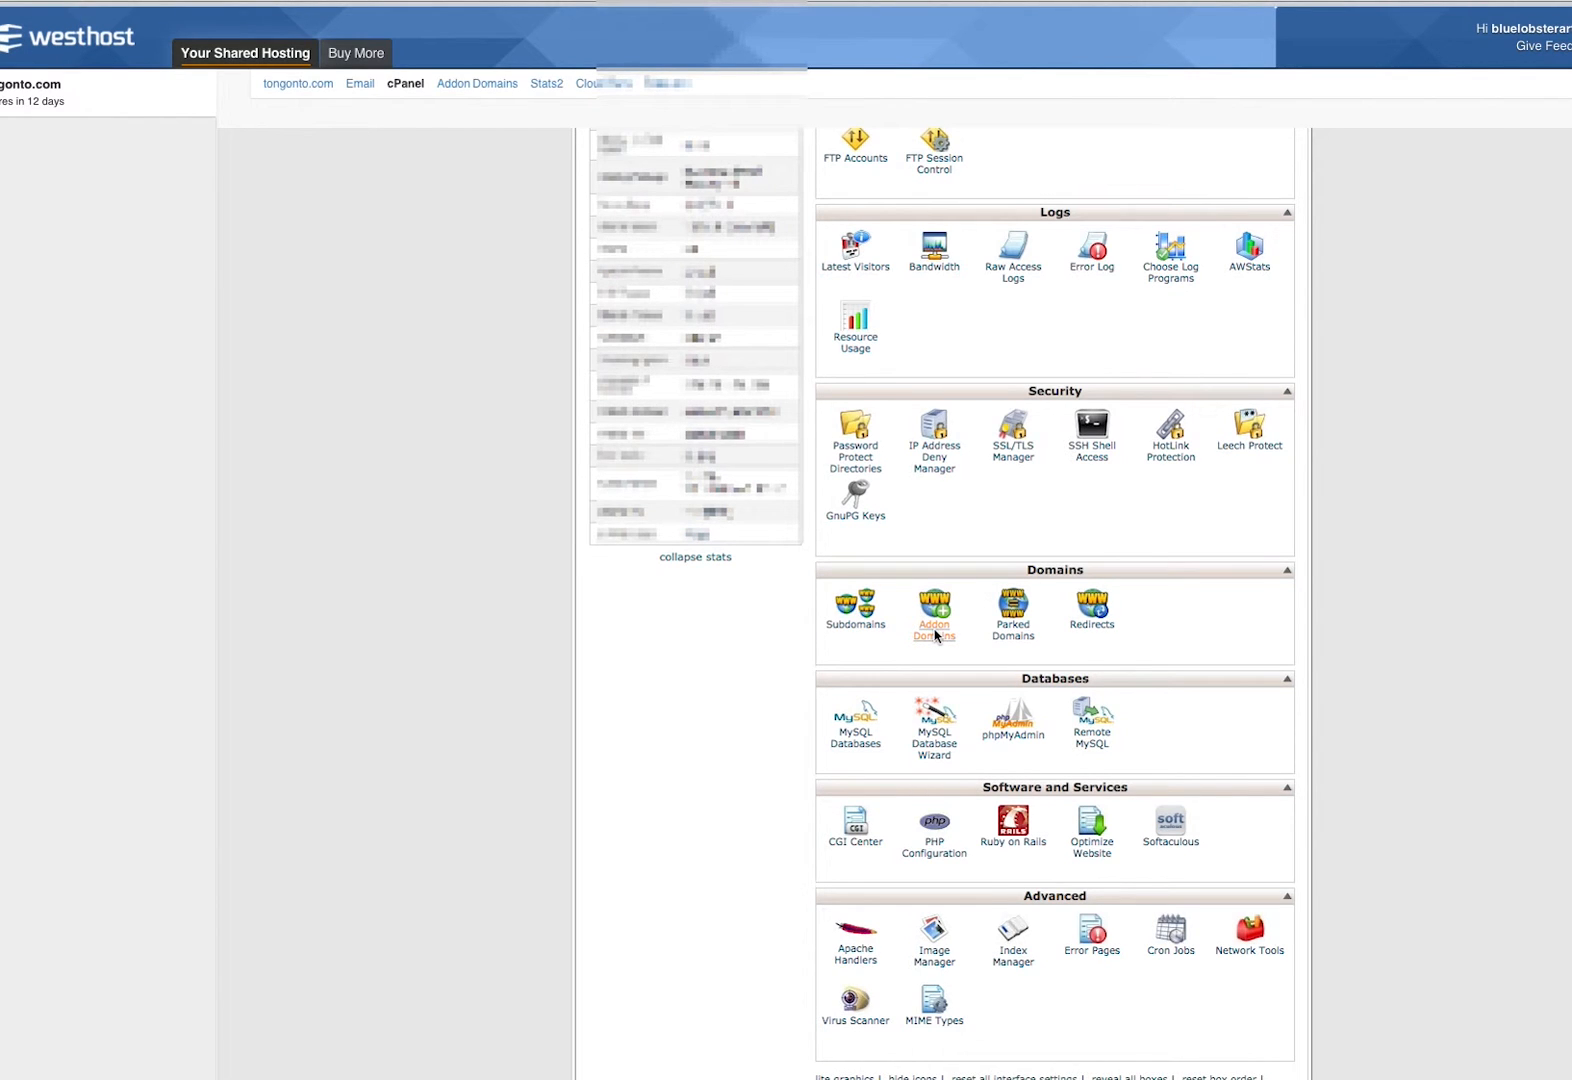
{"action": "left_click", "coordinate": [932, 613]}
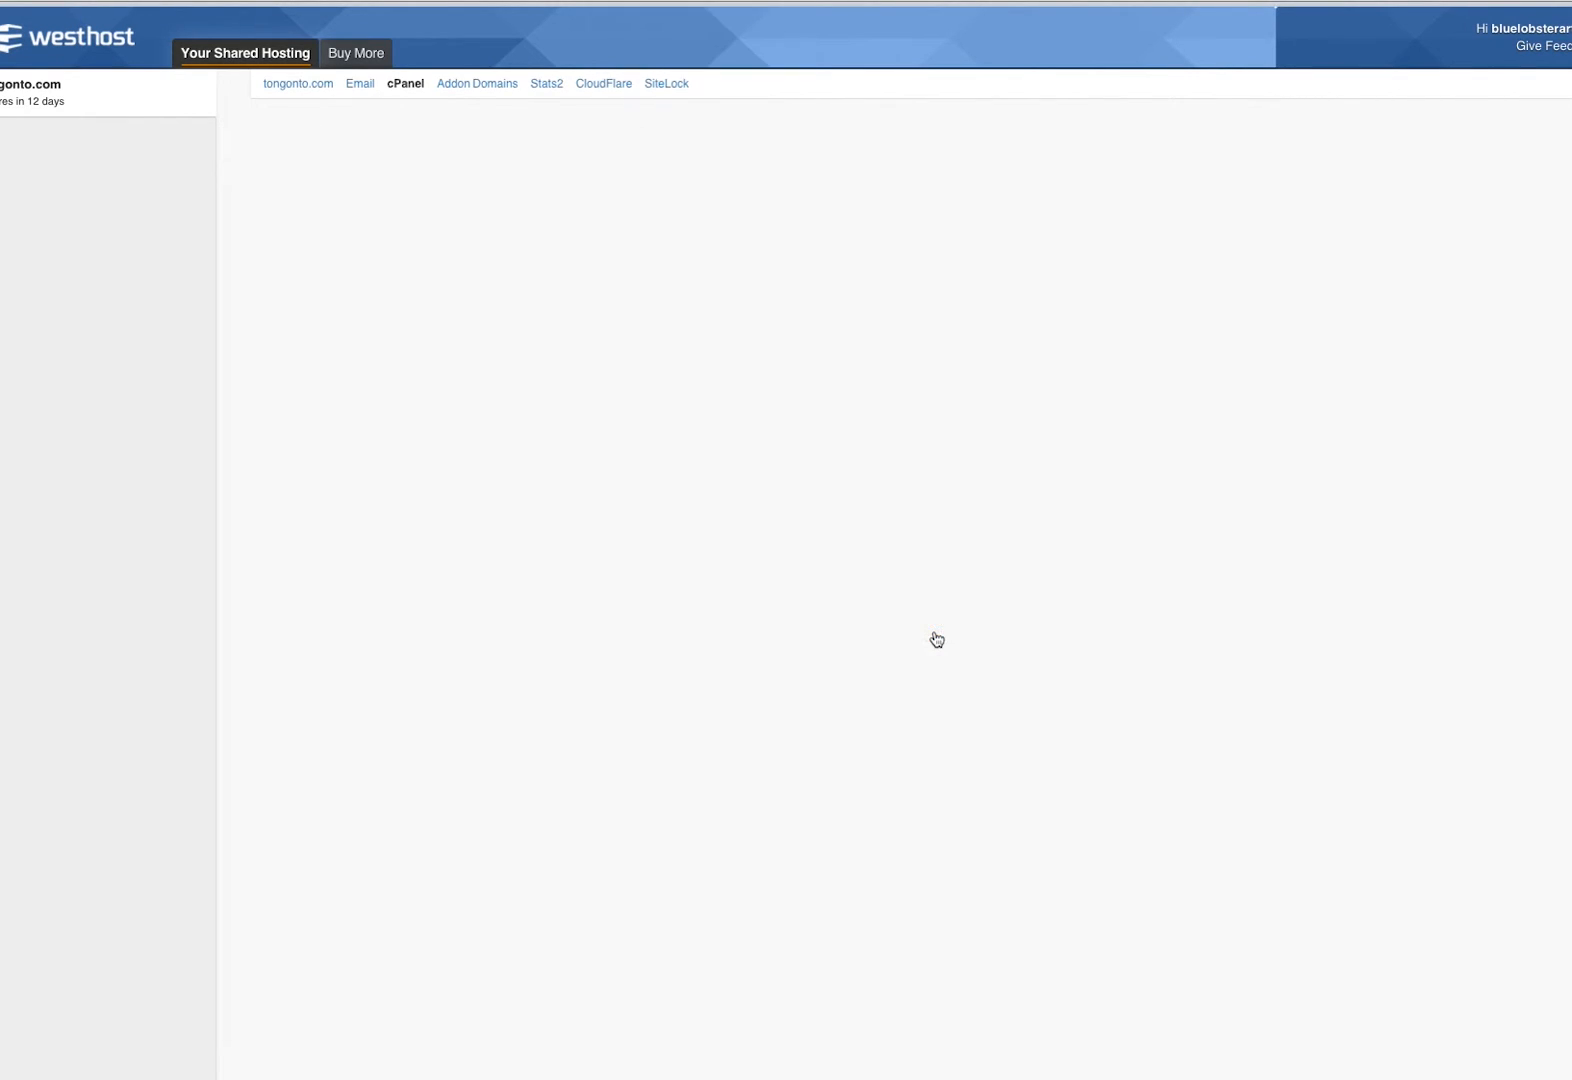
{"action": "left_click", "coordinate": [476, 83]}
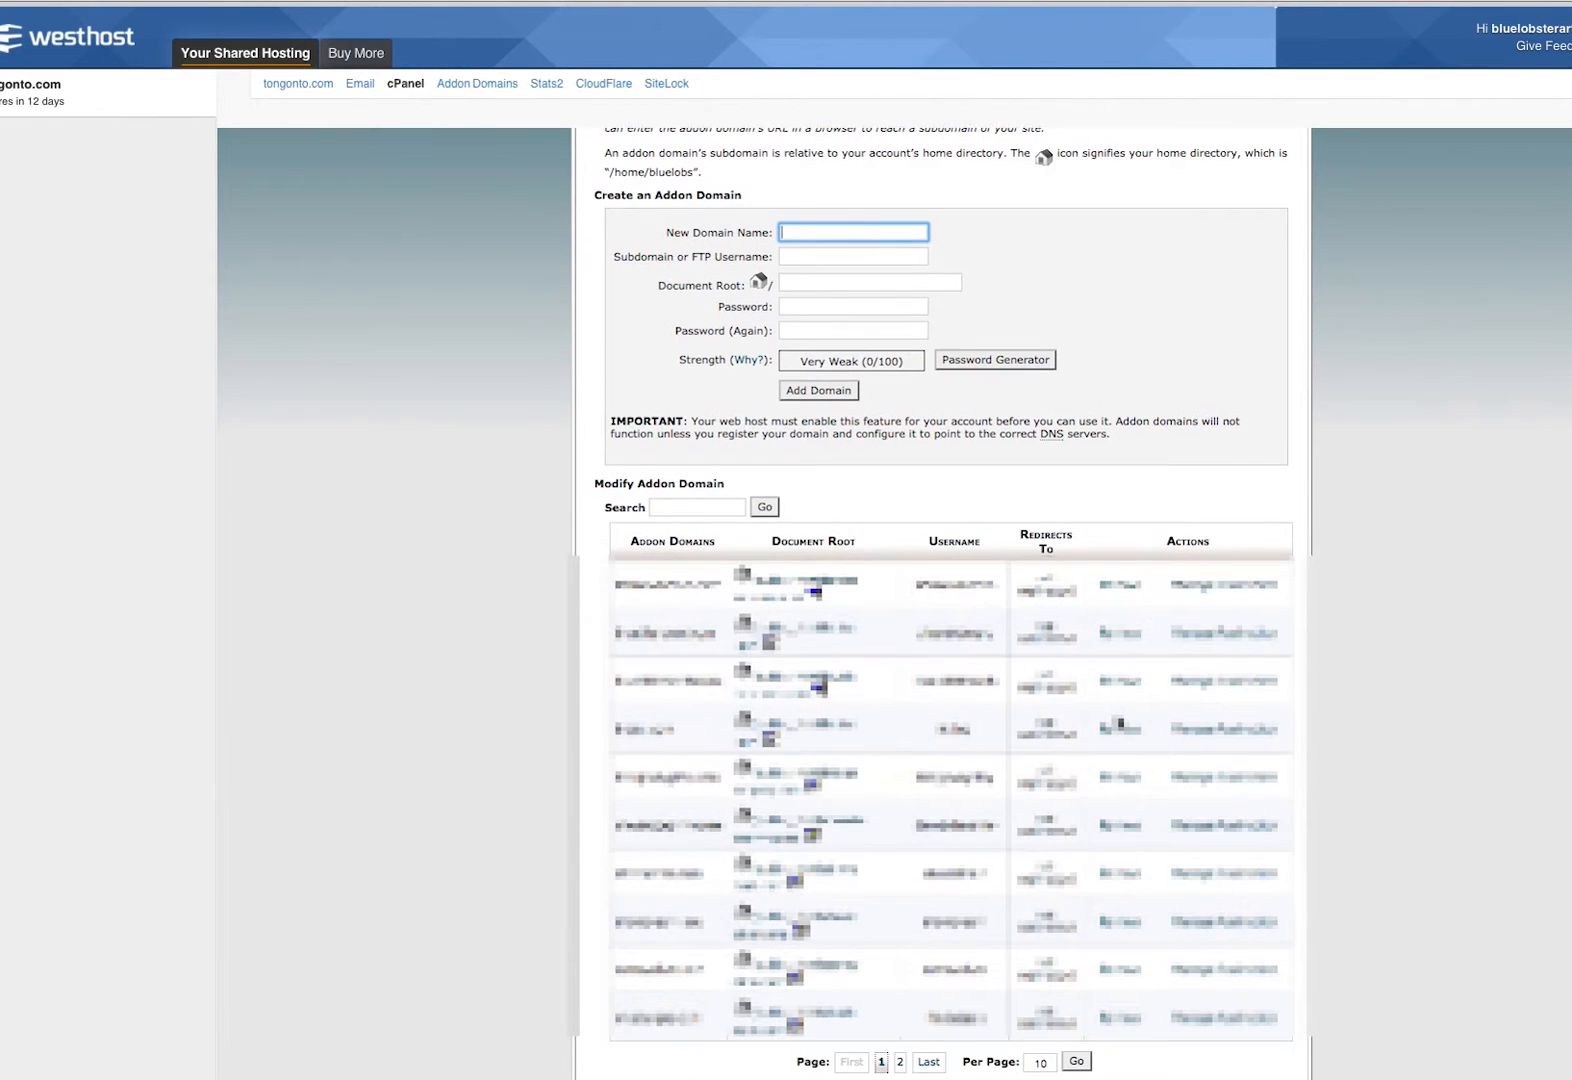
{"action": "mouse_move", "coordinate": [898, 1062]}
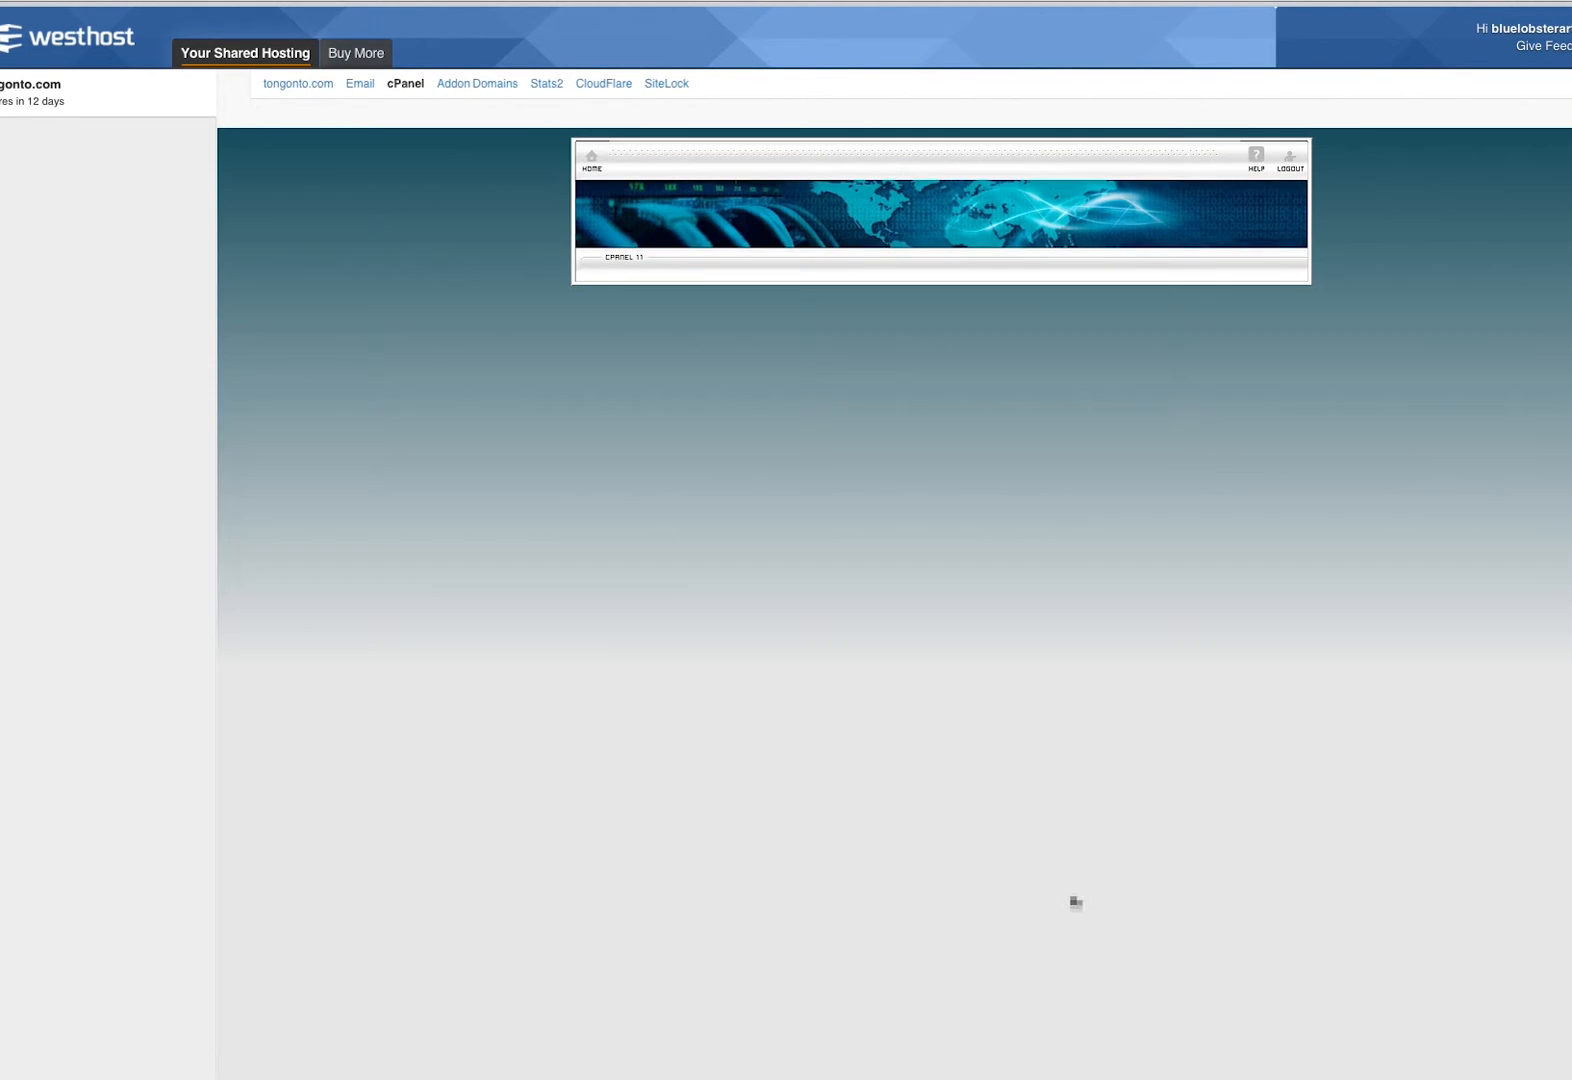
{"action": "left_click", "coordinate": [476, 83]}
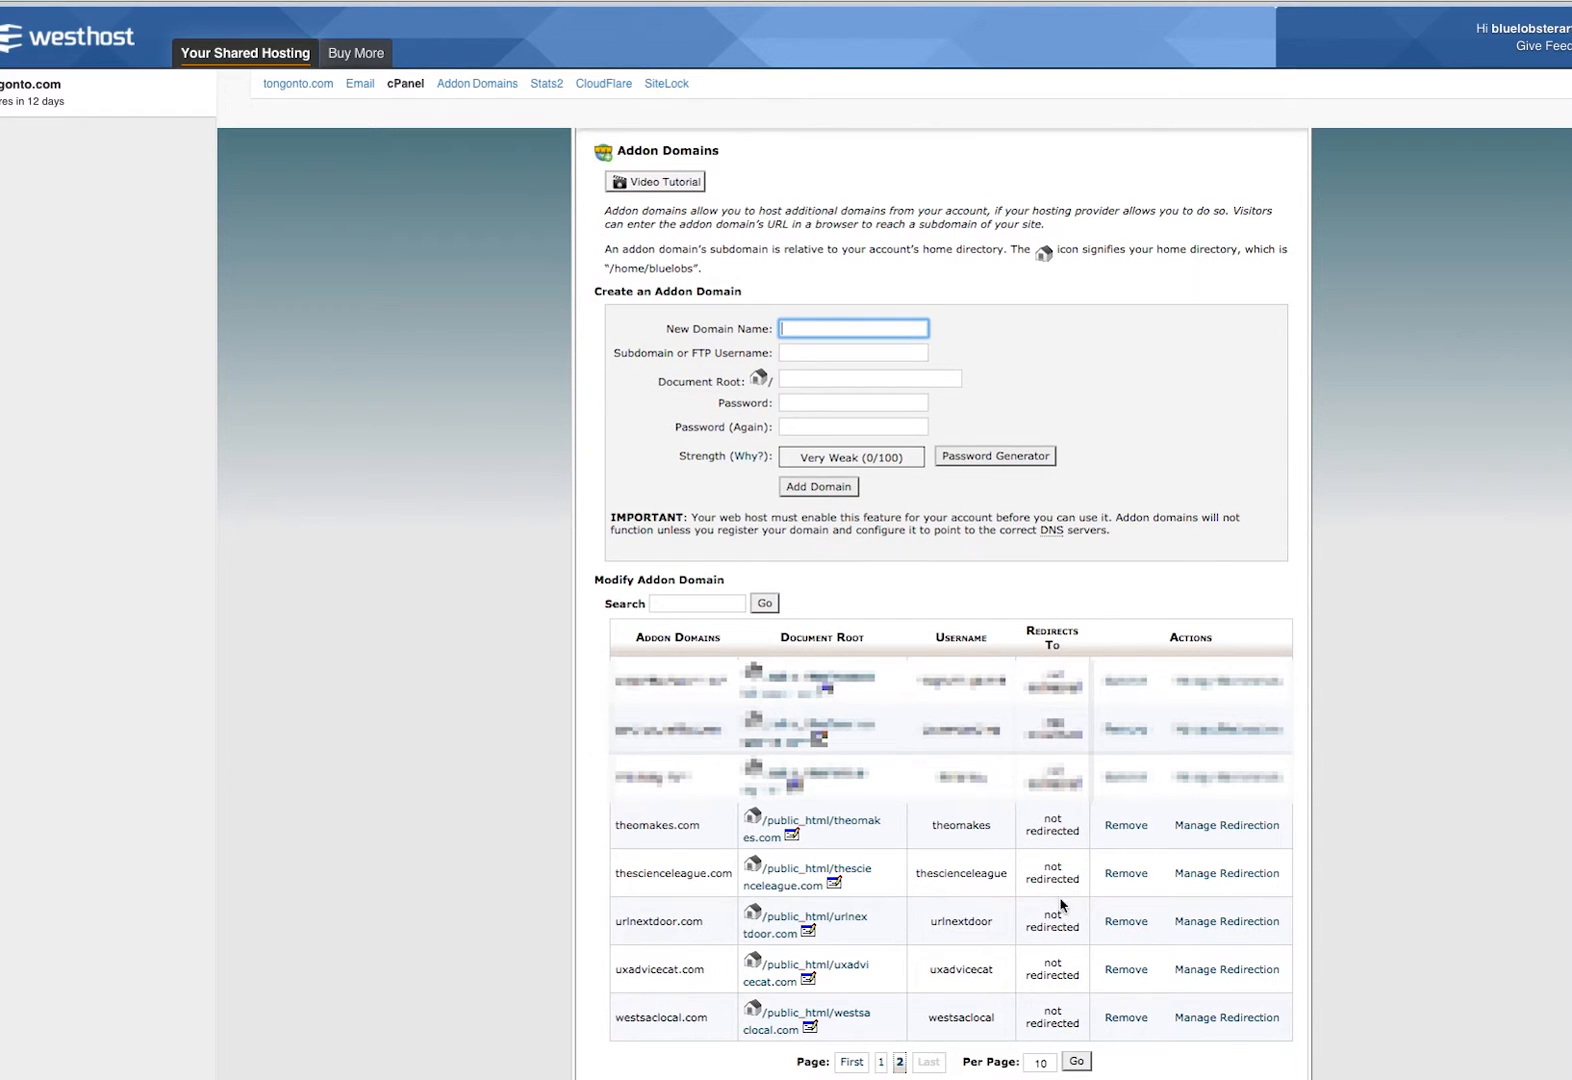
{"action": "mouse_move", "coordinate": [905, 843]}
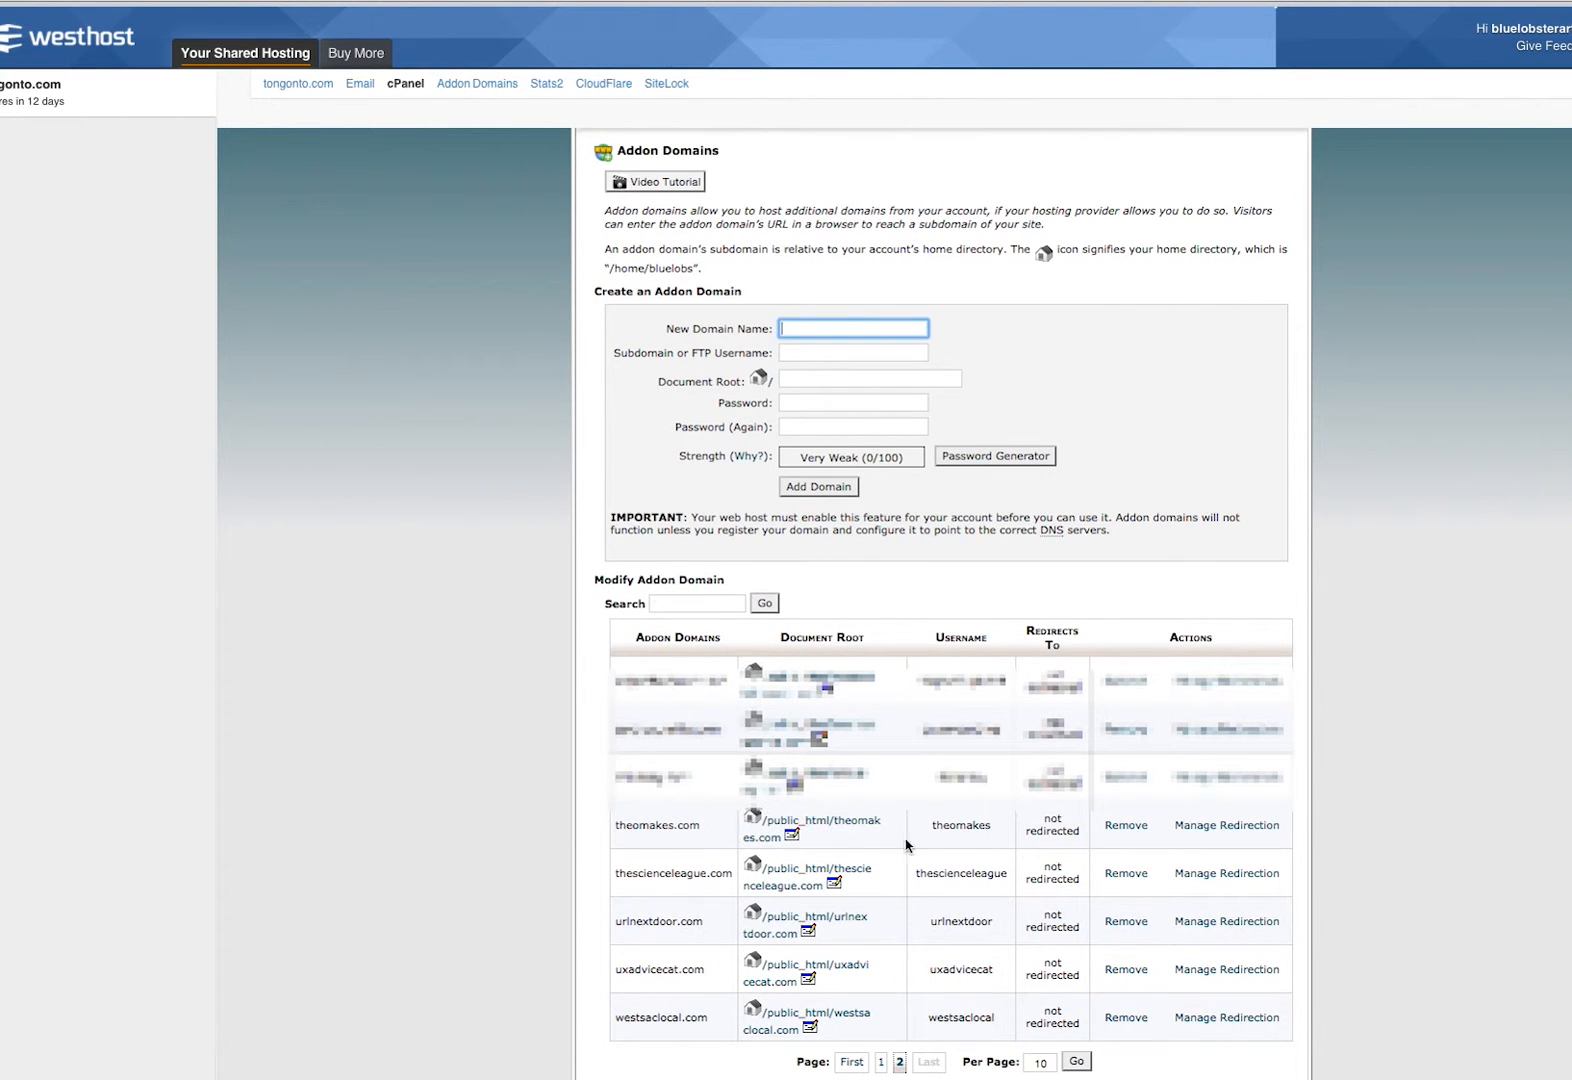
{"action": "mouse_move", "coordinate": [1256, 842]}
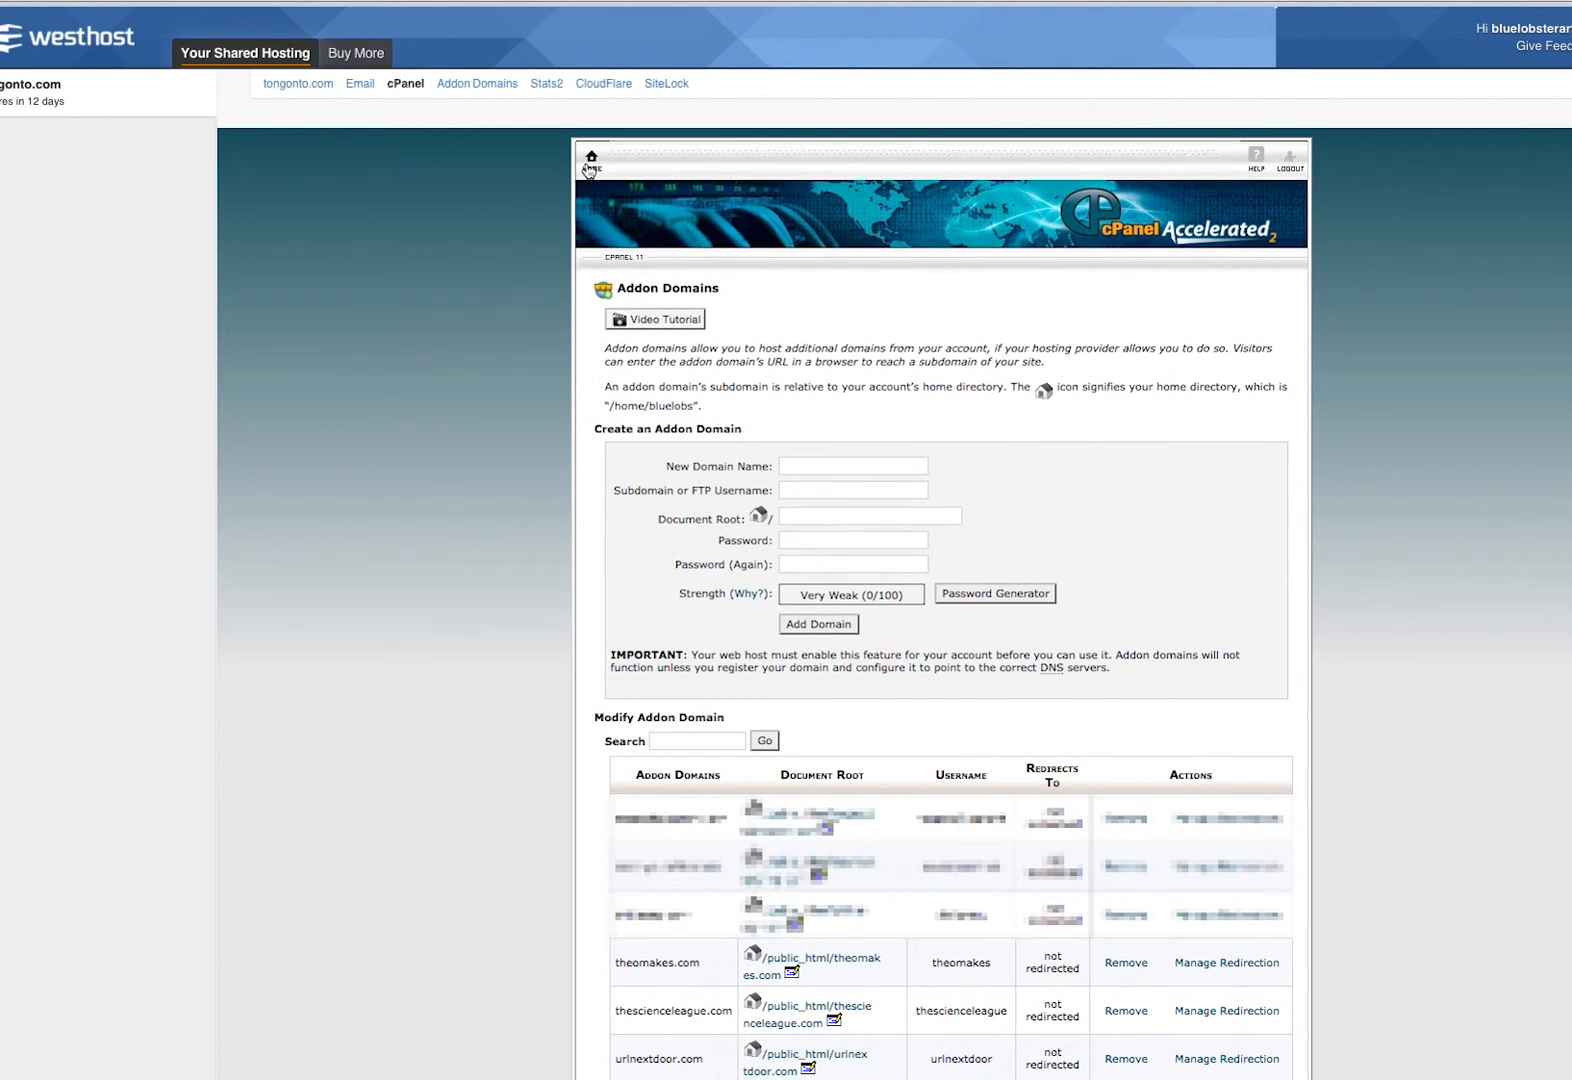
Check the bluelobs_theomakes database on cPanel's MySQL Databases page and its user dropdown
{"action": "left_click", "coordinate": [591, 156]}
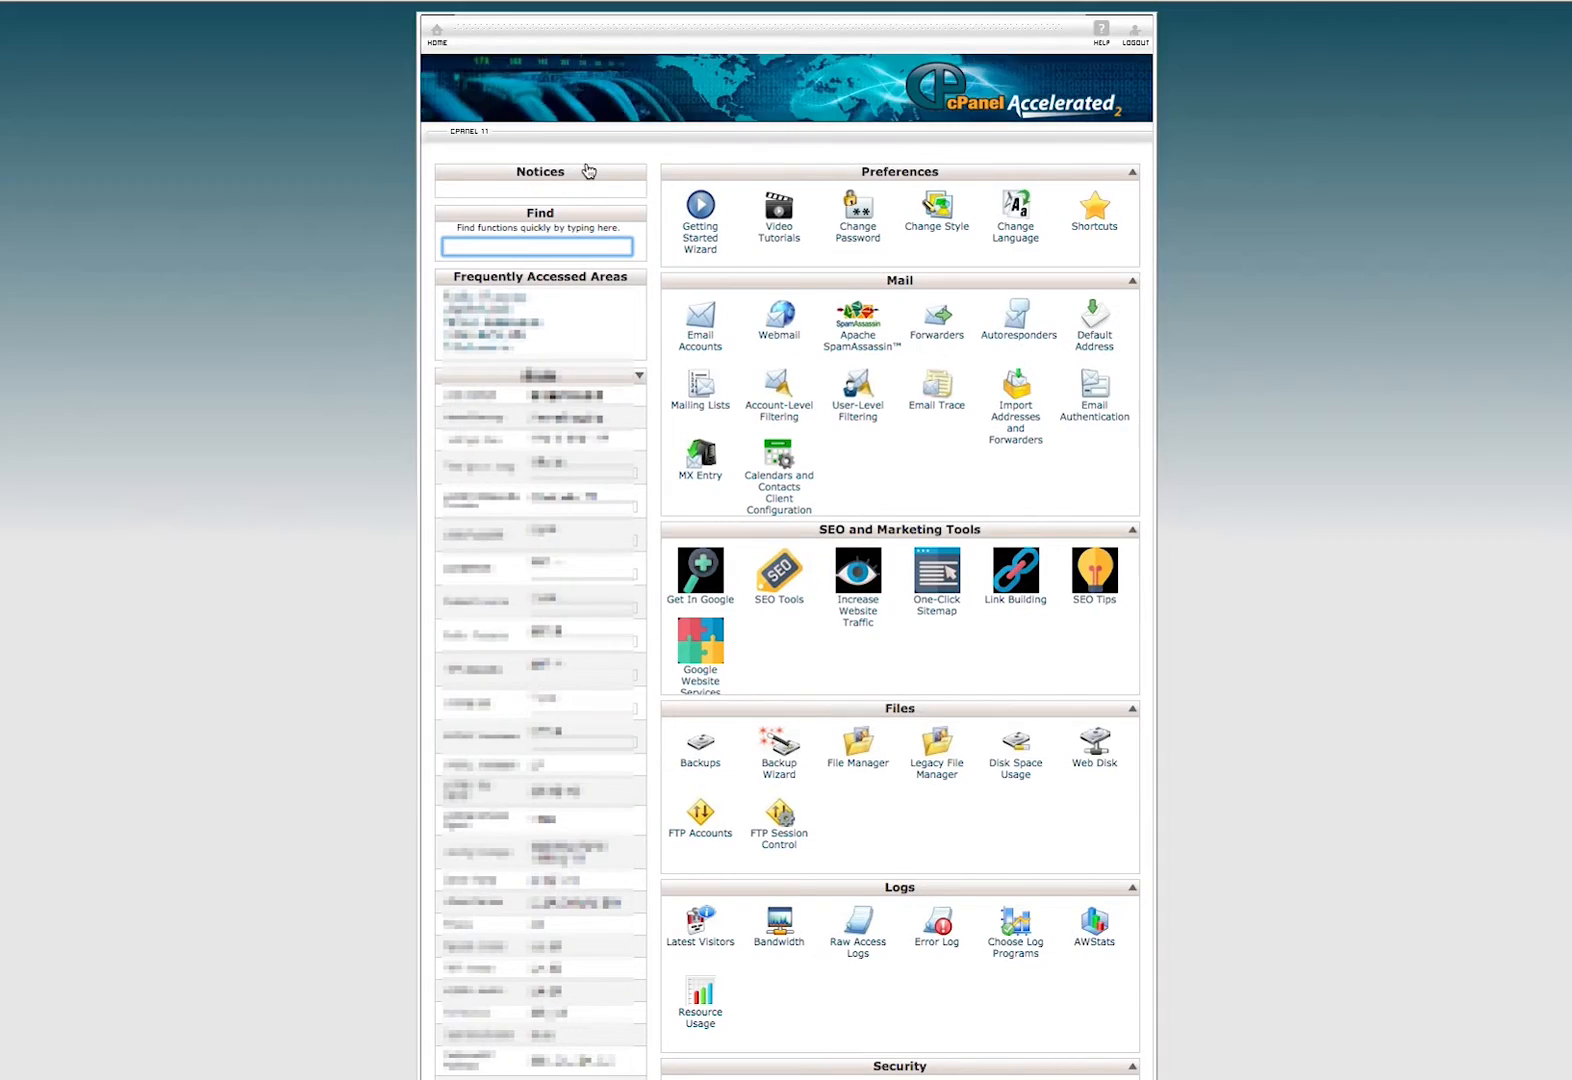
{"action": "scroll", "scroll_direction": "down", "scroll_amount": 3}
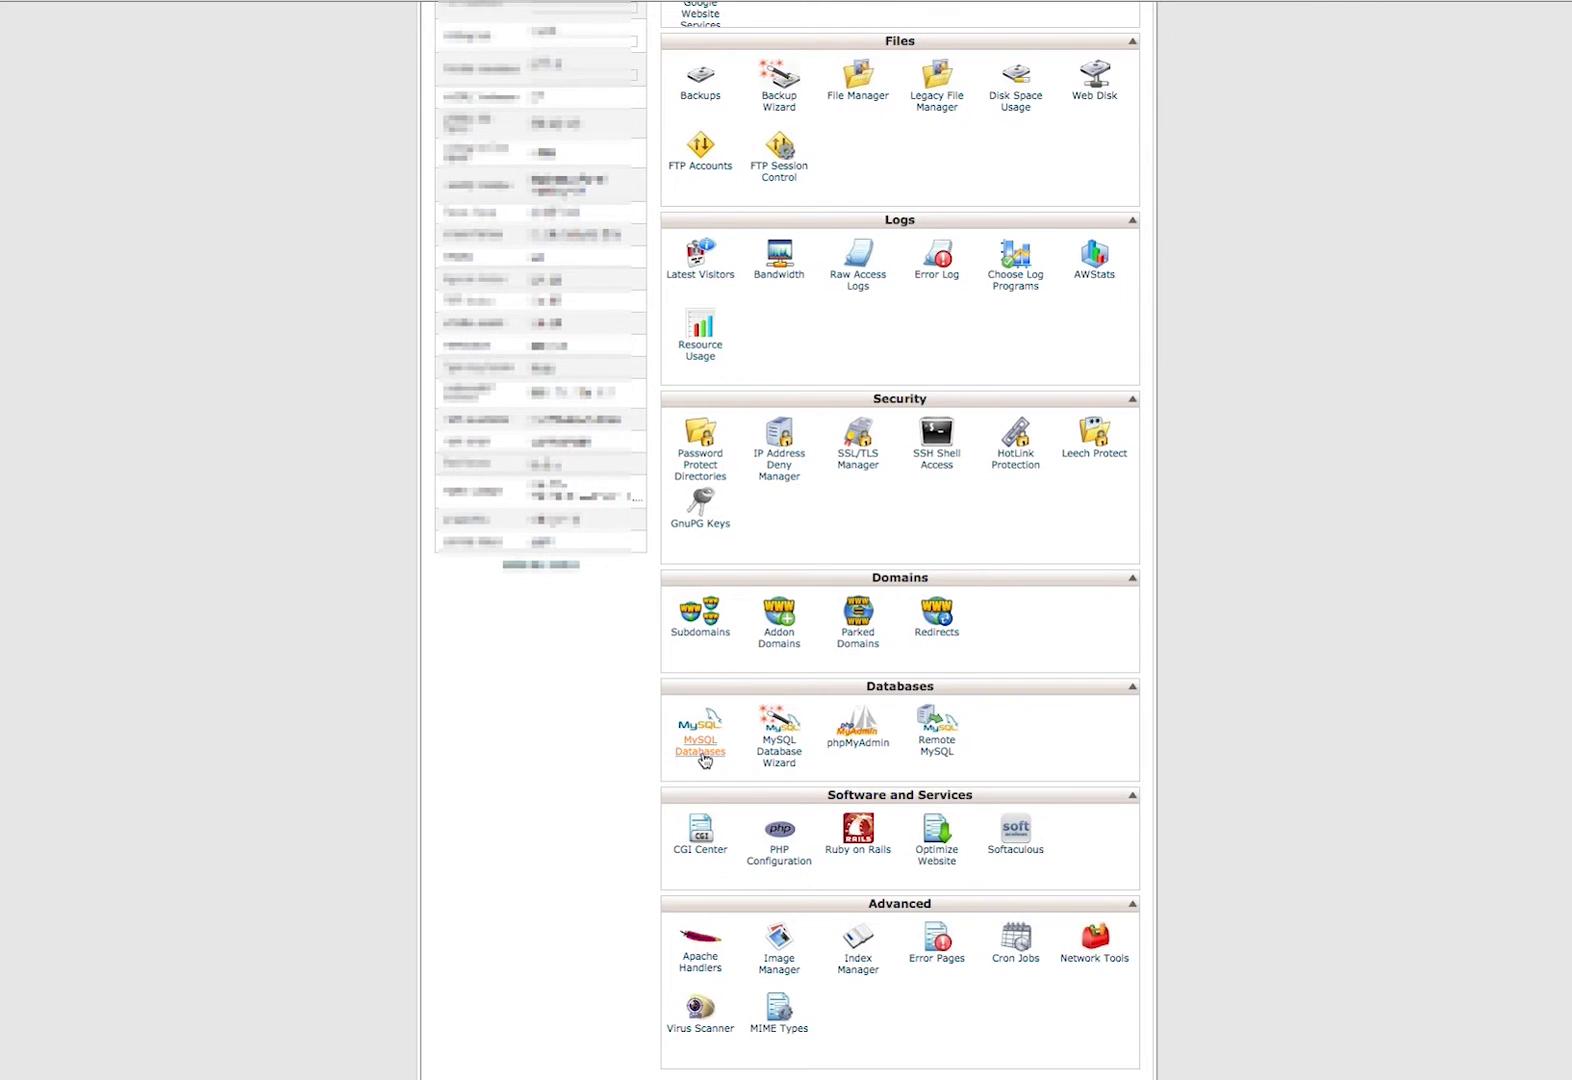
{"action": "left_click", "coordinate": [700, 731]}
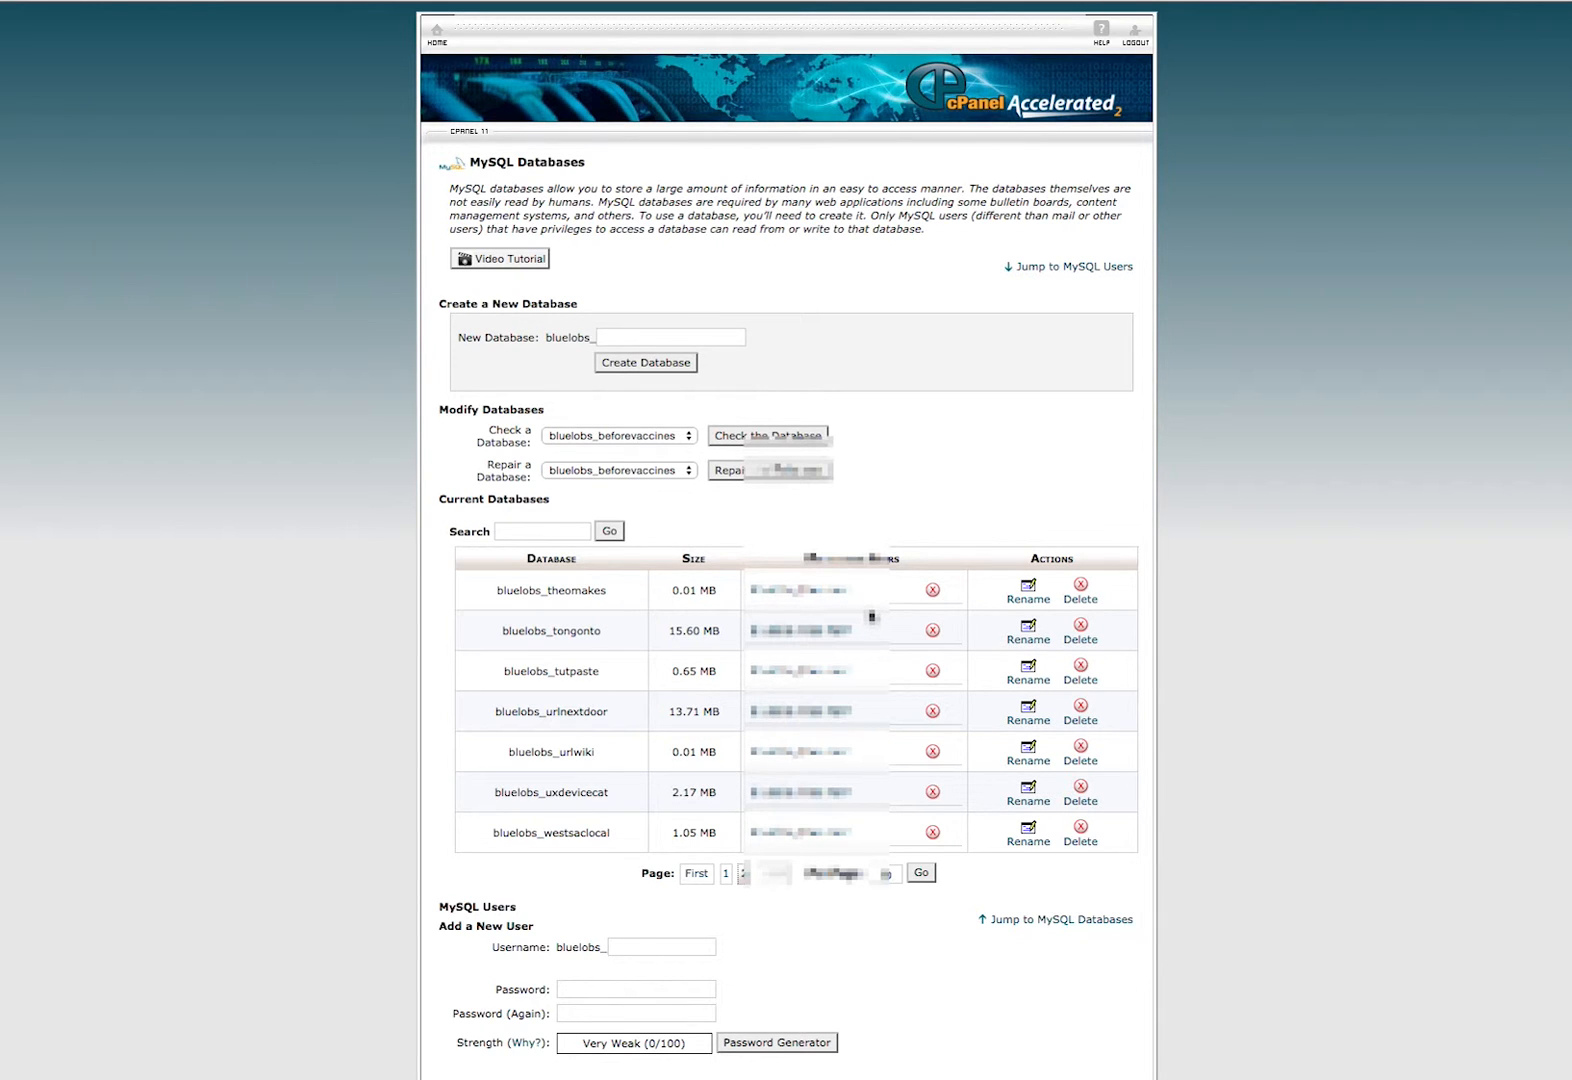
{"action": "scroll", "scroll_direction": "down", "scroll_amount": 3}
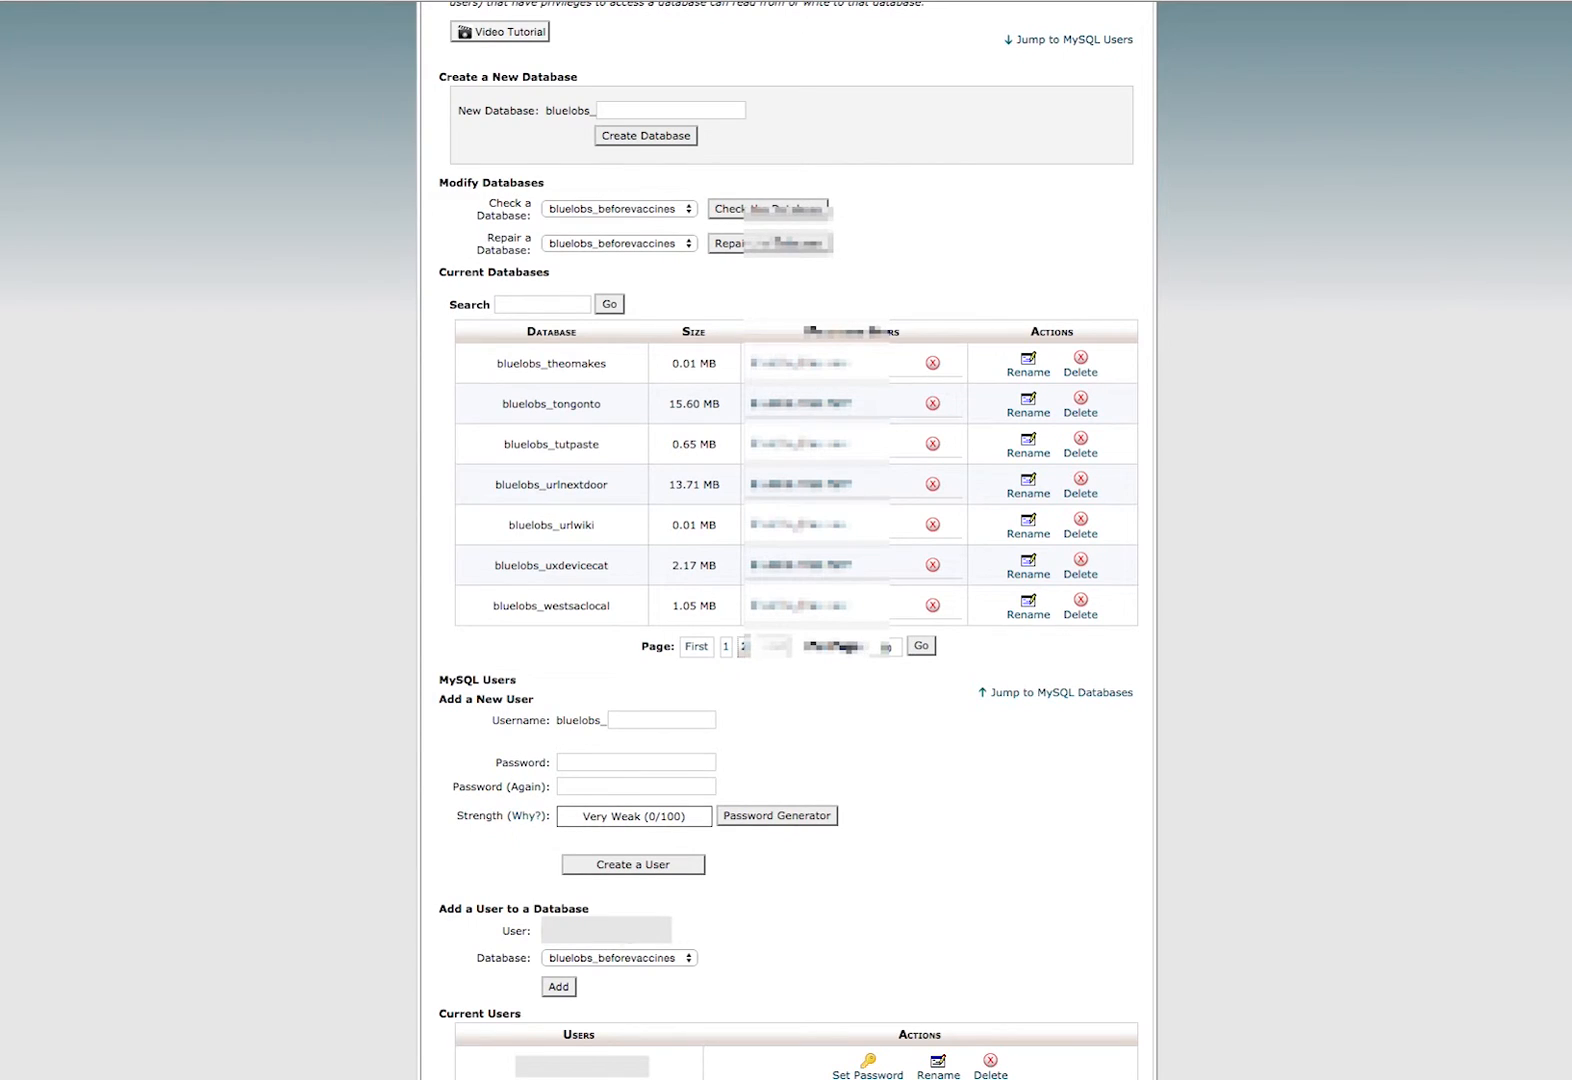
{"action": "left_click", "coordinate": [618, 958]}
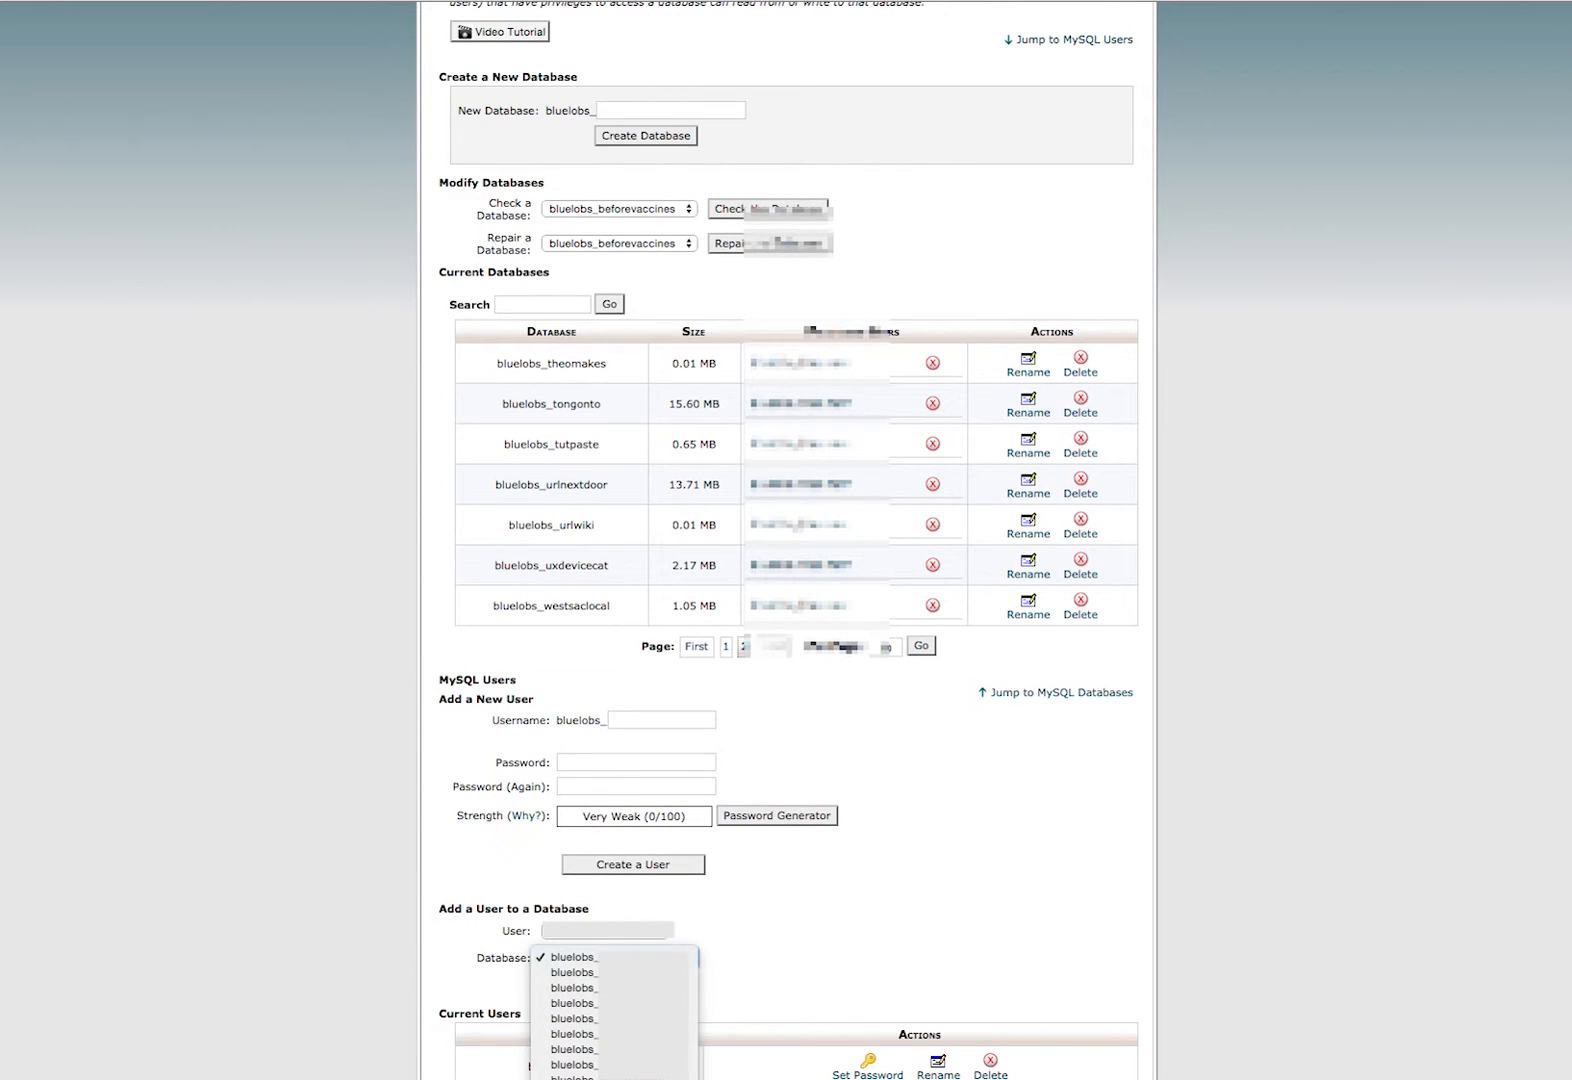
{"action": "left_click", "coordinate": [572, 957]}
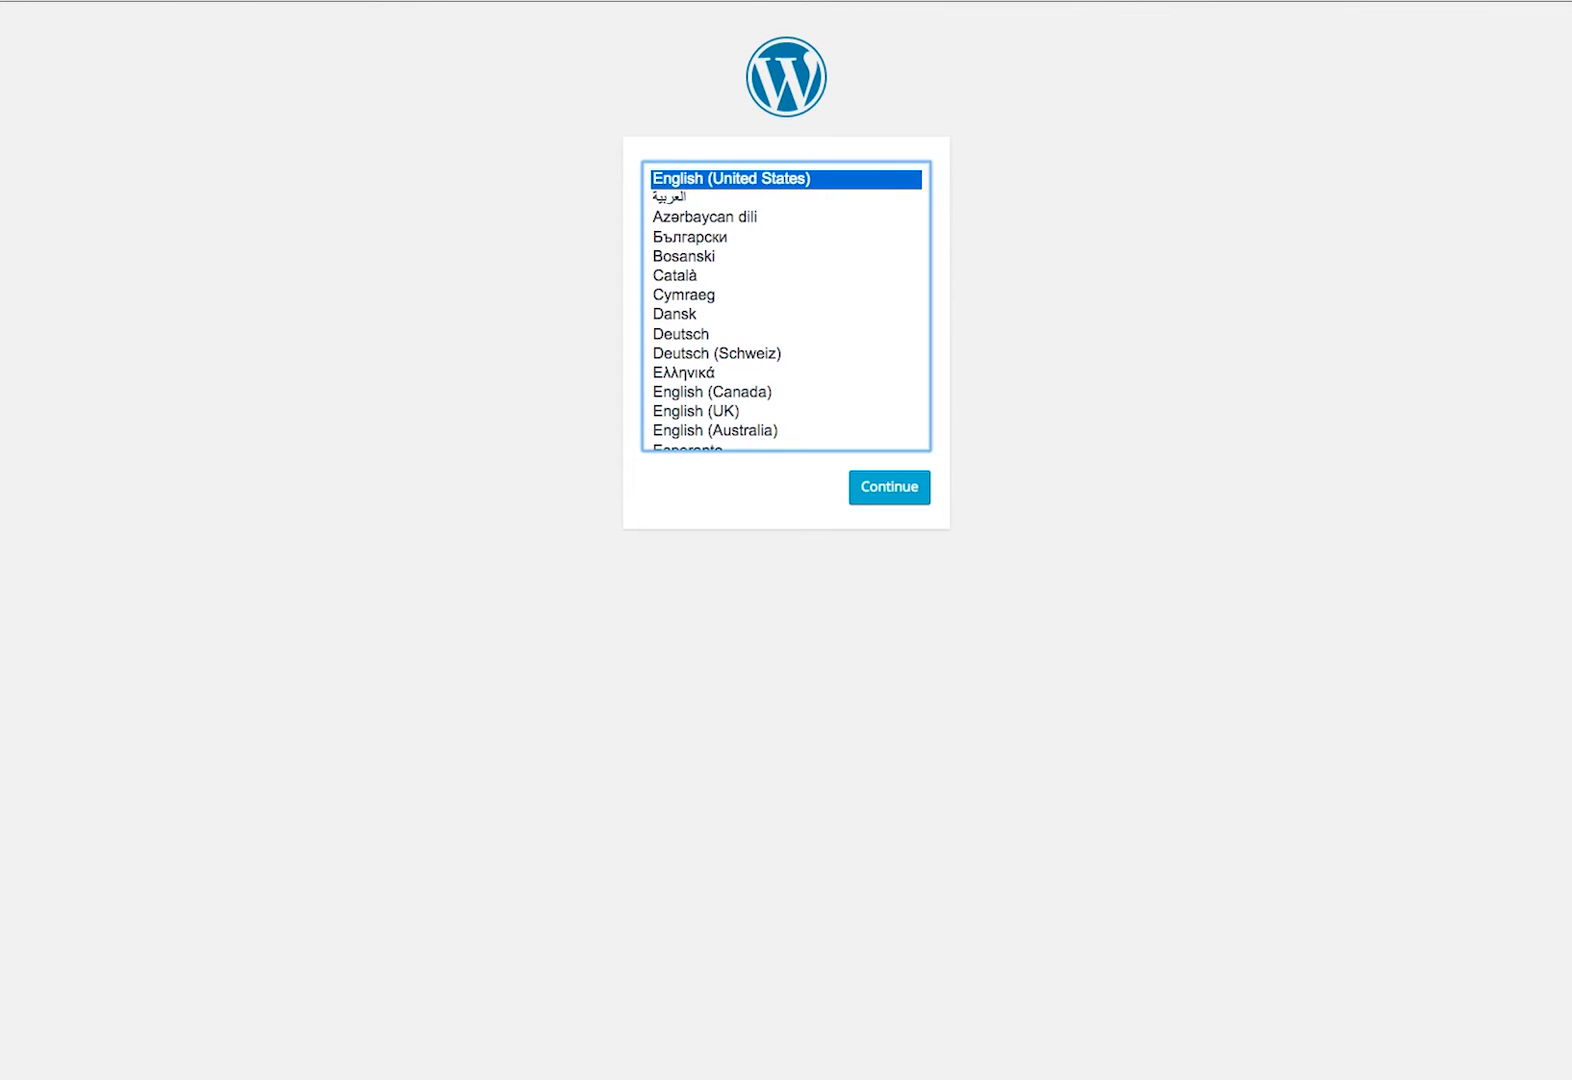
{"action": "mouse_move", "coordinate": [852, 439]}
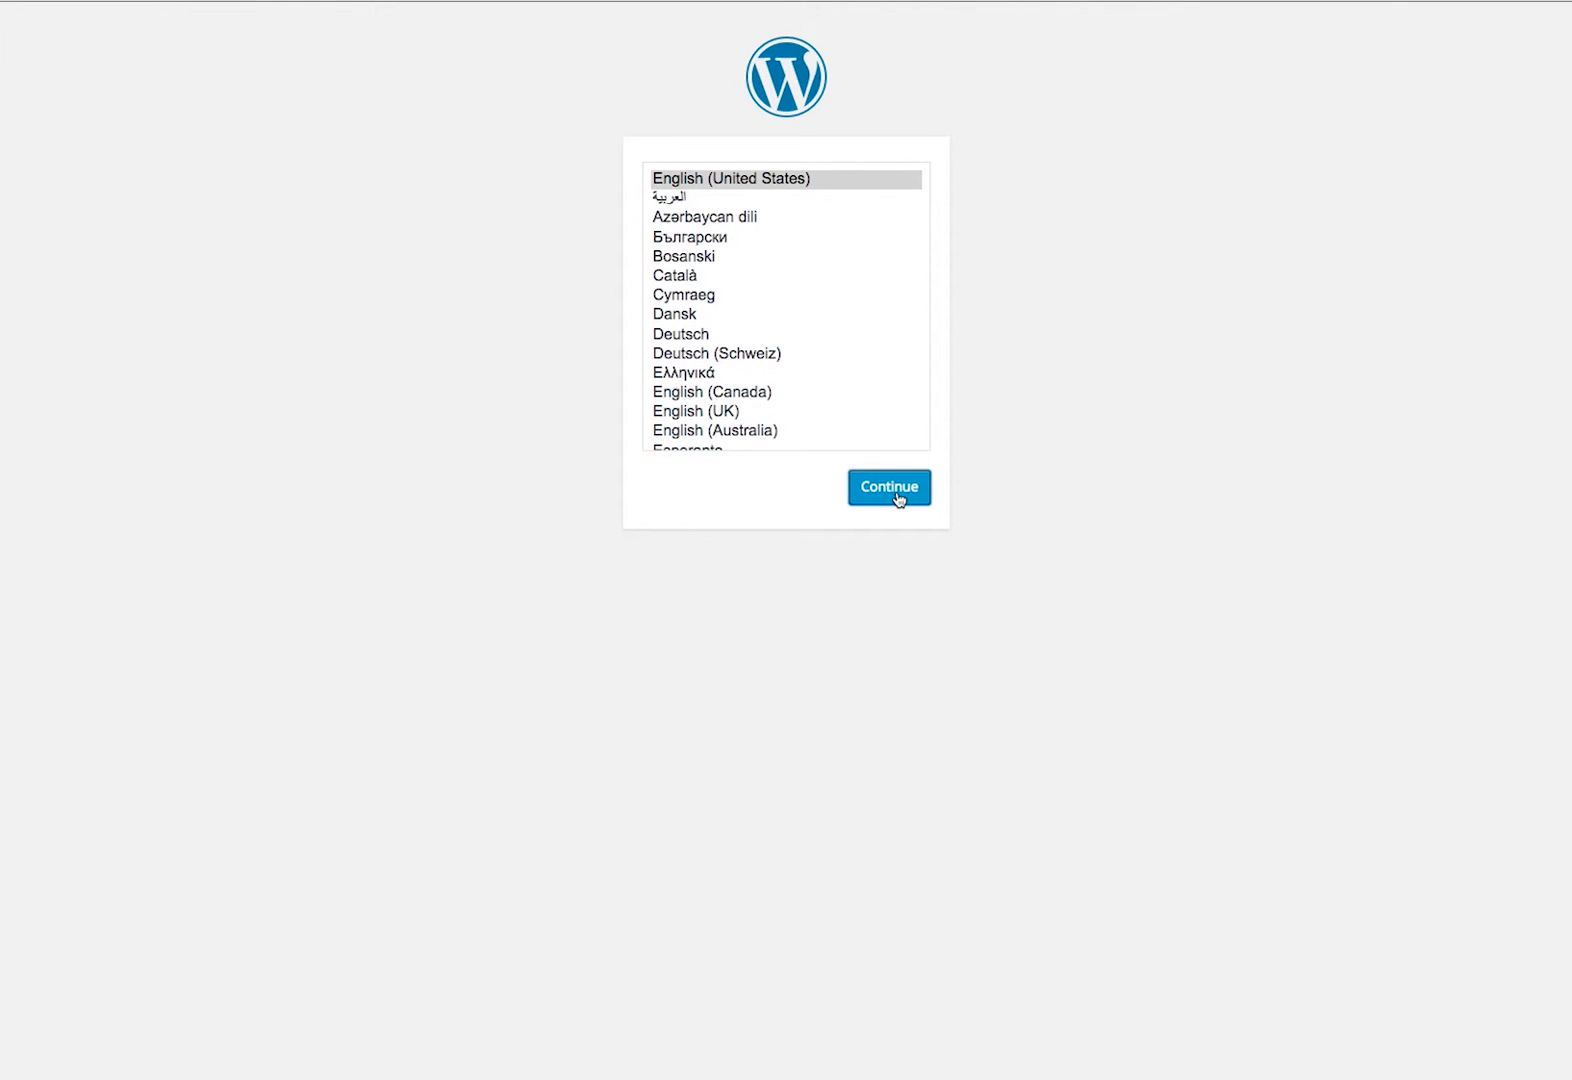
Continue setup in English (United States) and get past the welcome notice
{"action": "left_click", "coordinate": [888, 486]}
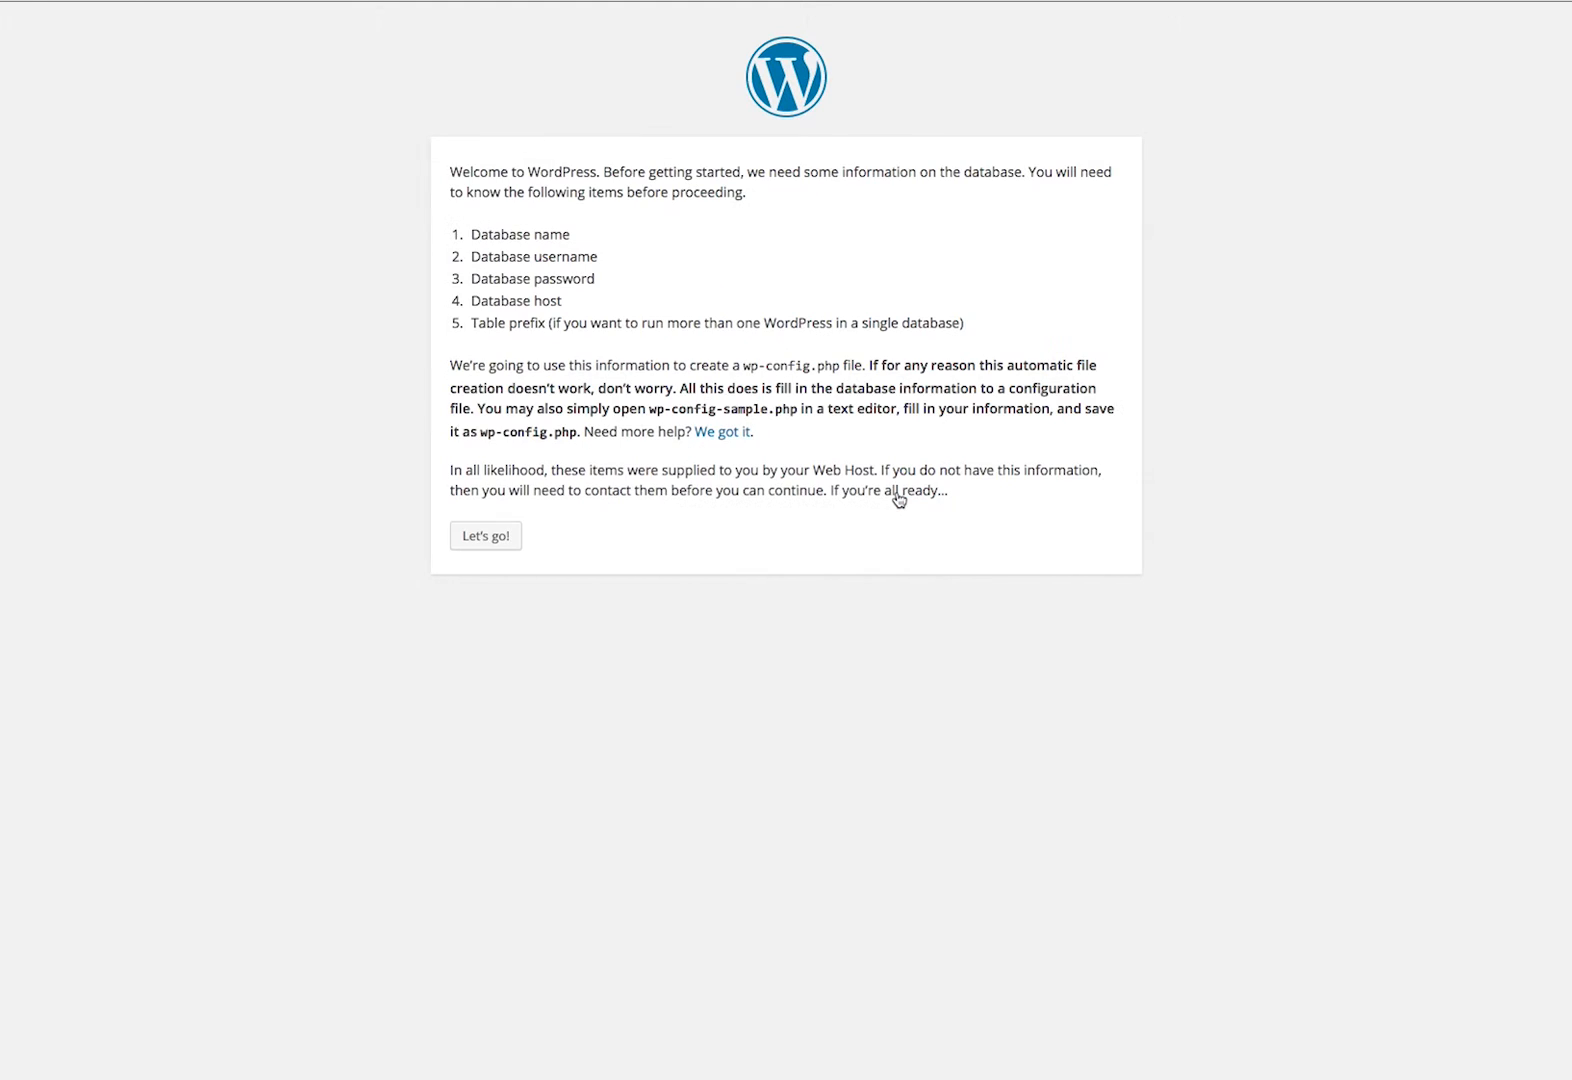
{"action": "mouse_move", "coordinate": [532, 260]}
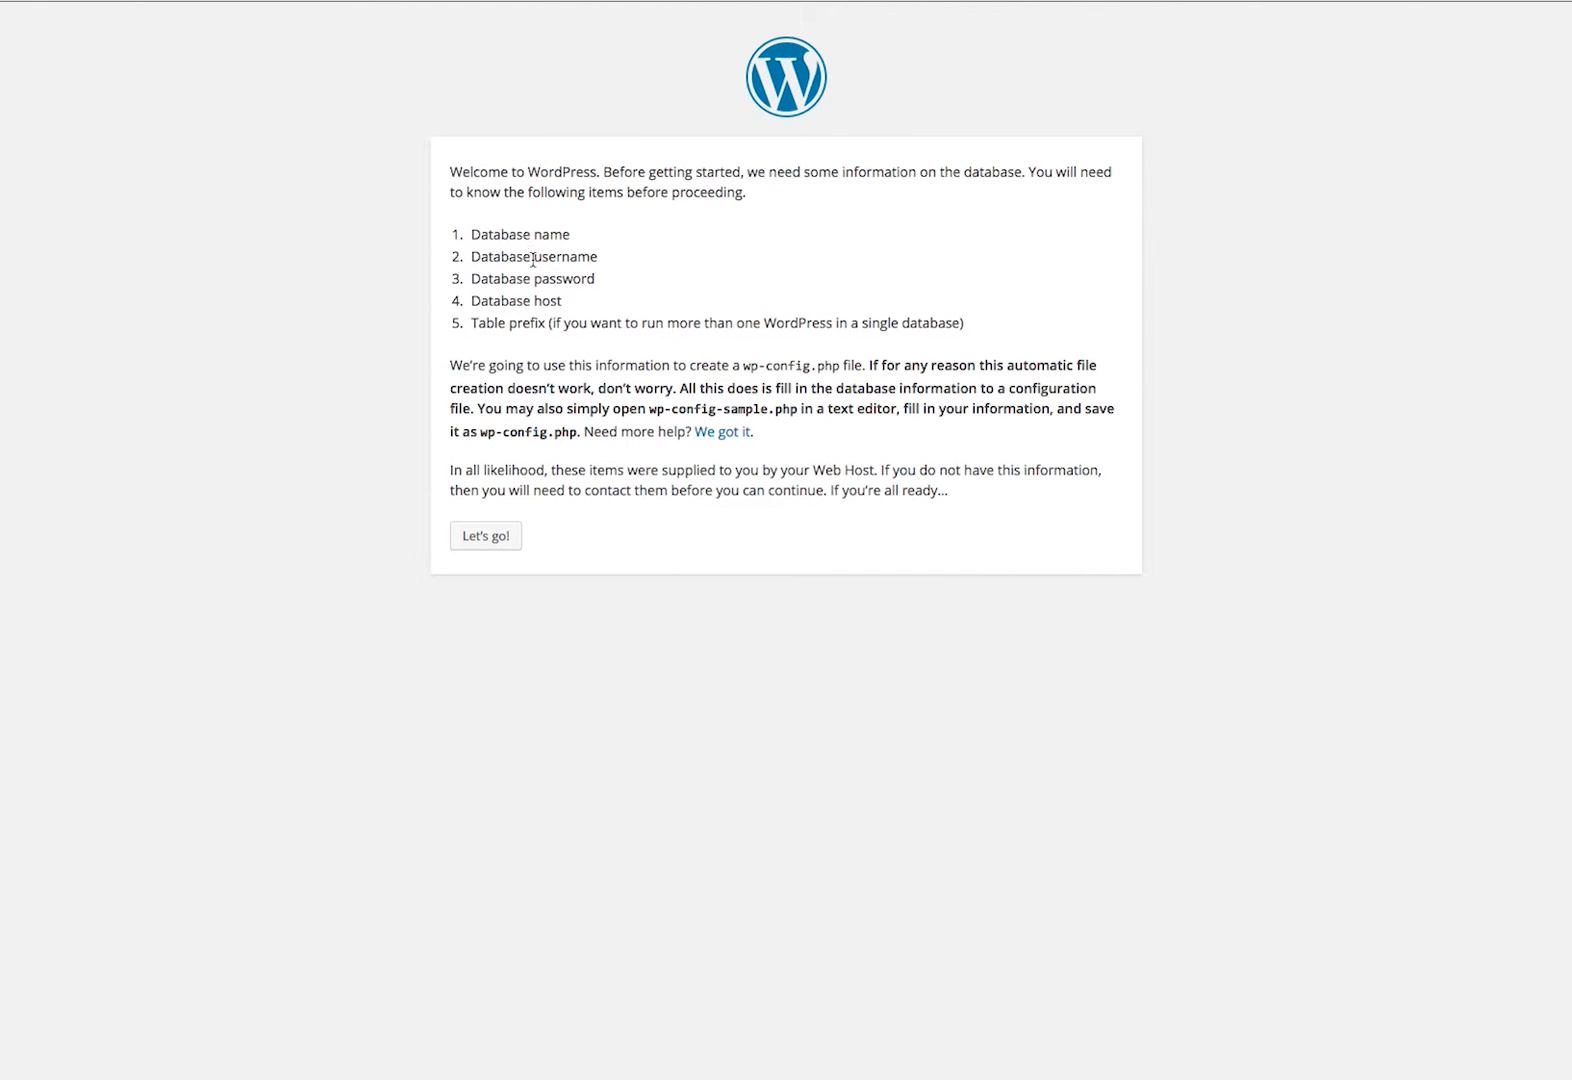
{"action": "mouse_move", "coordinate": [536, 302]}
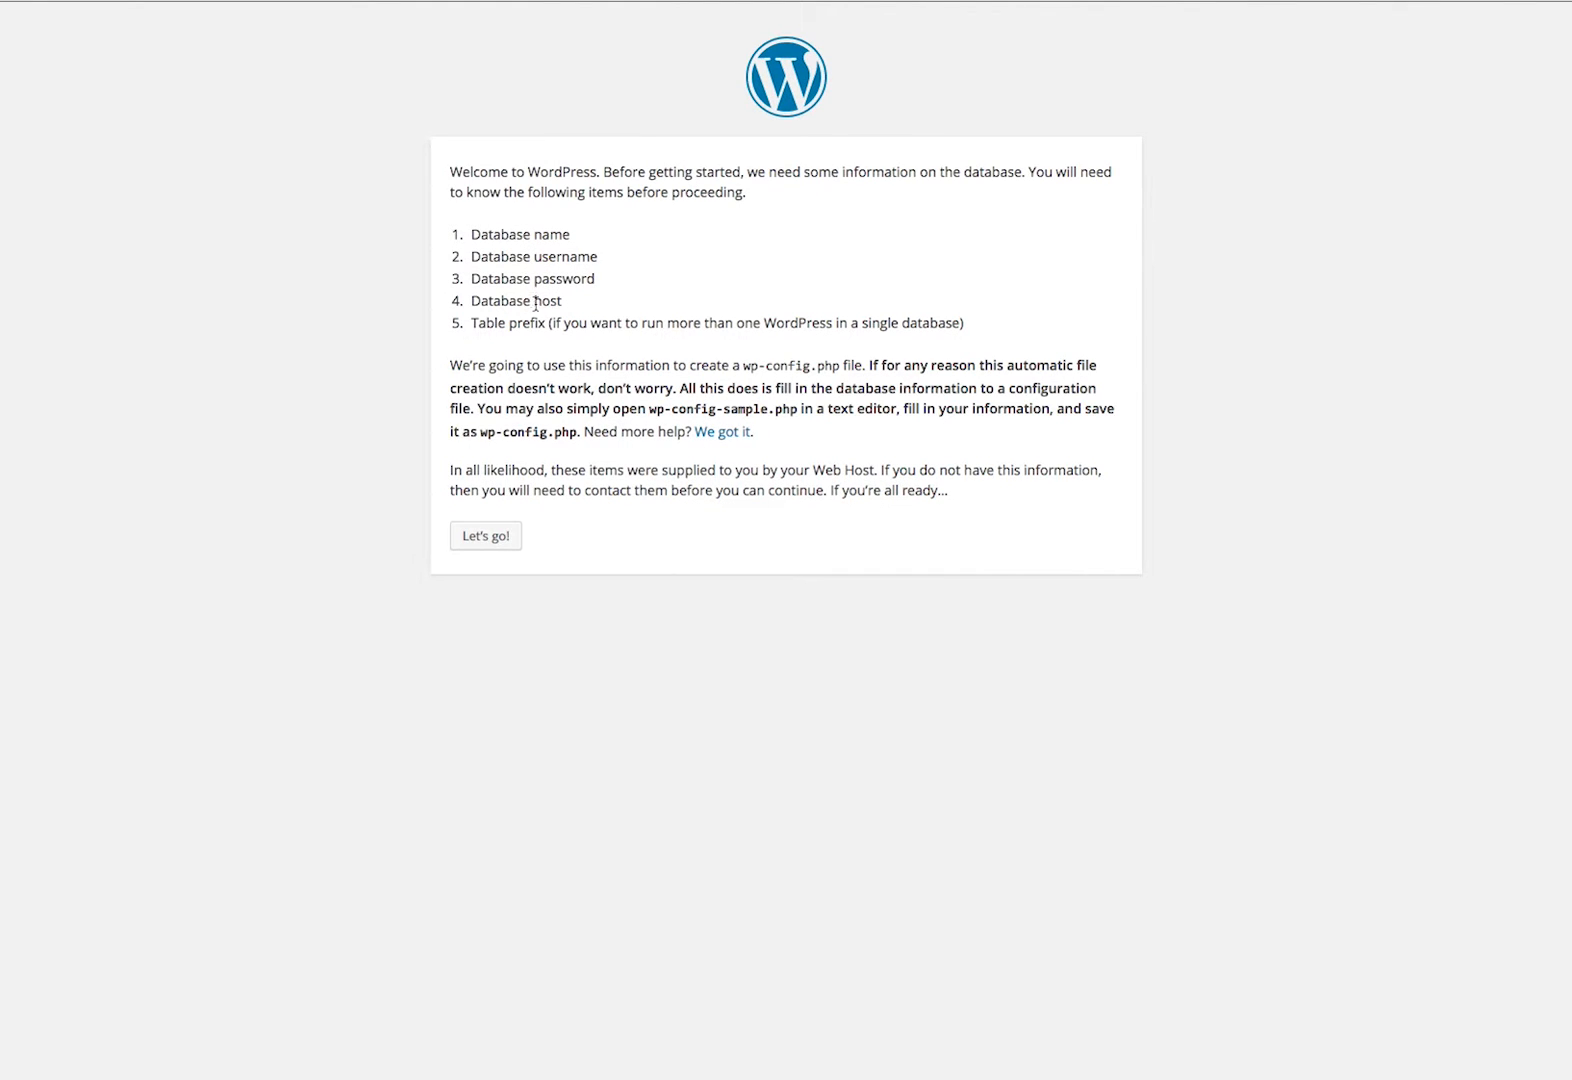
{"action": "mouse_move", "coordinate": [504, 535]}
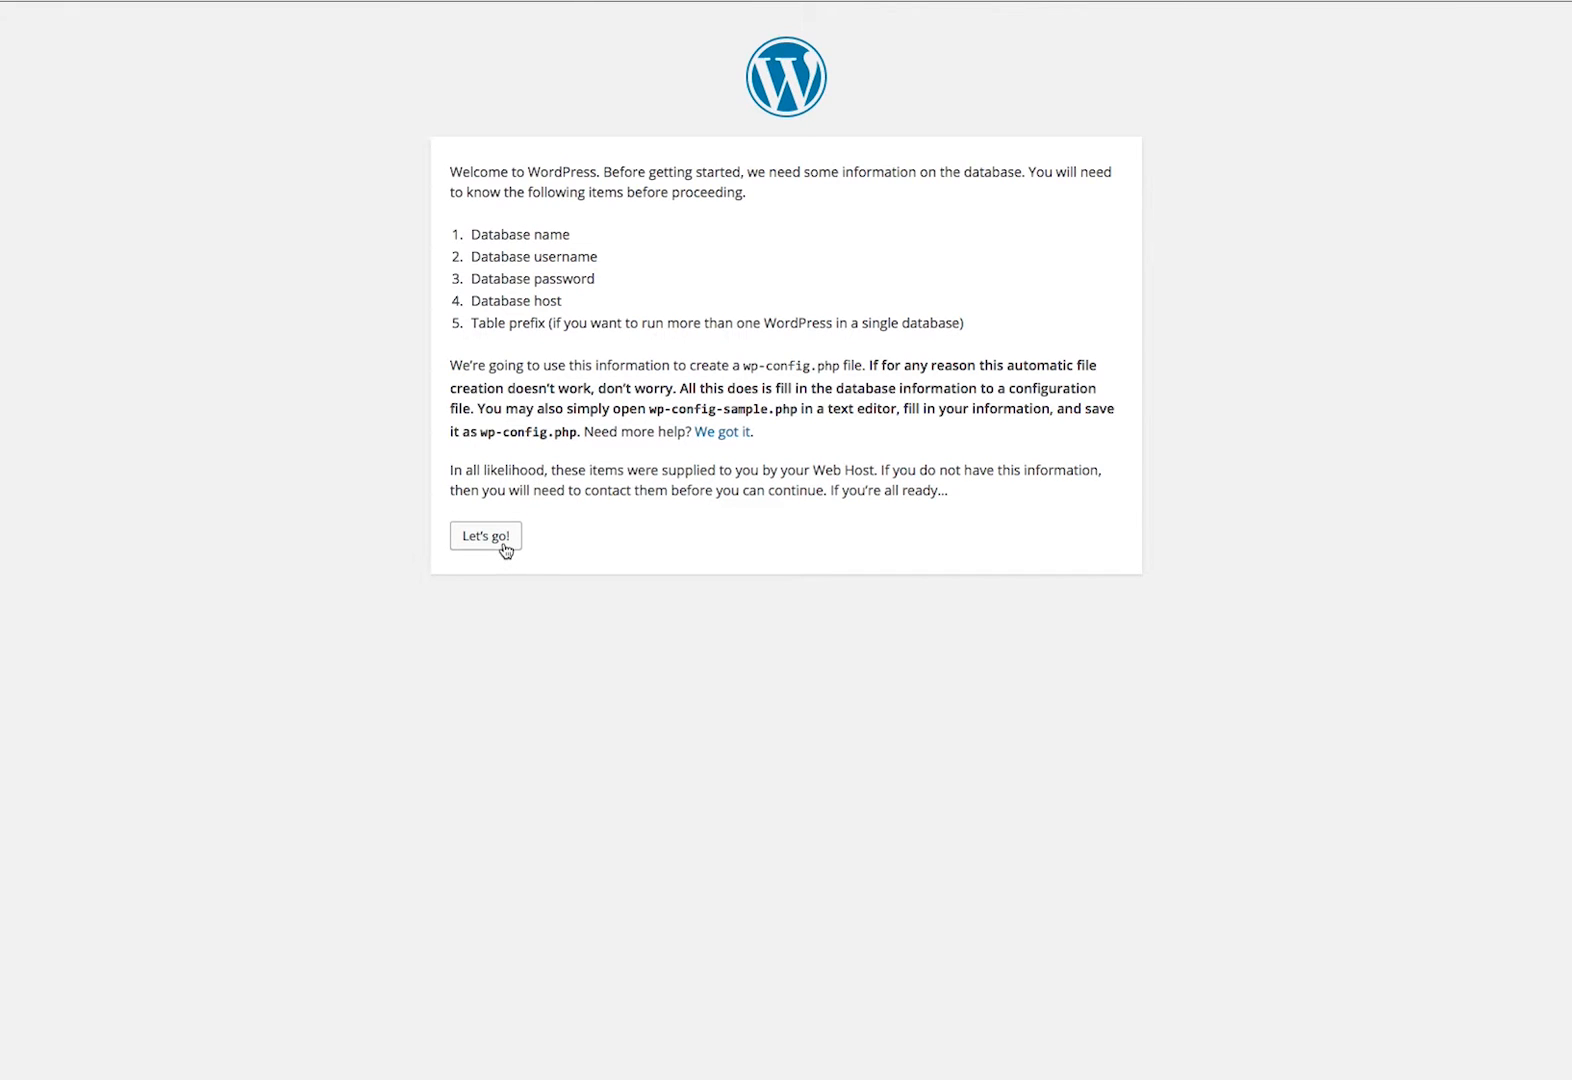
{"action": "left_click", "coordinate": [485, 535]}
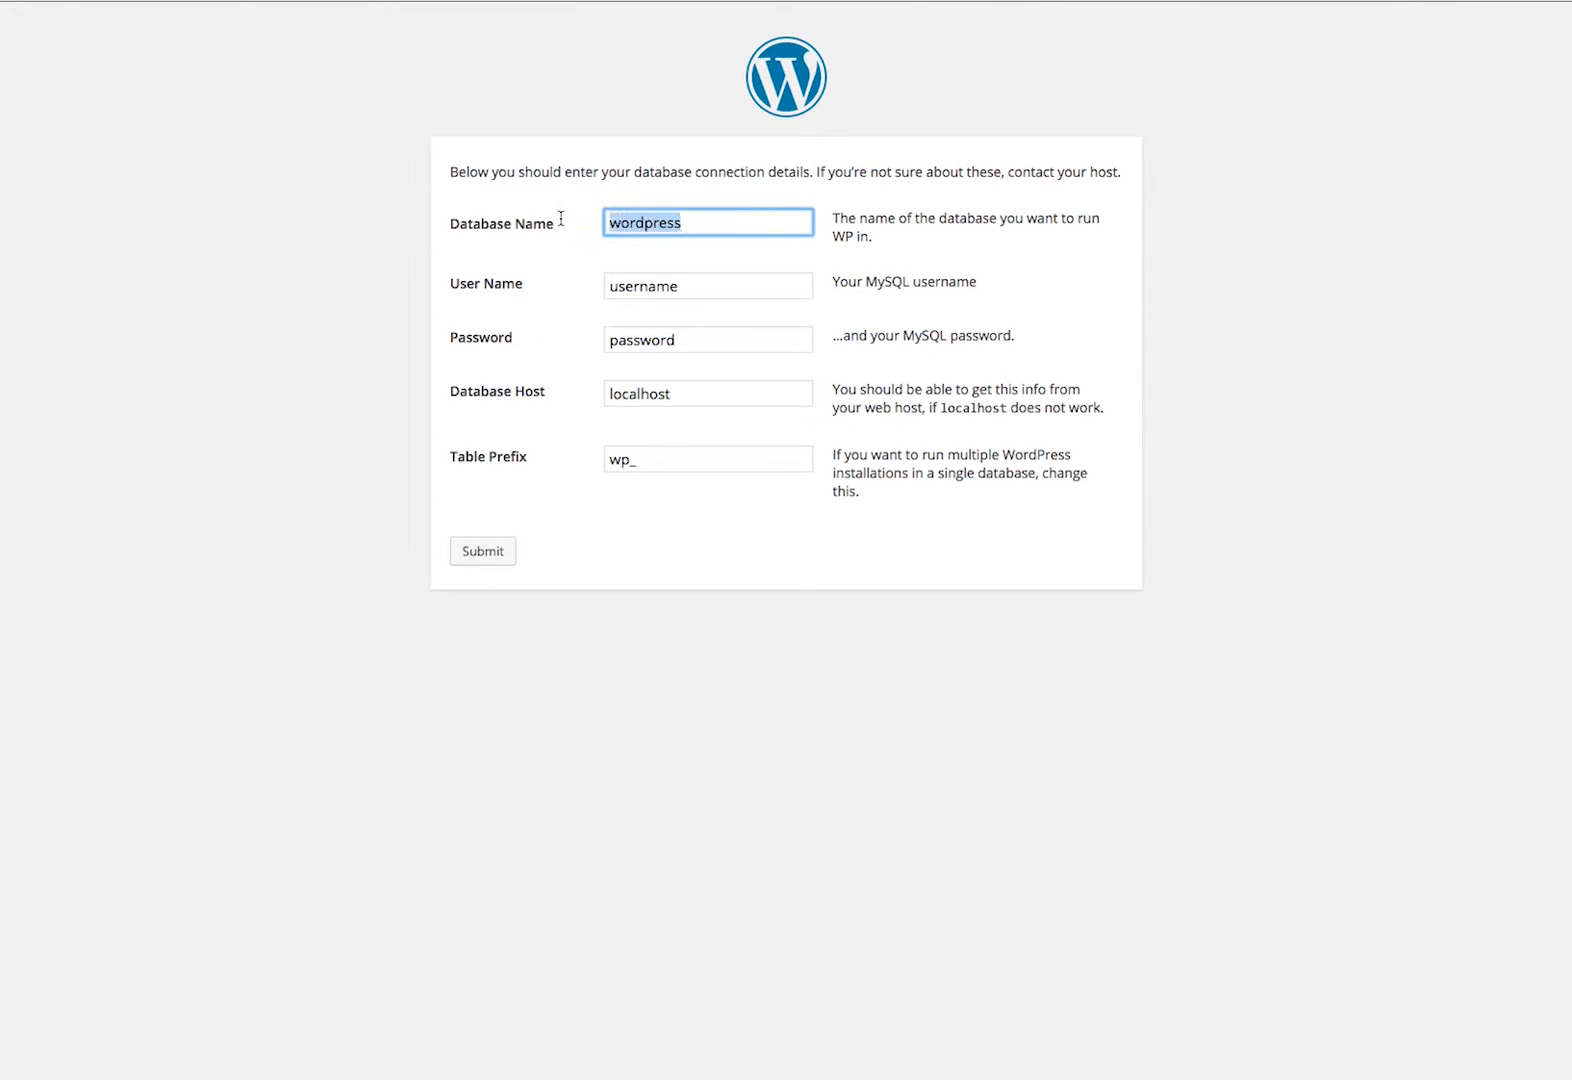
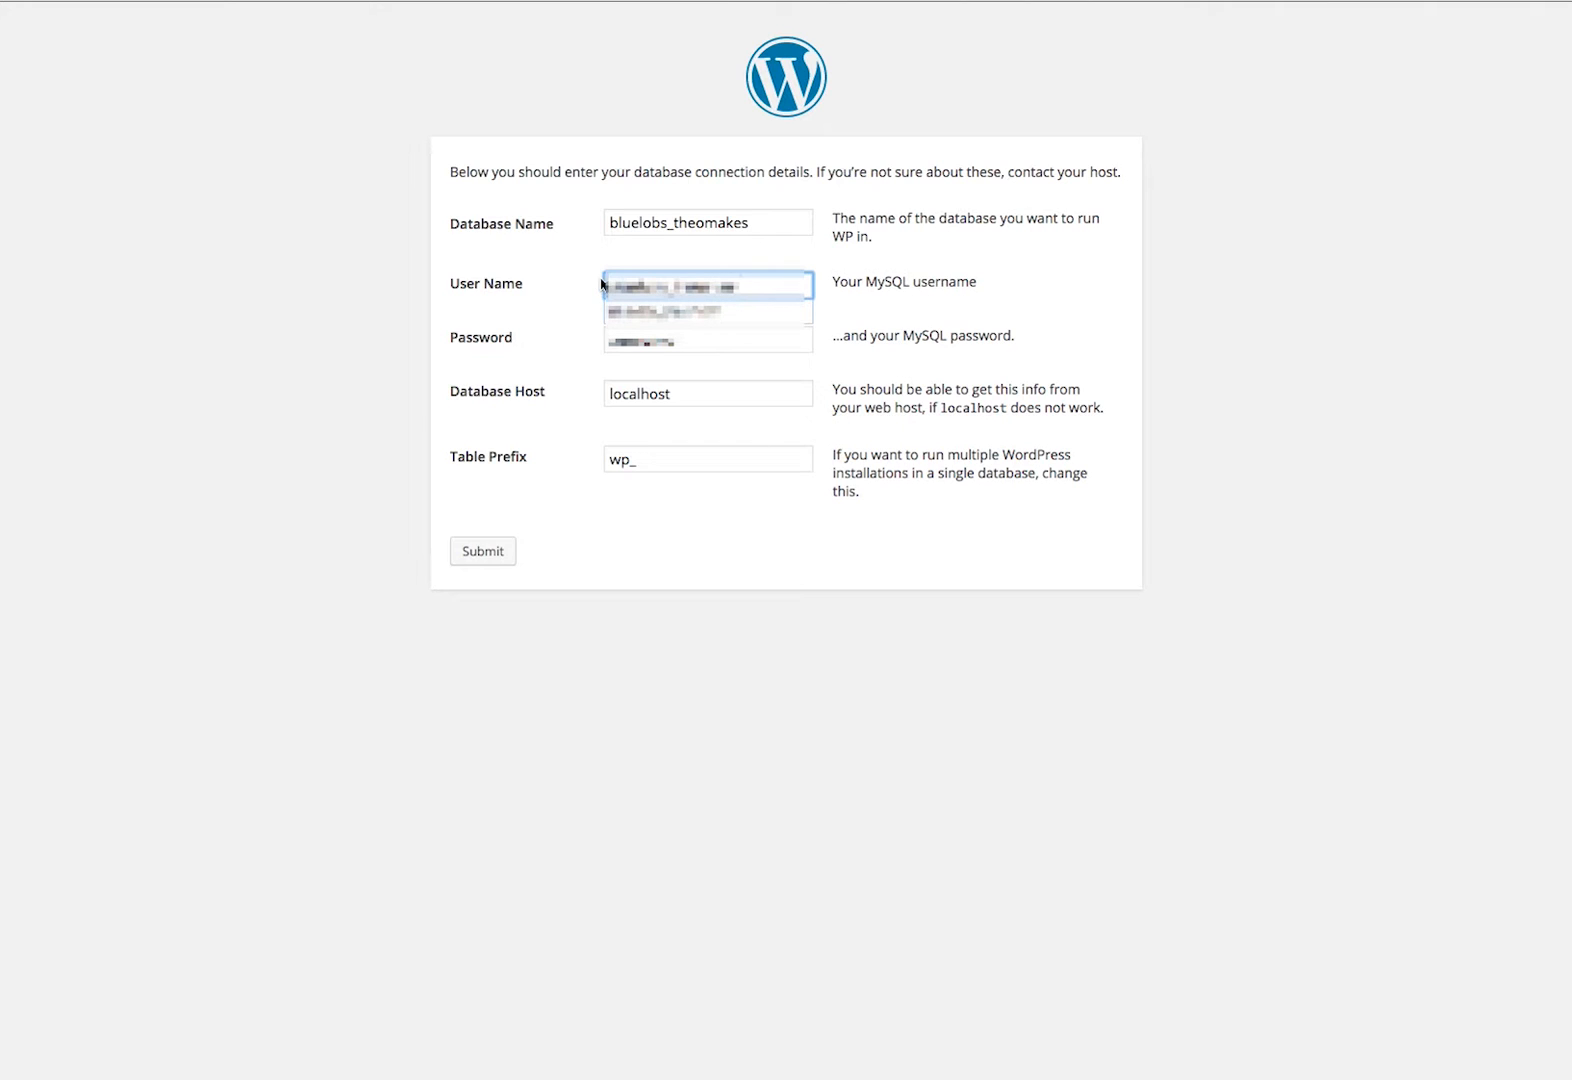
Fill in the database name, database user name and password fields
{"action": "left_click", "coordinate": [707, 338]}
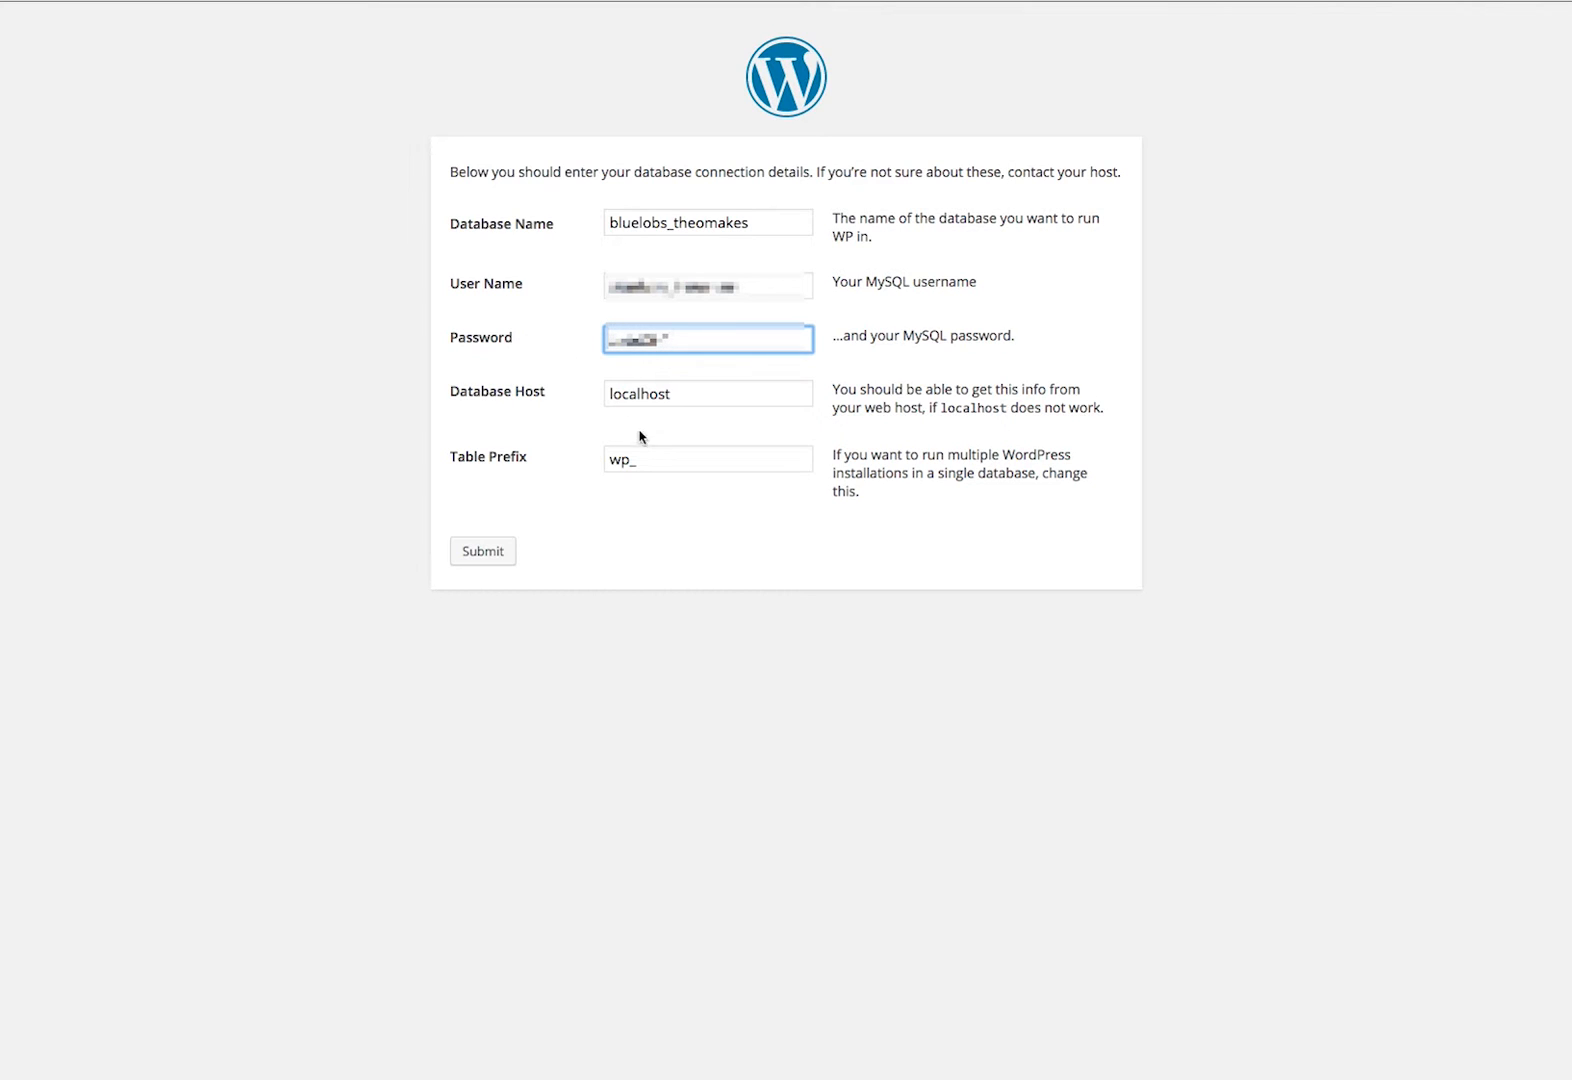
Set the table prefix to tm_, submit the details, and run the install
{"action": "left_click", "coordinate": [707, 458]}
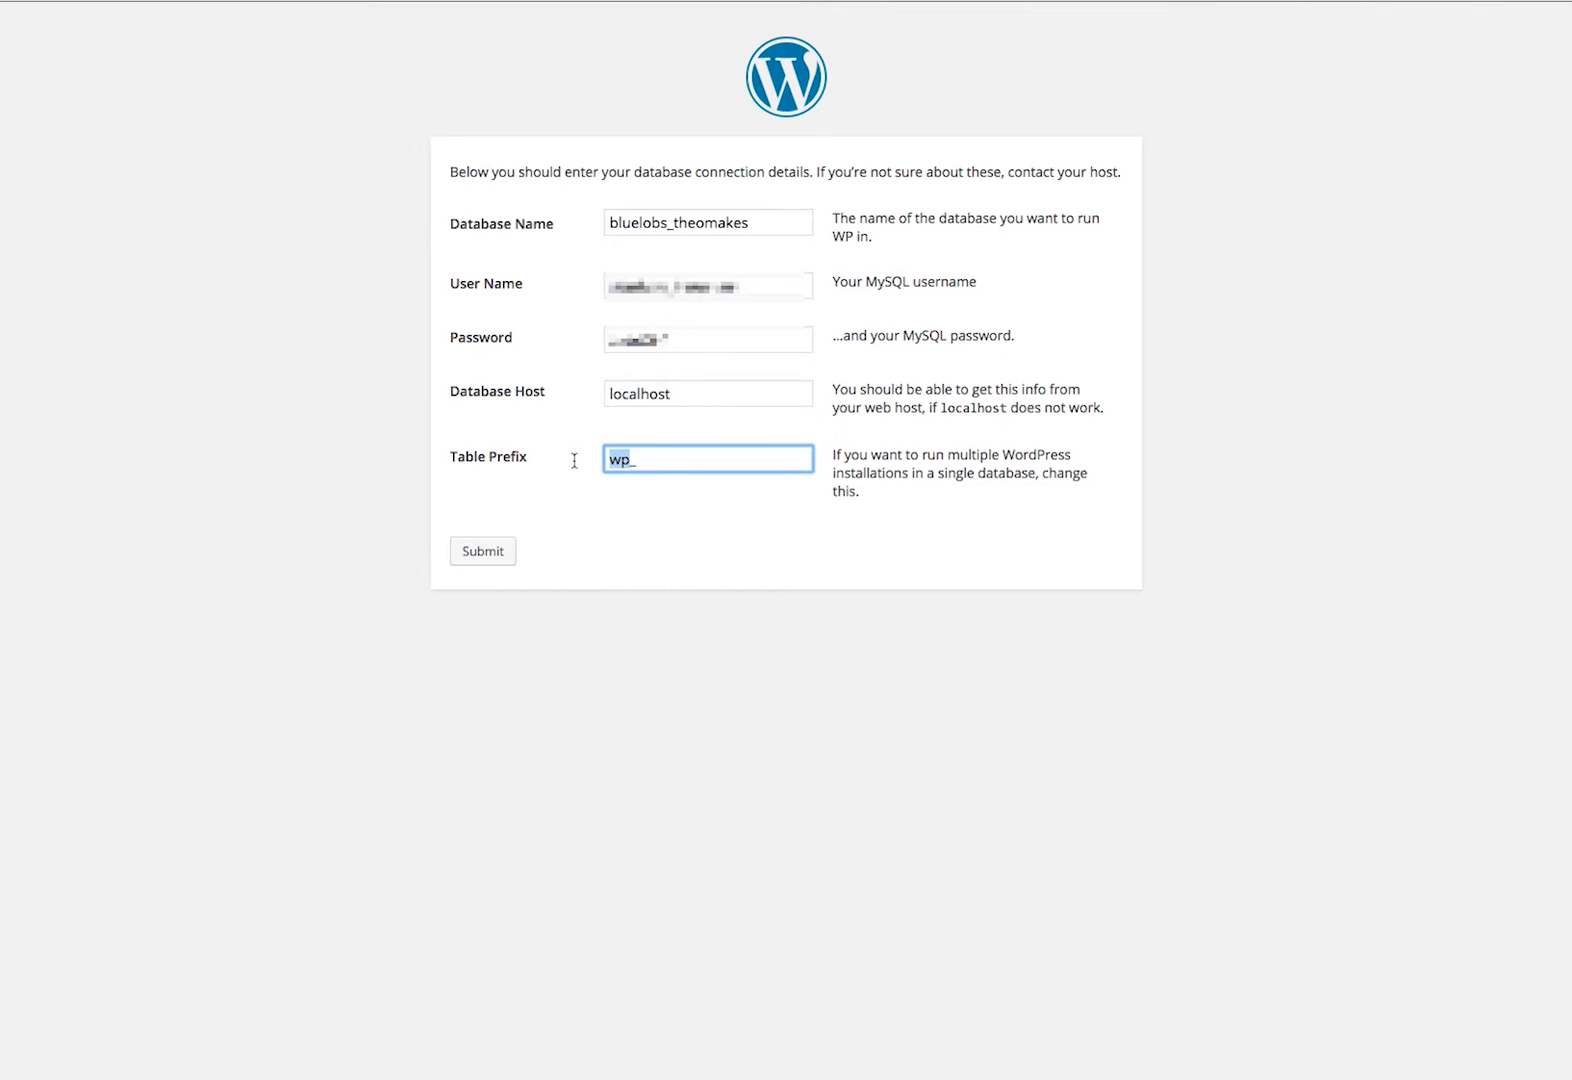
{"action": "type", "text": "tm_"}
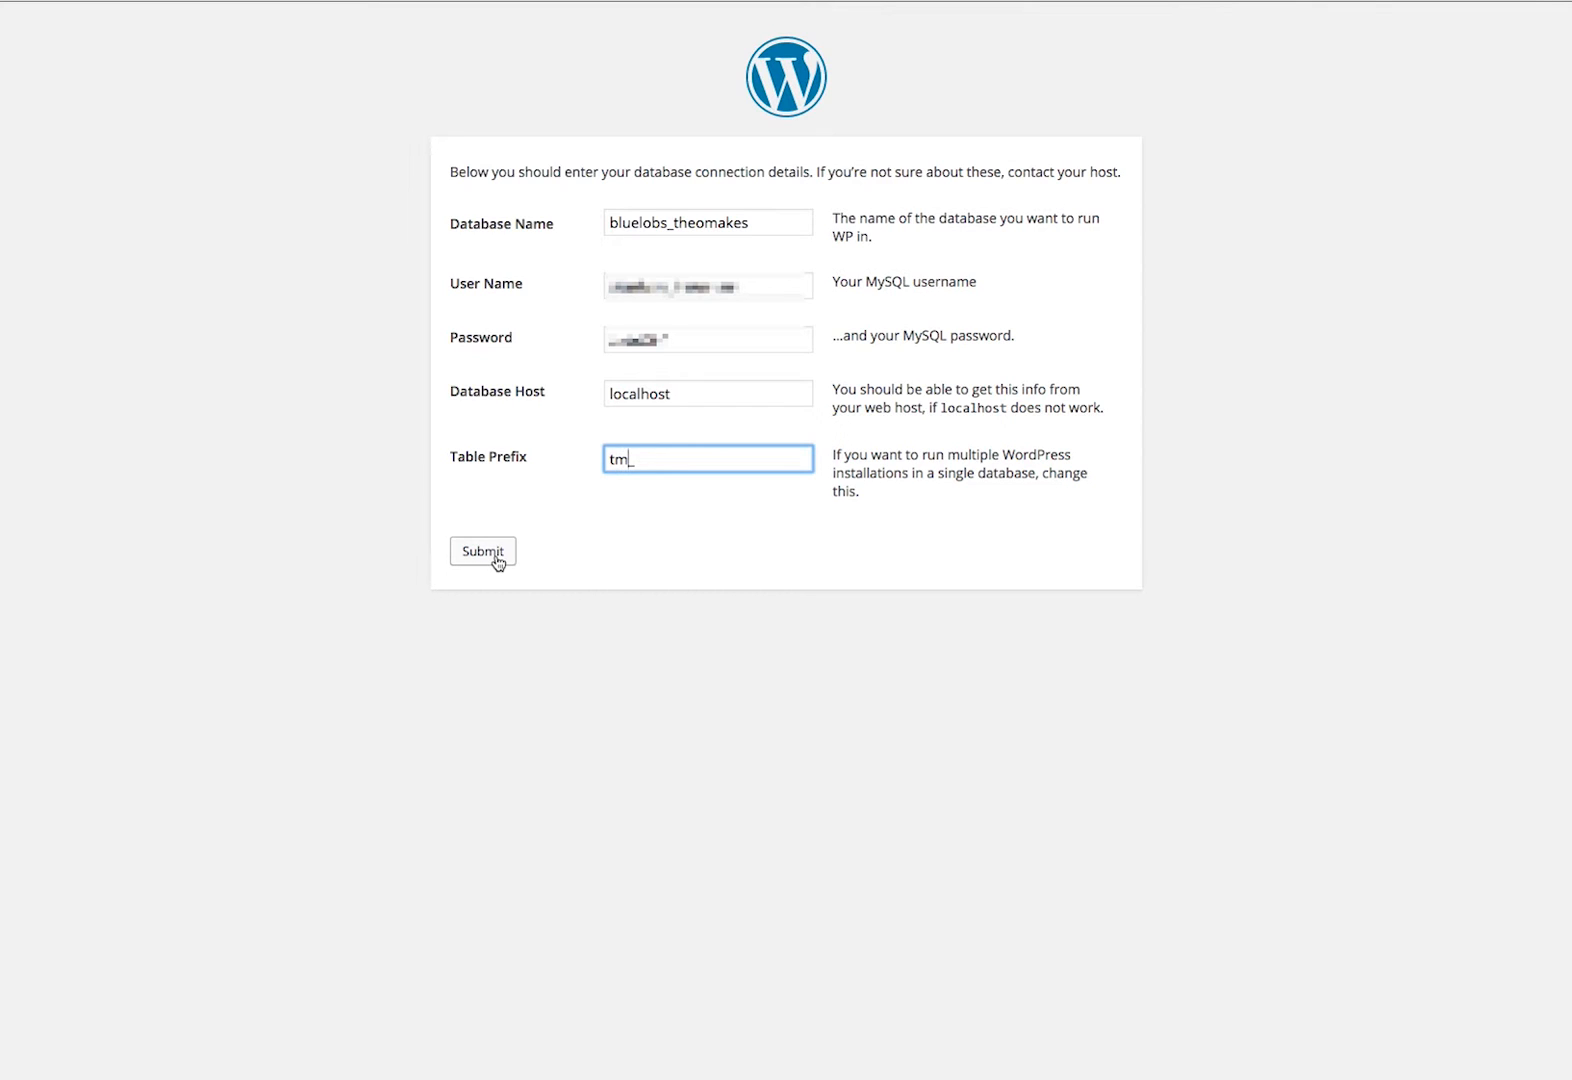
{"action": "left_click", "coordinate": [482, 552]}
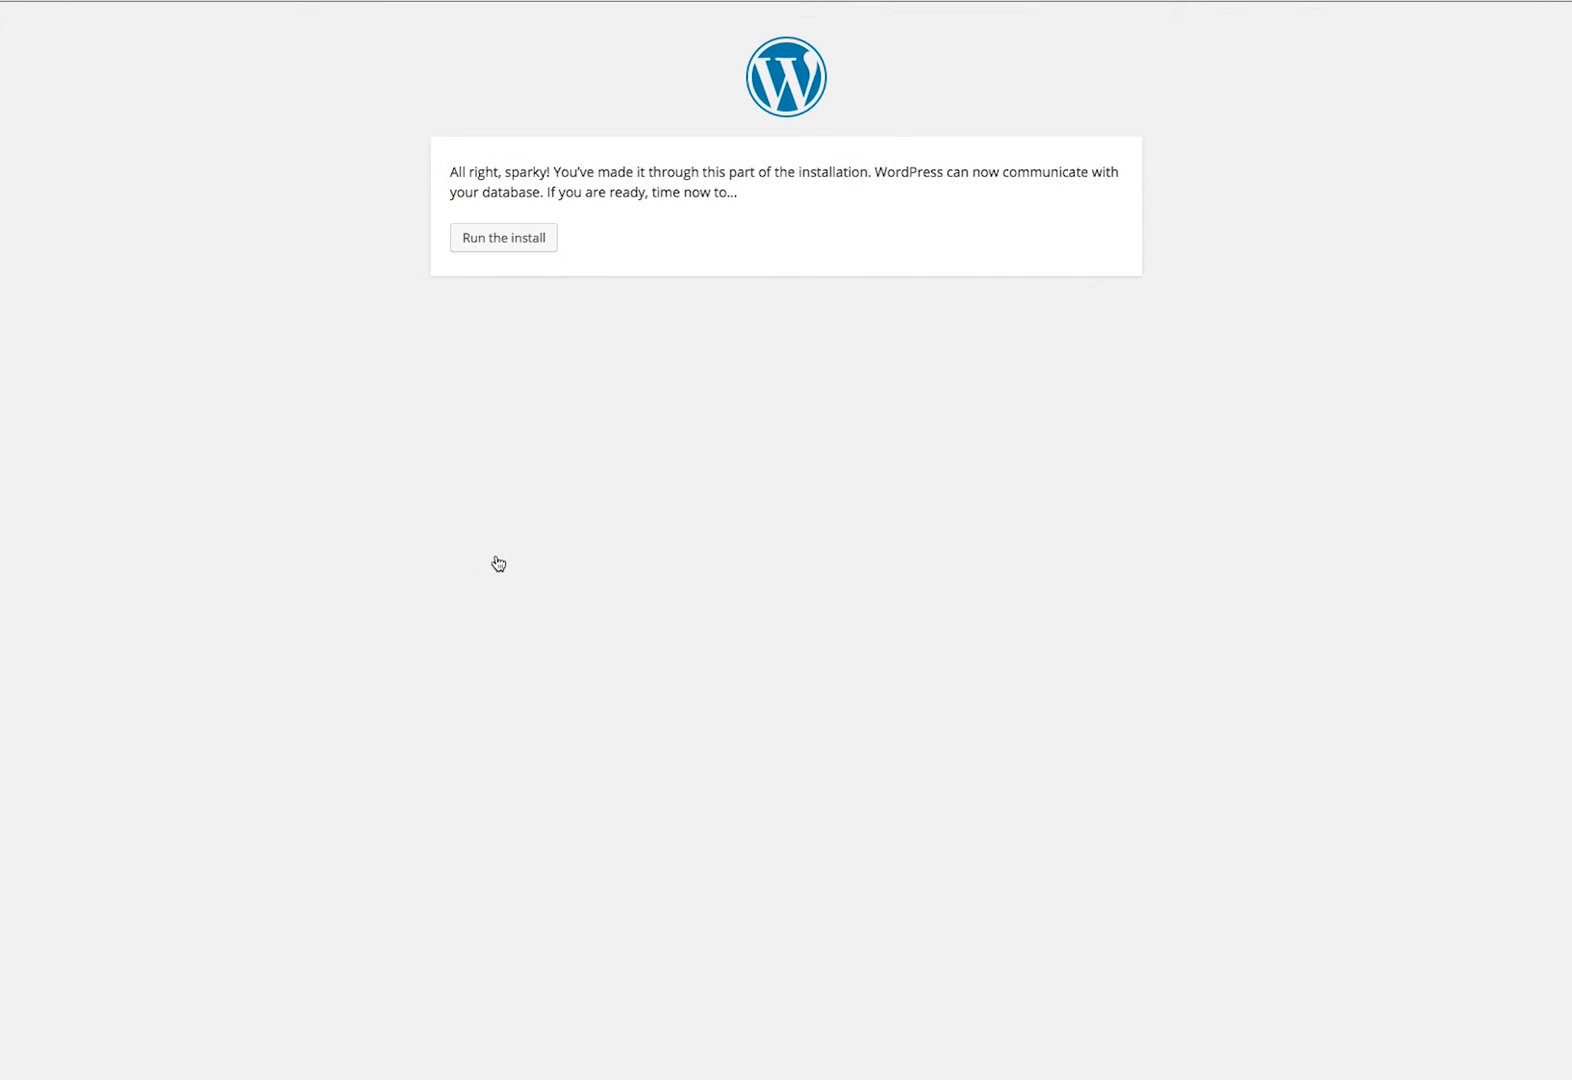
{"action": "mouse_move", "coordinate": [650, 189]}
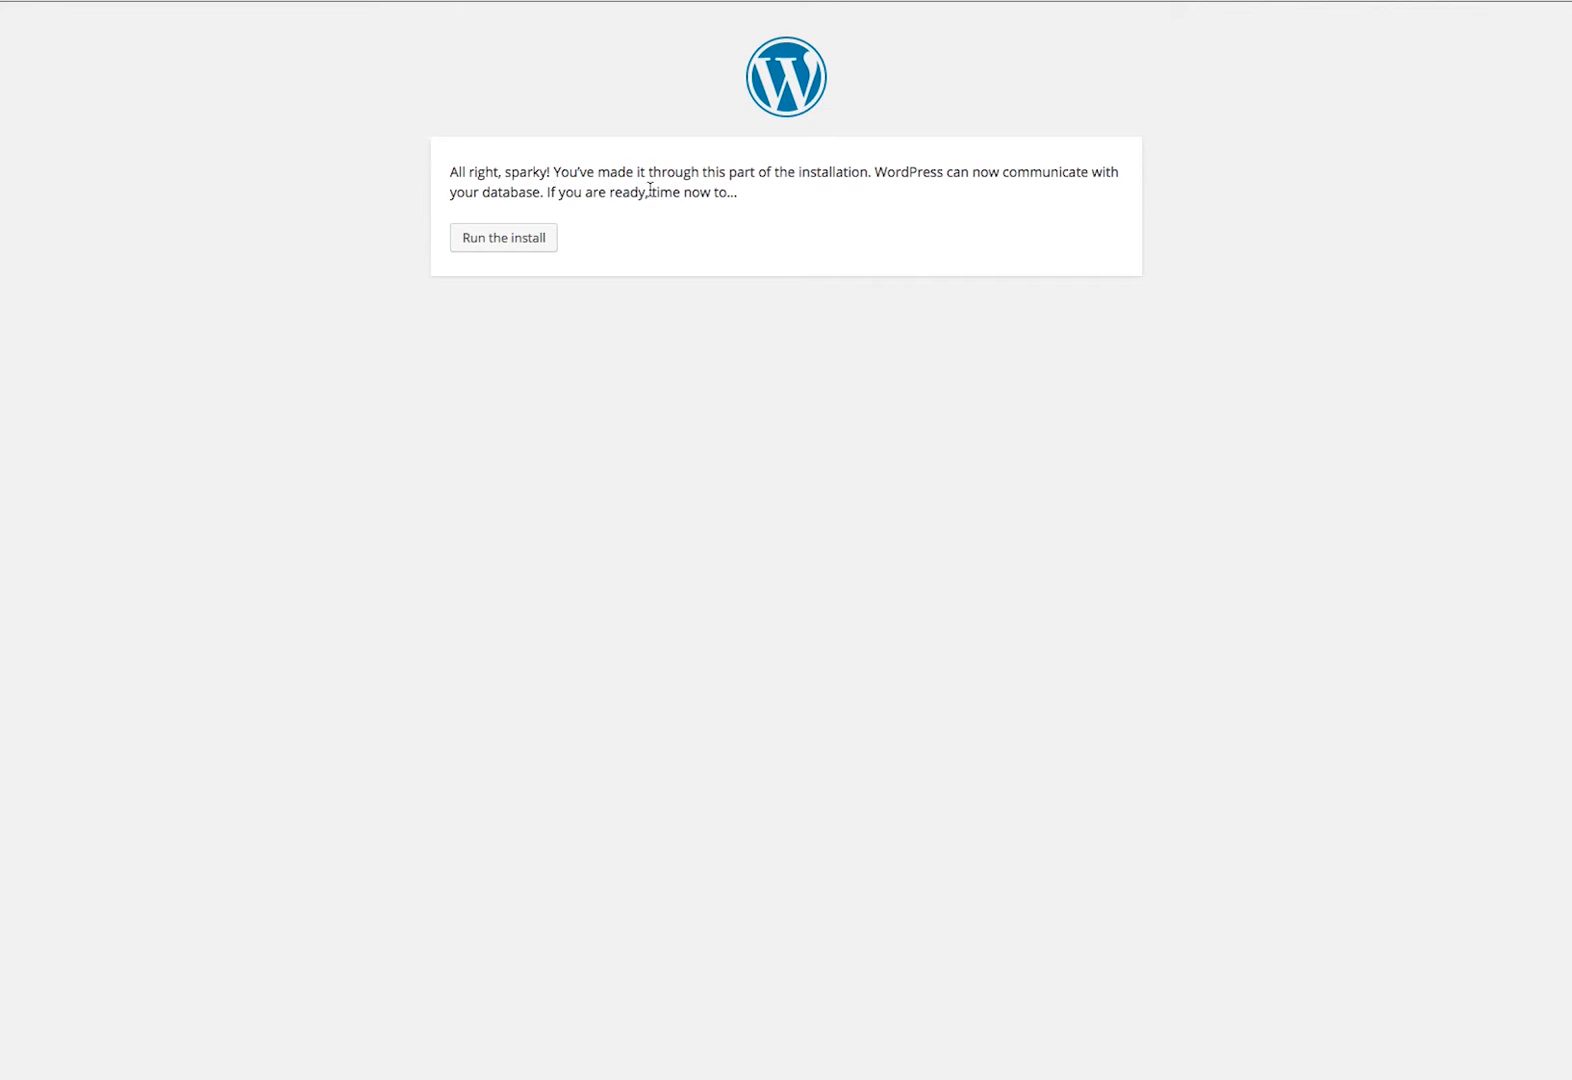
{"action": "mouse_move", "coordinate": [492, 246]}
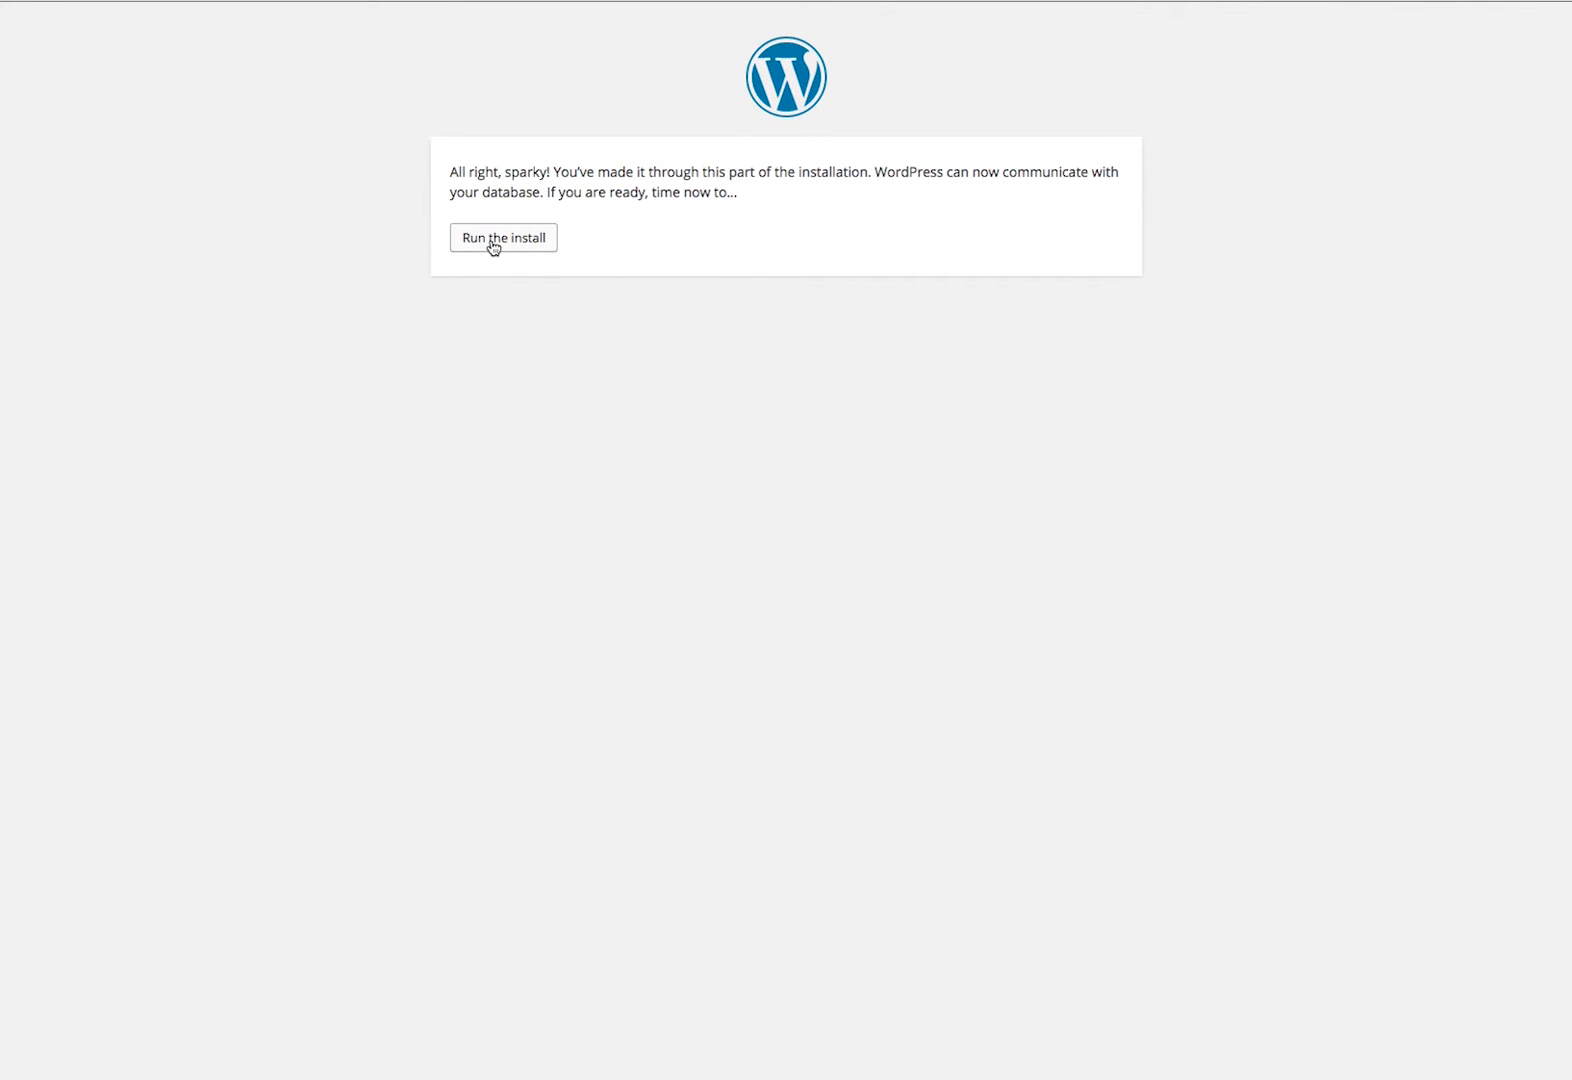
{"action": "left_click", "coordinate": [502, 238]}
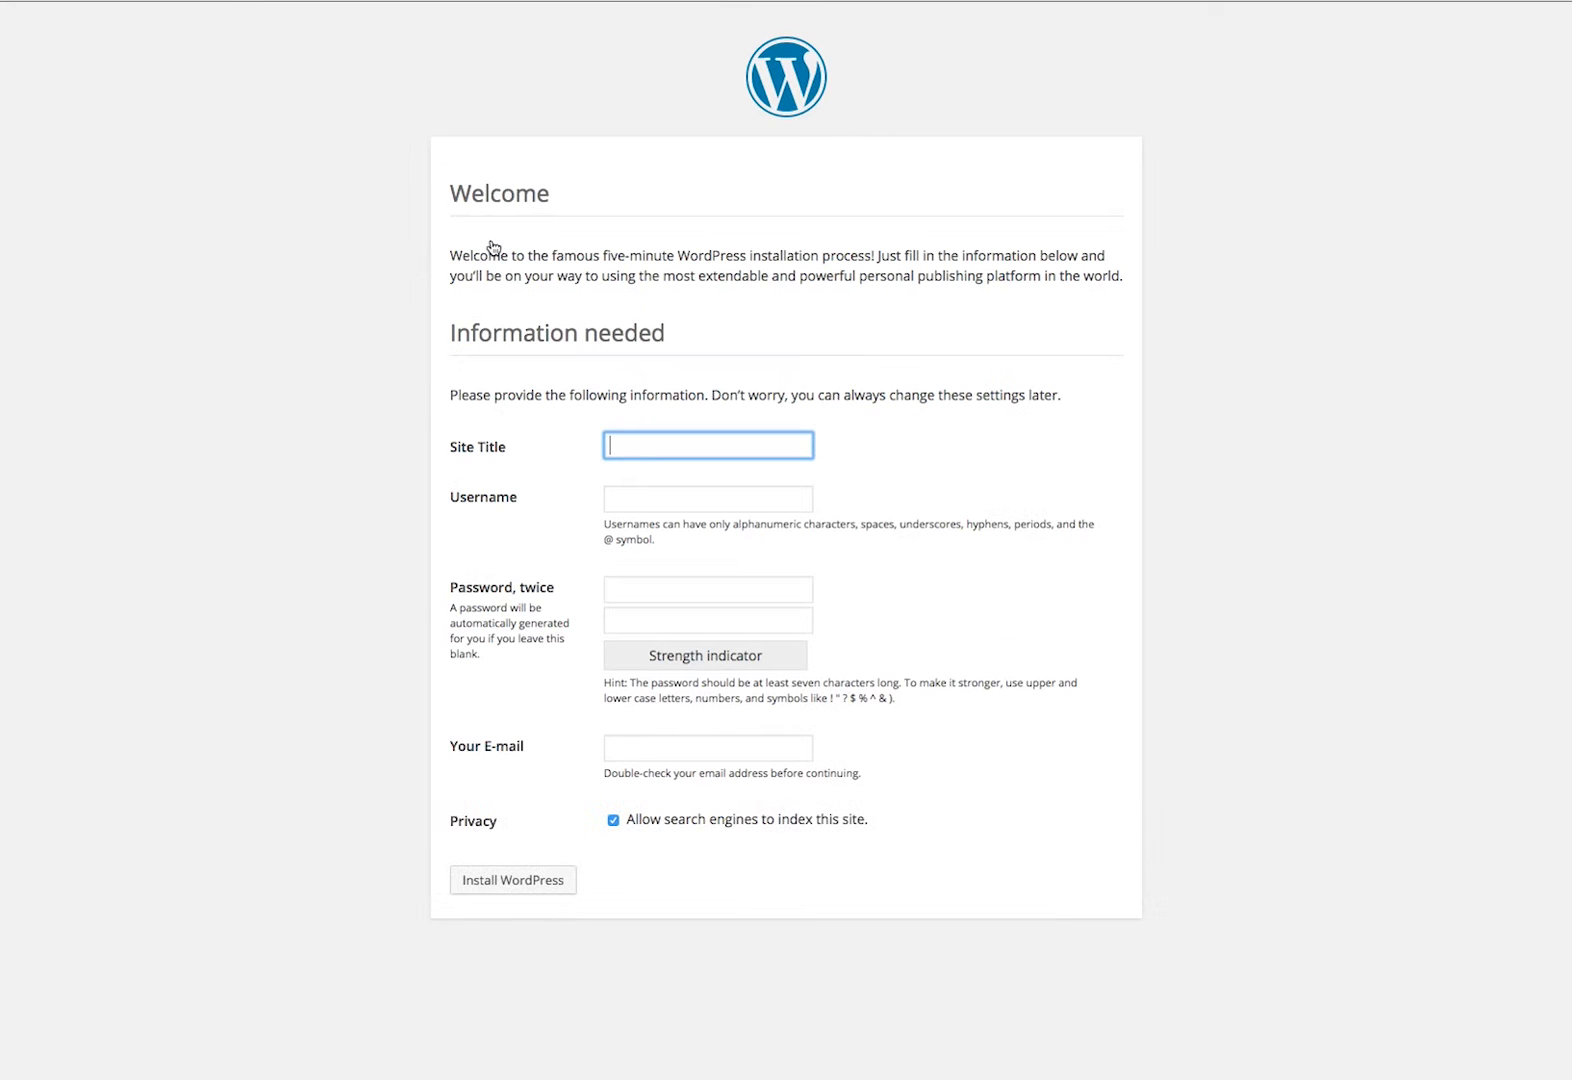
{"action": "type", "text": "T"}
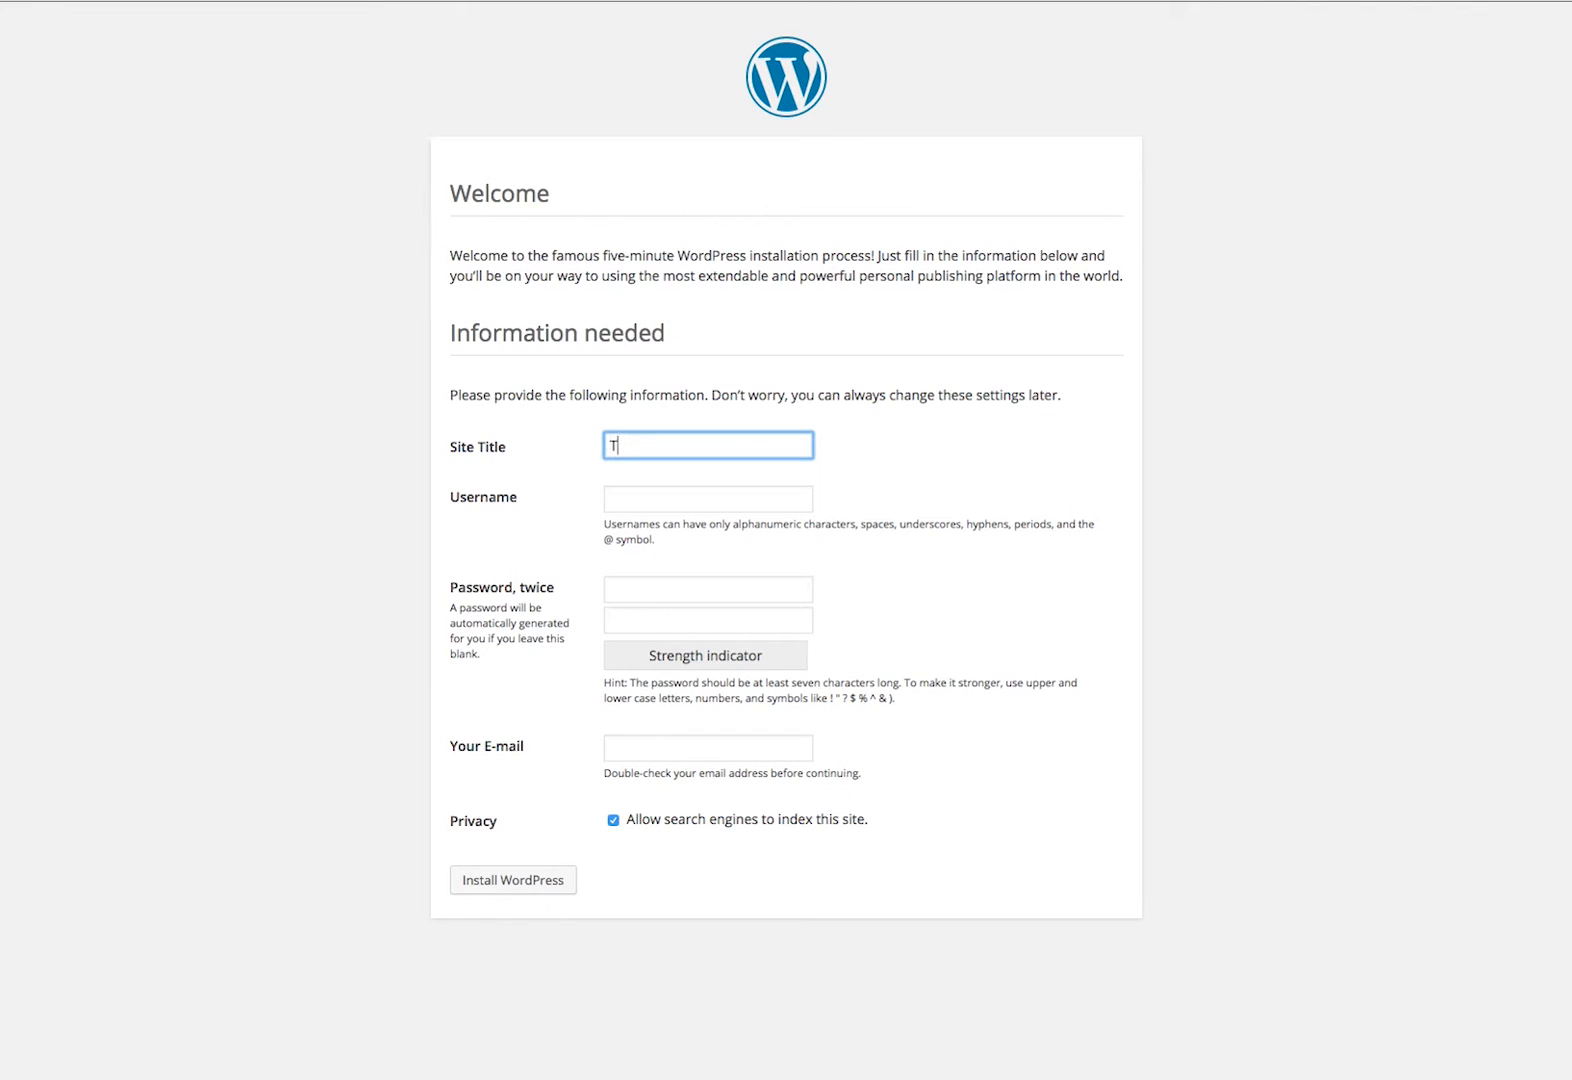
{"action": "type", "text": "heo Makes"}
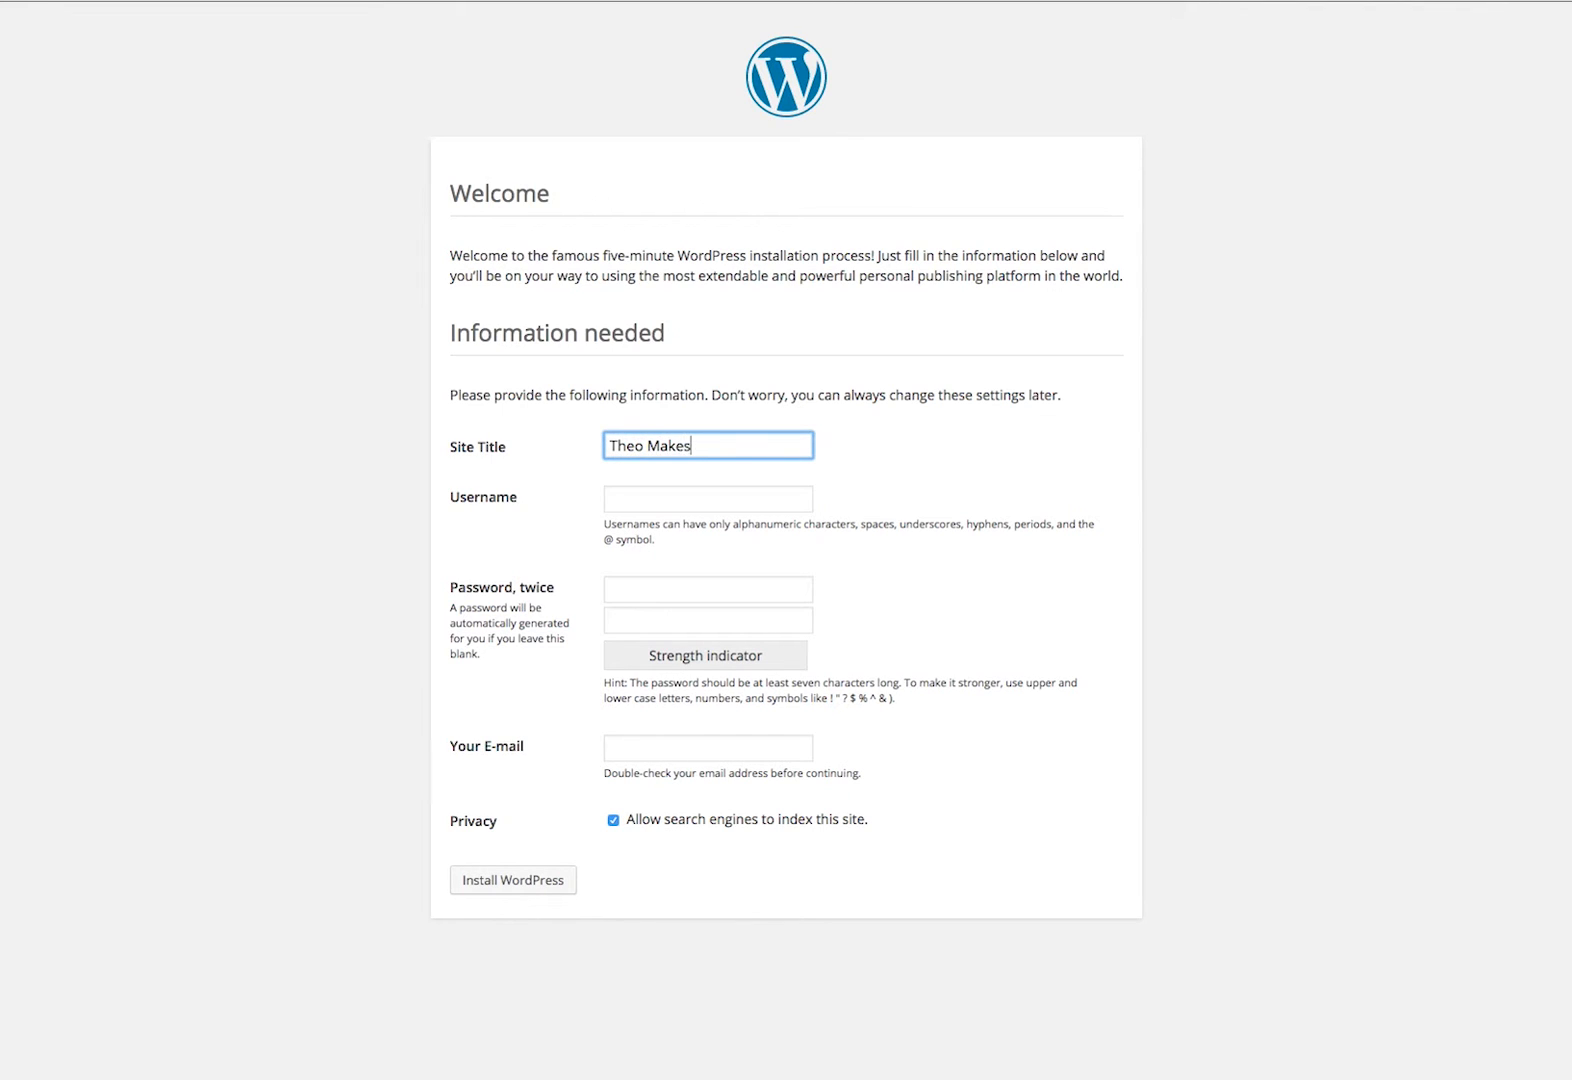
{"action": "left_click", "coordinate": [707, 498]}
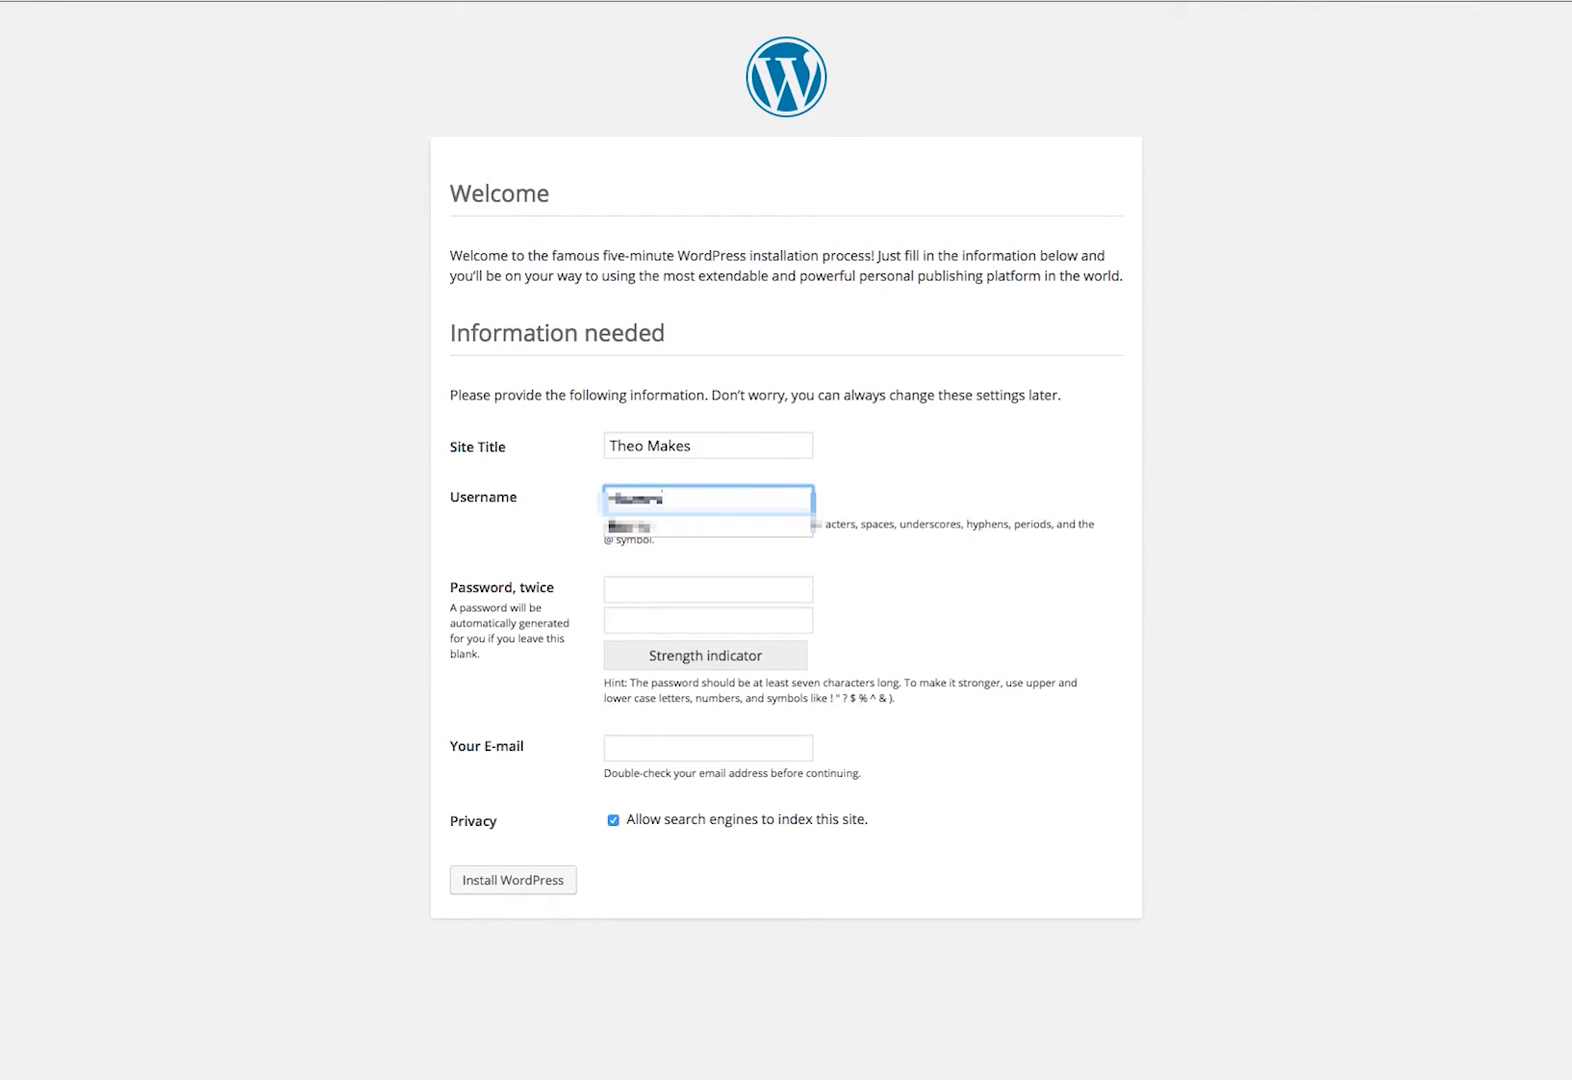
{"action": "left_click", "coordinate": [707, 589]}
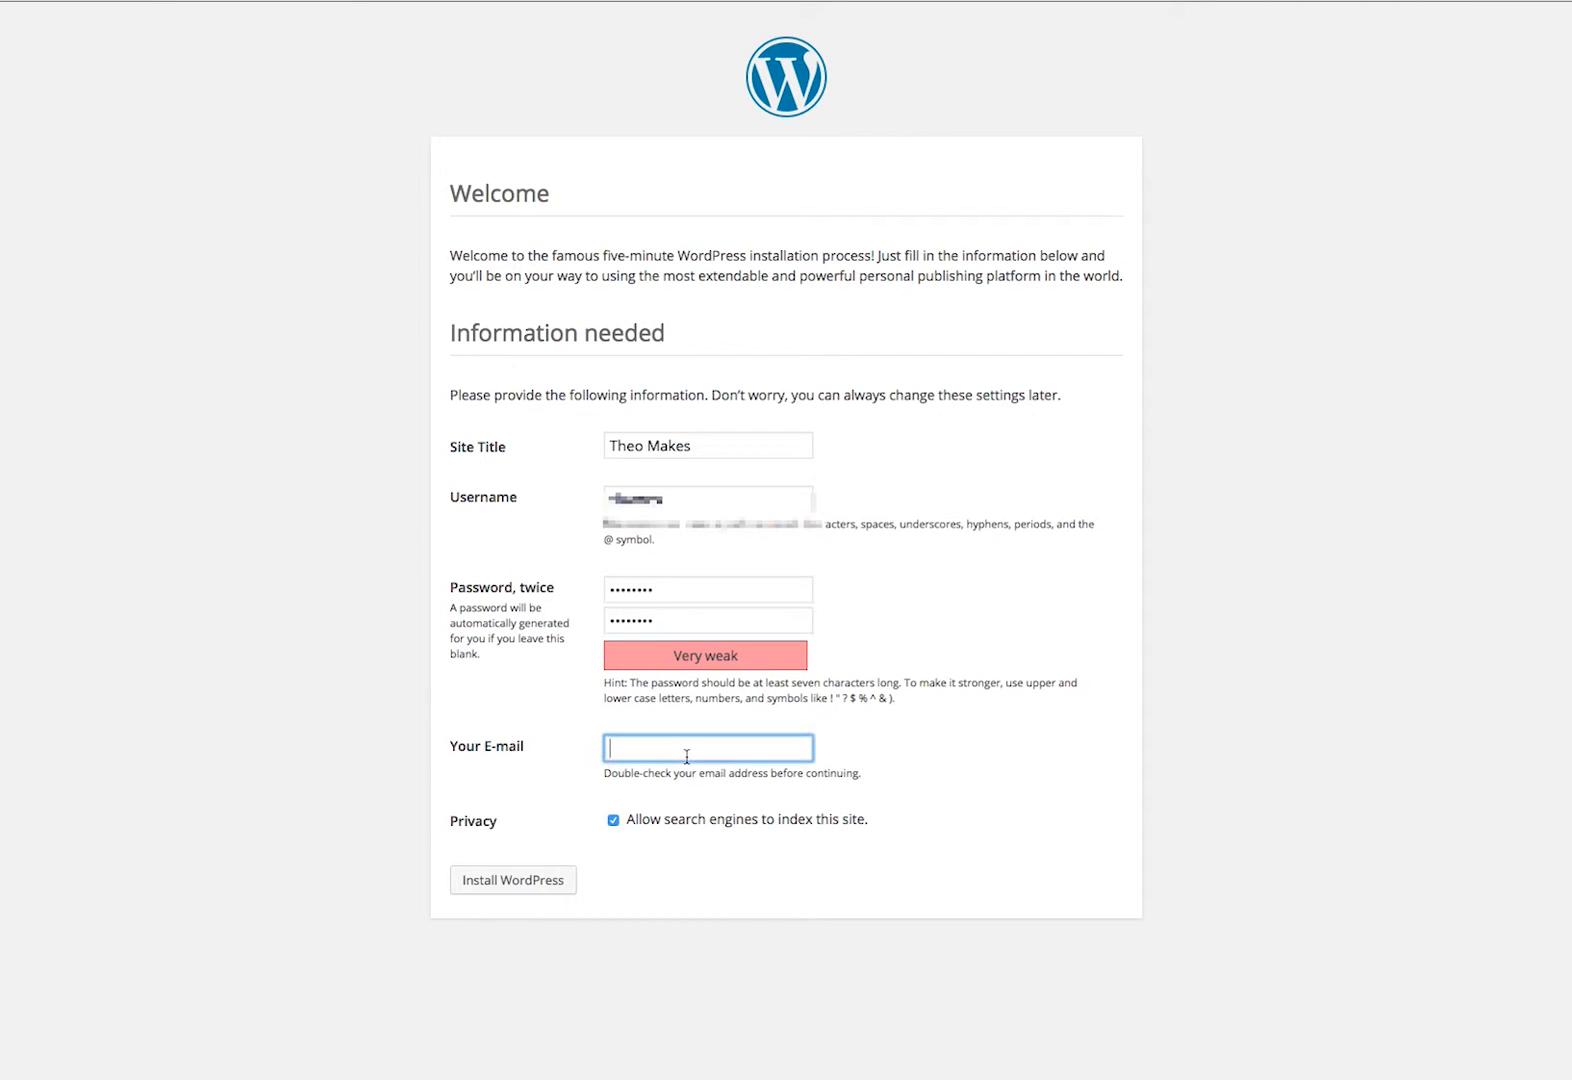
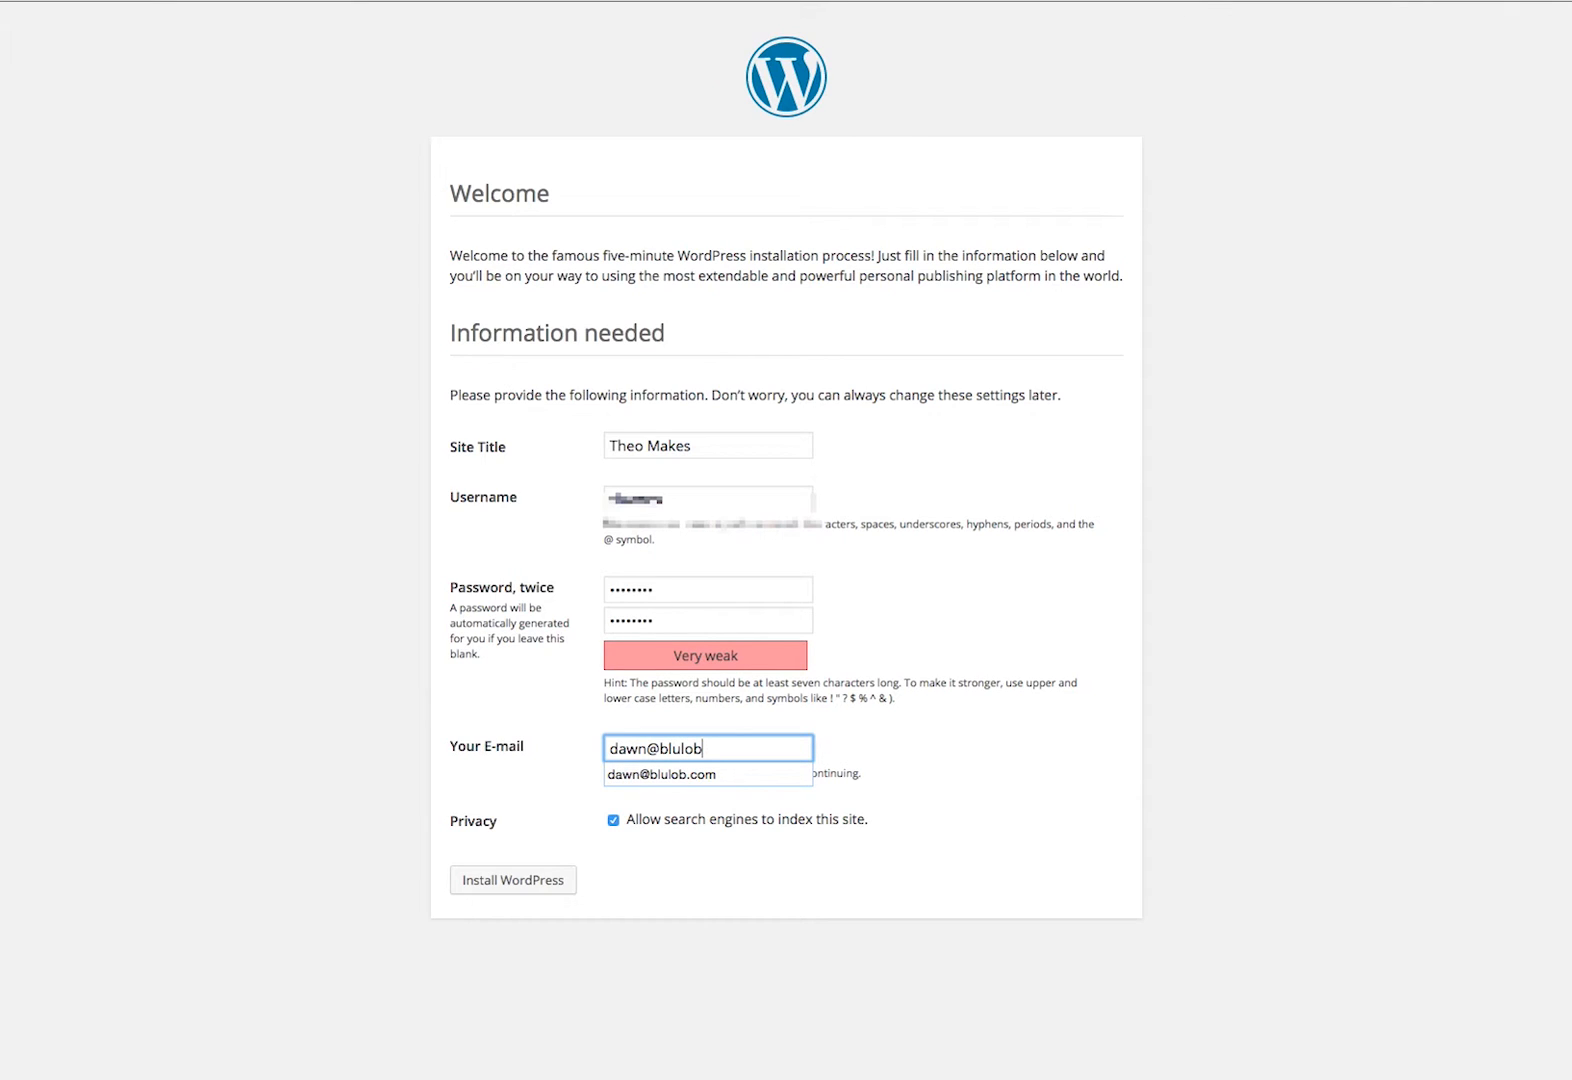
{"action": "left_click", "coordinate": [708, 773]}
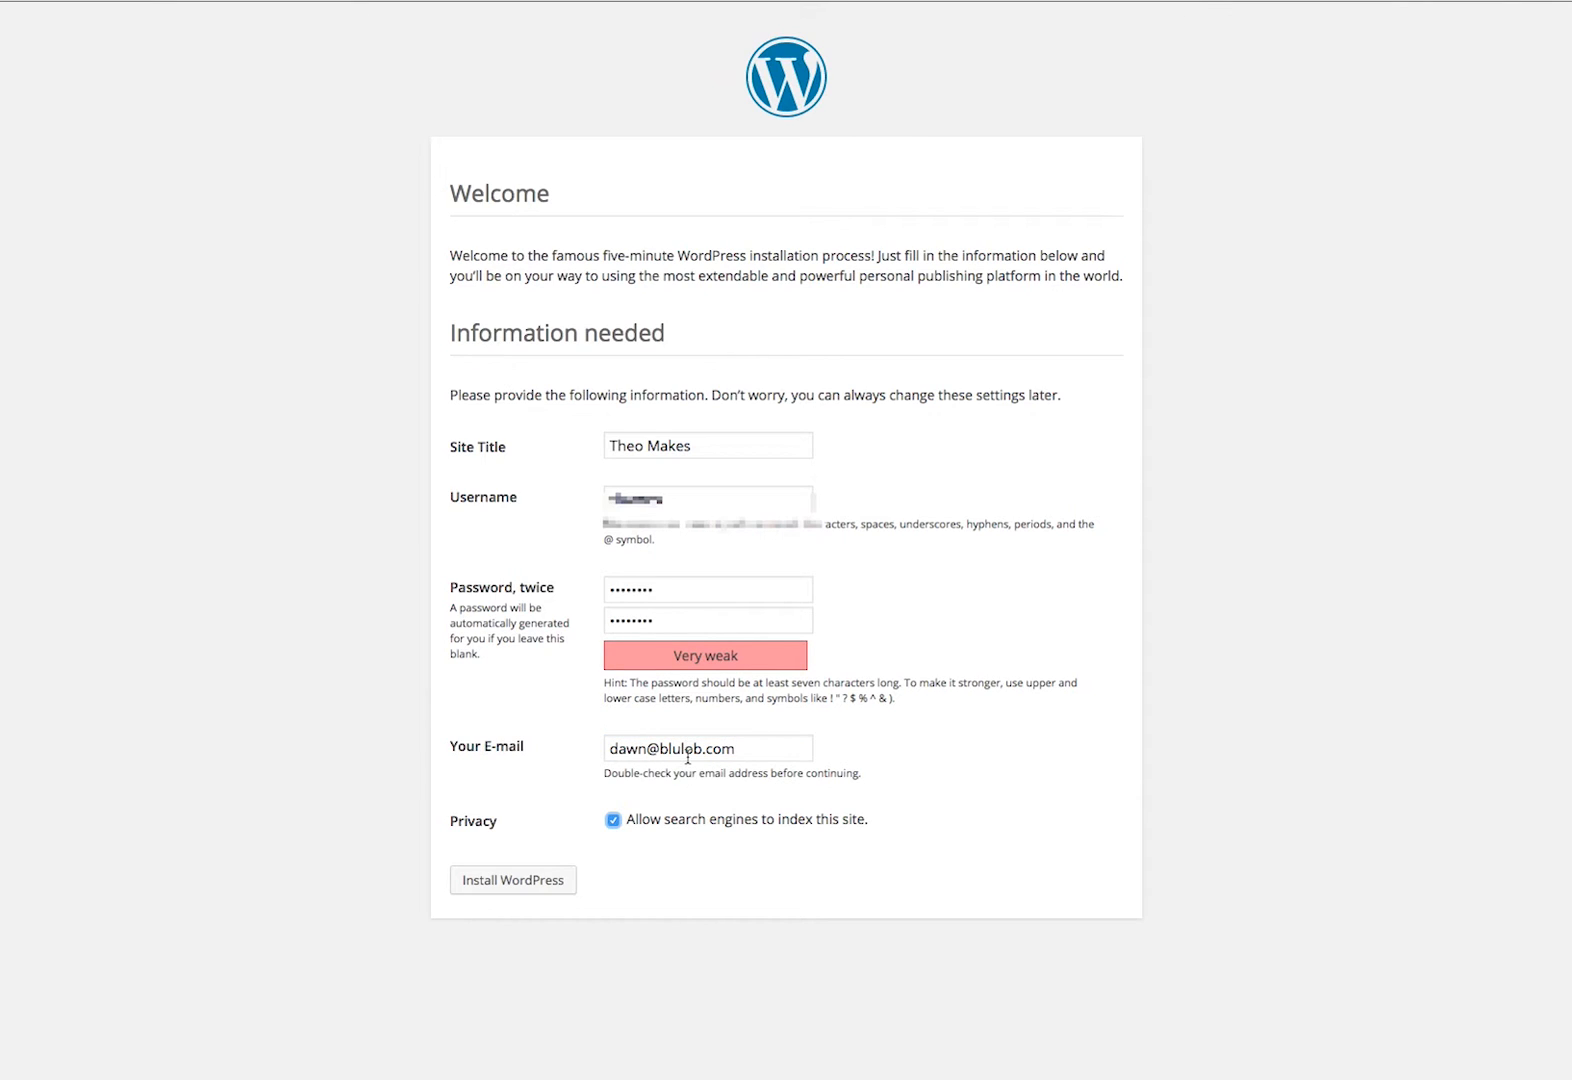
{"action": "mouse_move", "coordinate": [826, 837]}
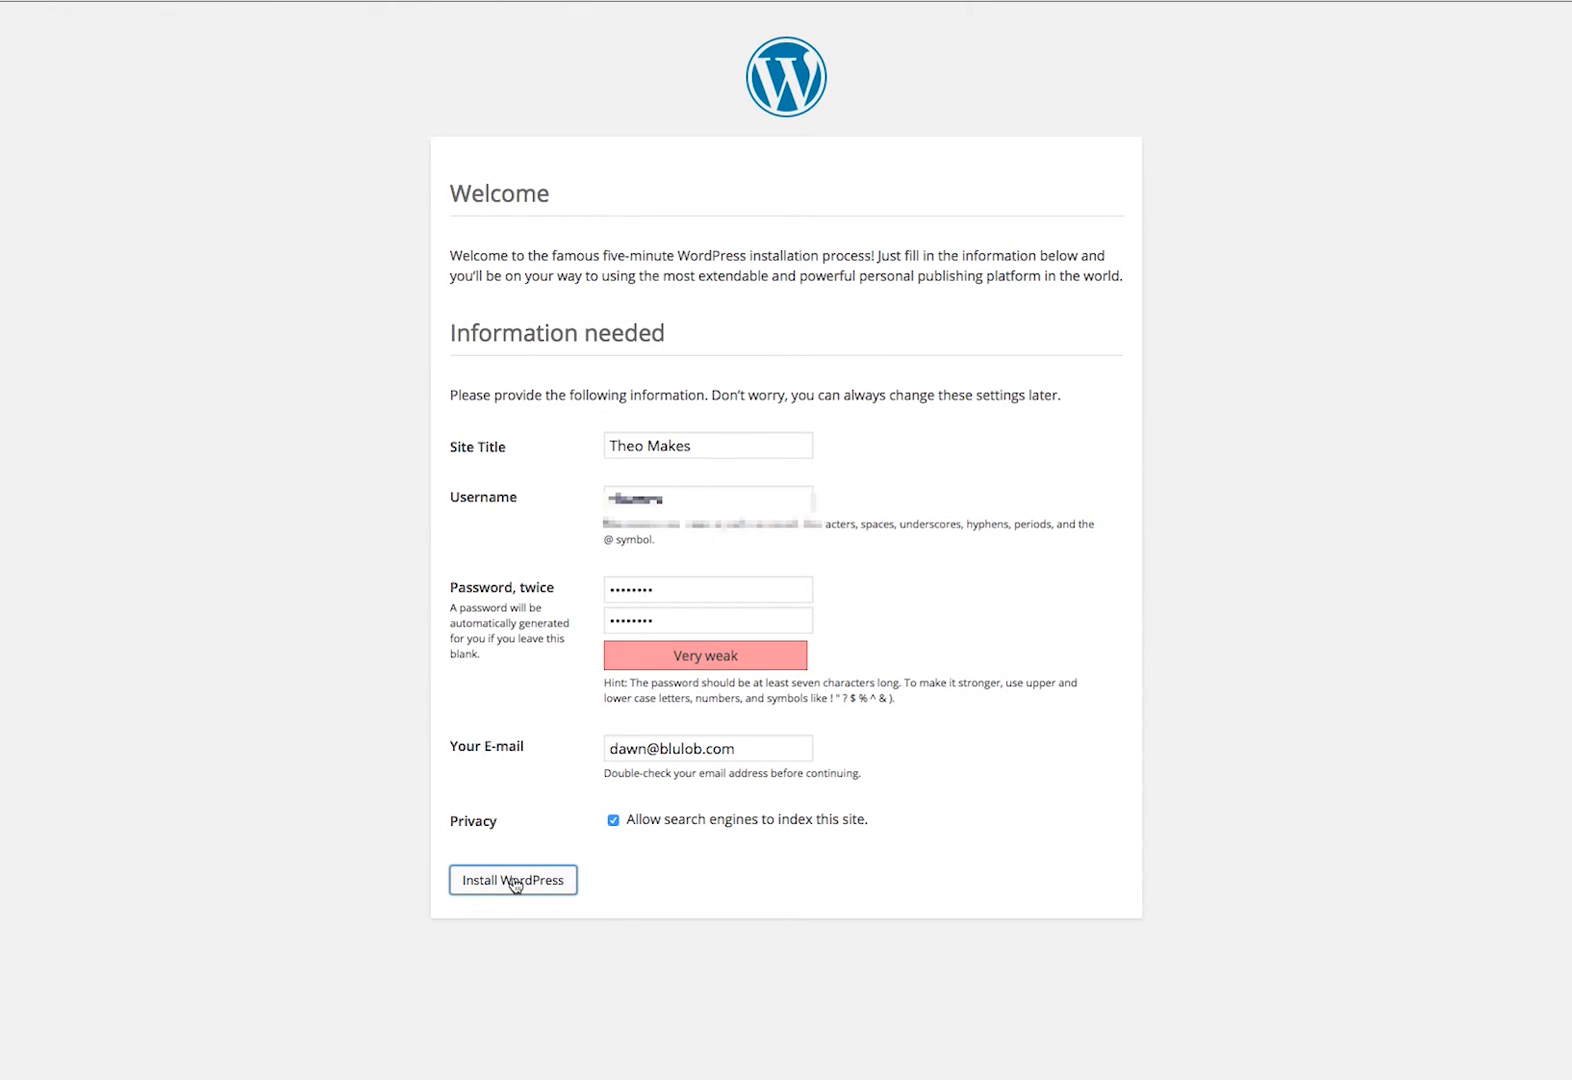
Install Theo Makes, log in as admin, and update Akismet from Dashboard > Updates
{"action": "left_click", "coordinate": [512, 879]}
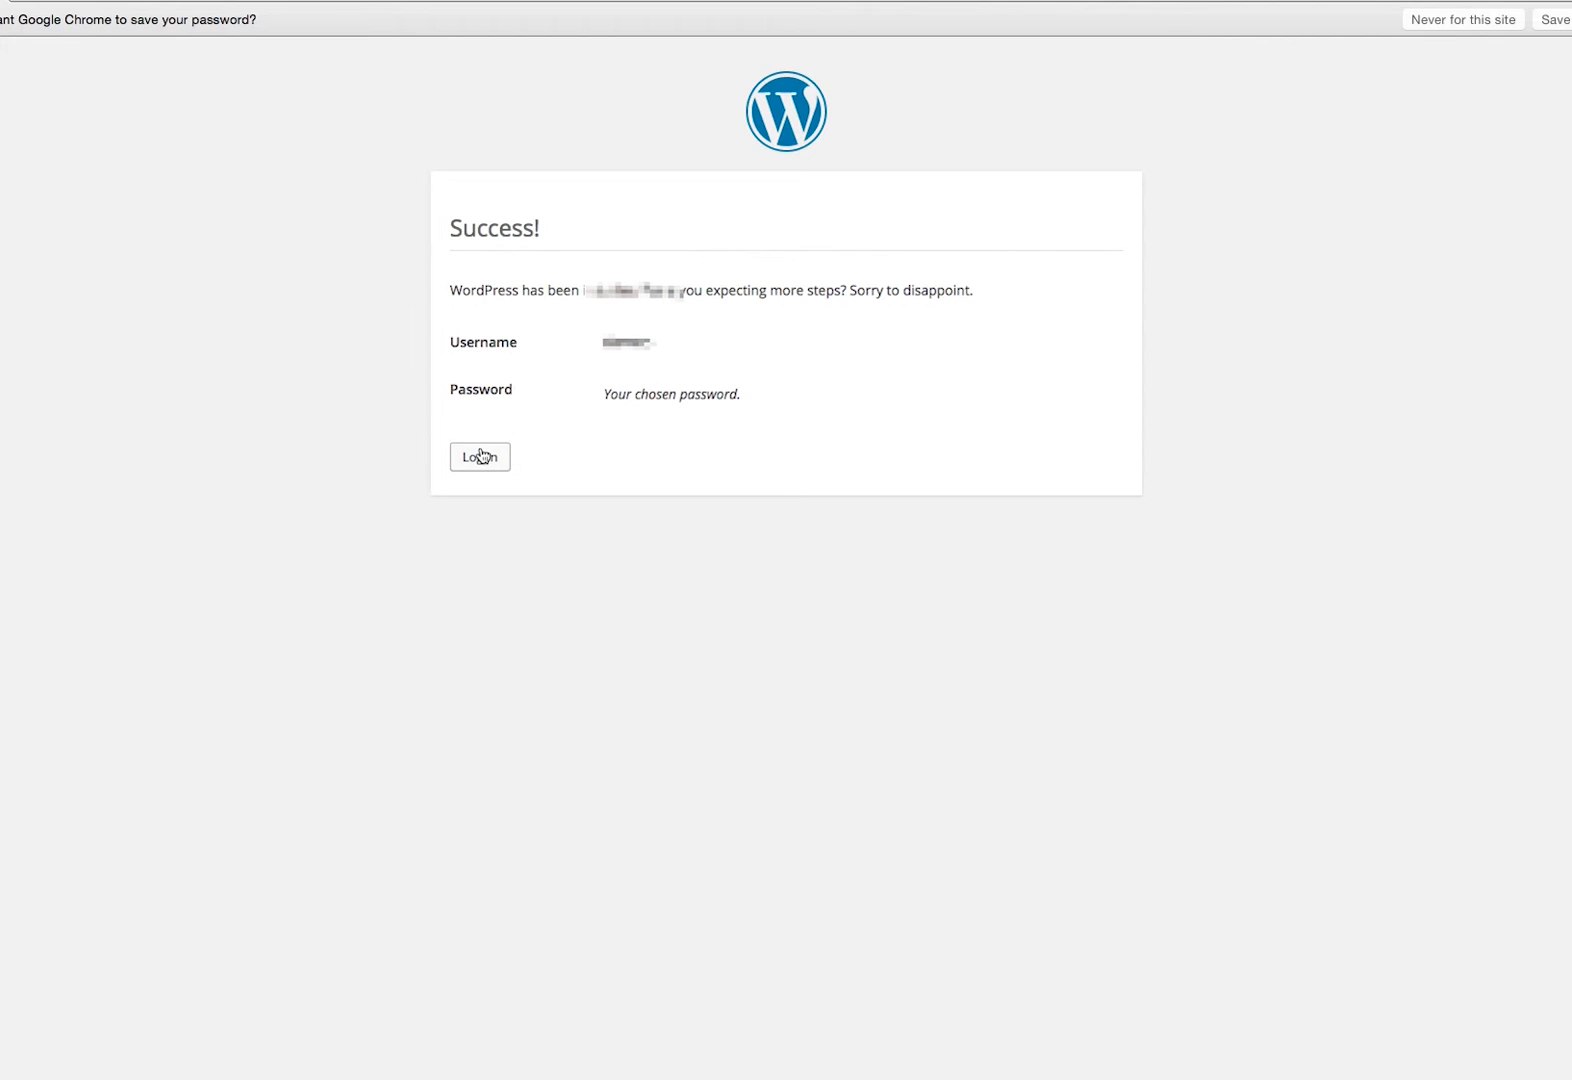
{"action": "left_click", "coordinate": [479, 456]}
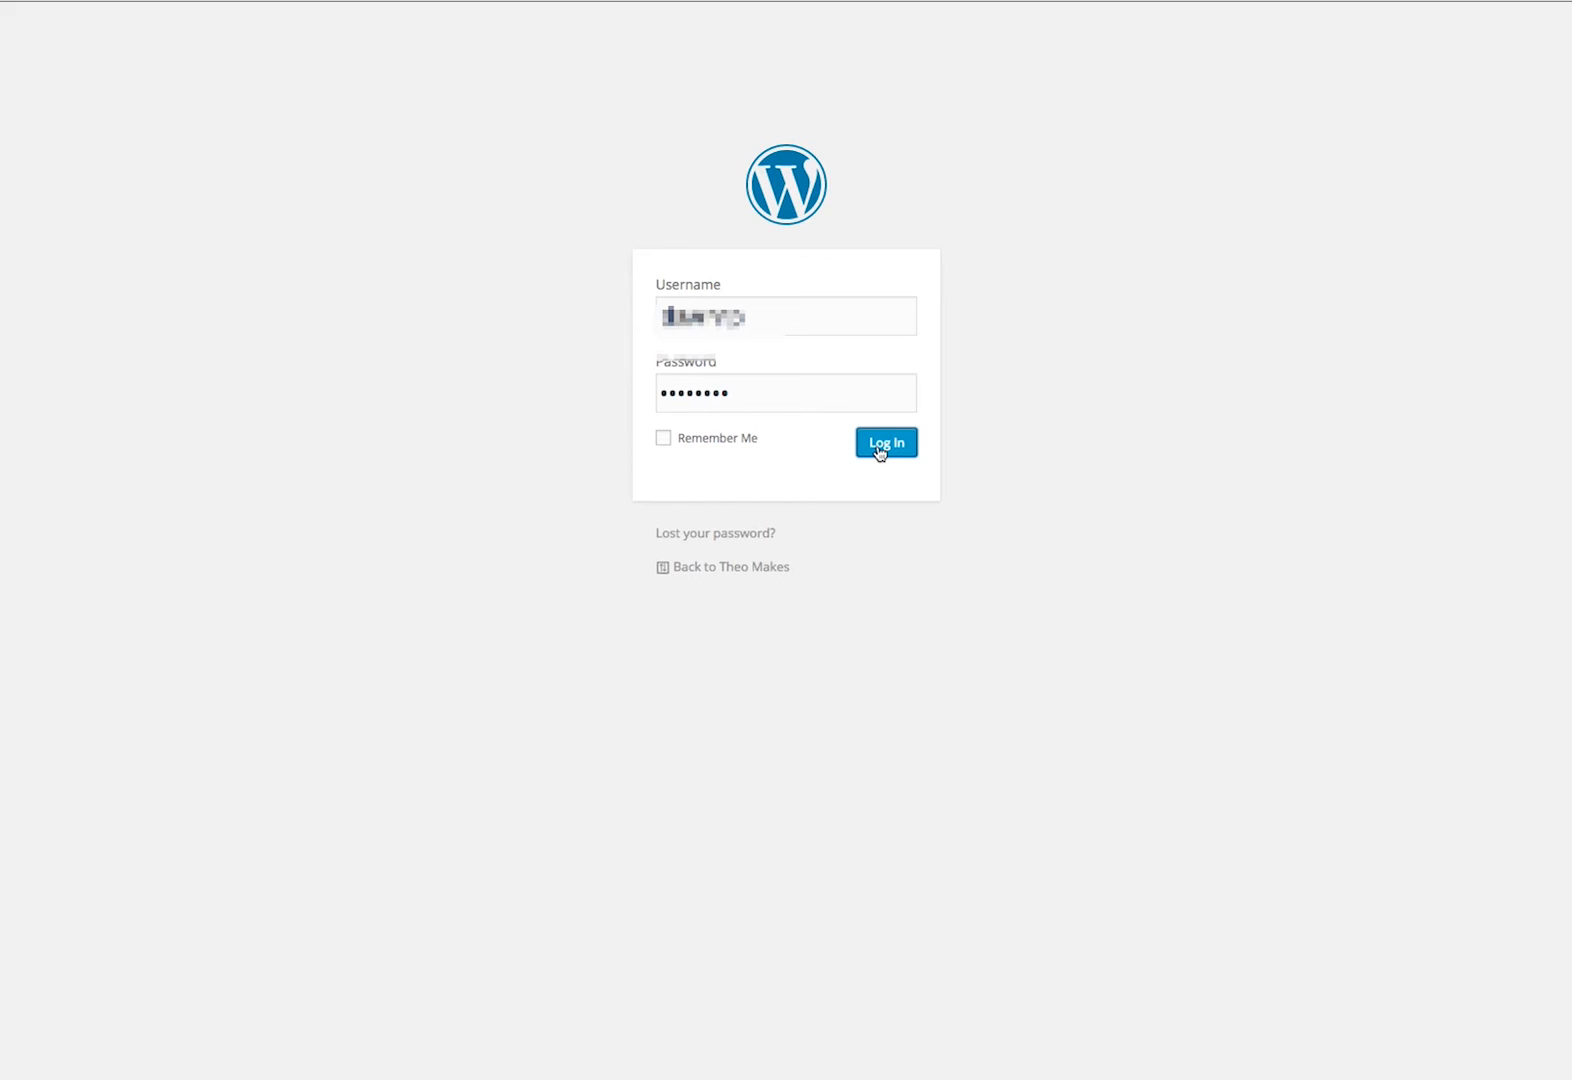
{"action": "left_click", "coordinate": [885, 442]}
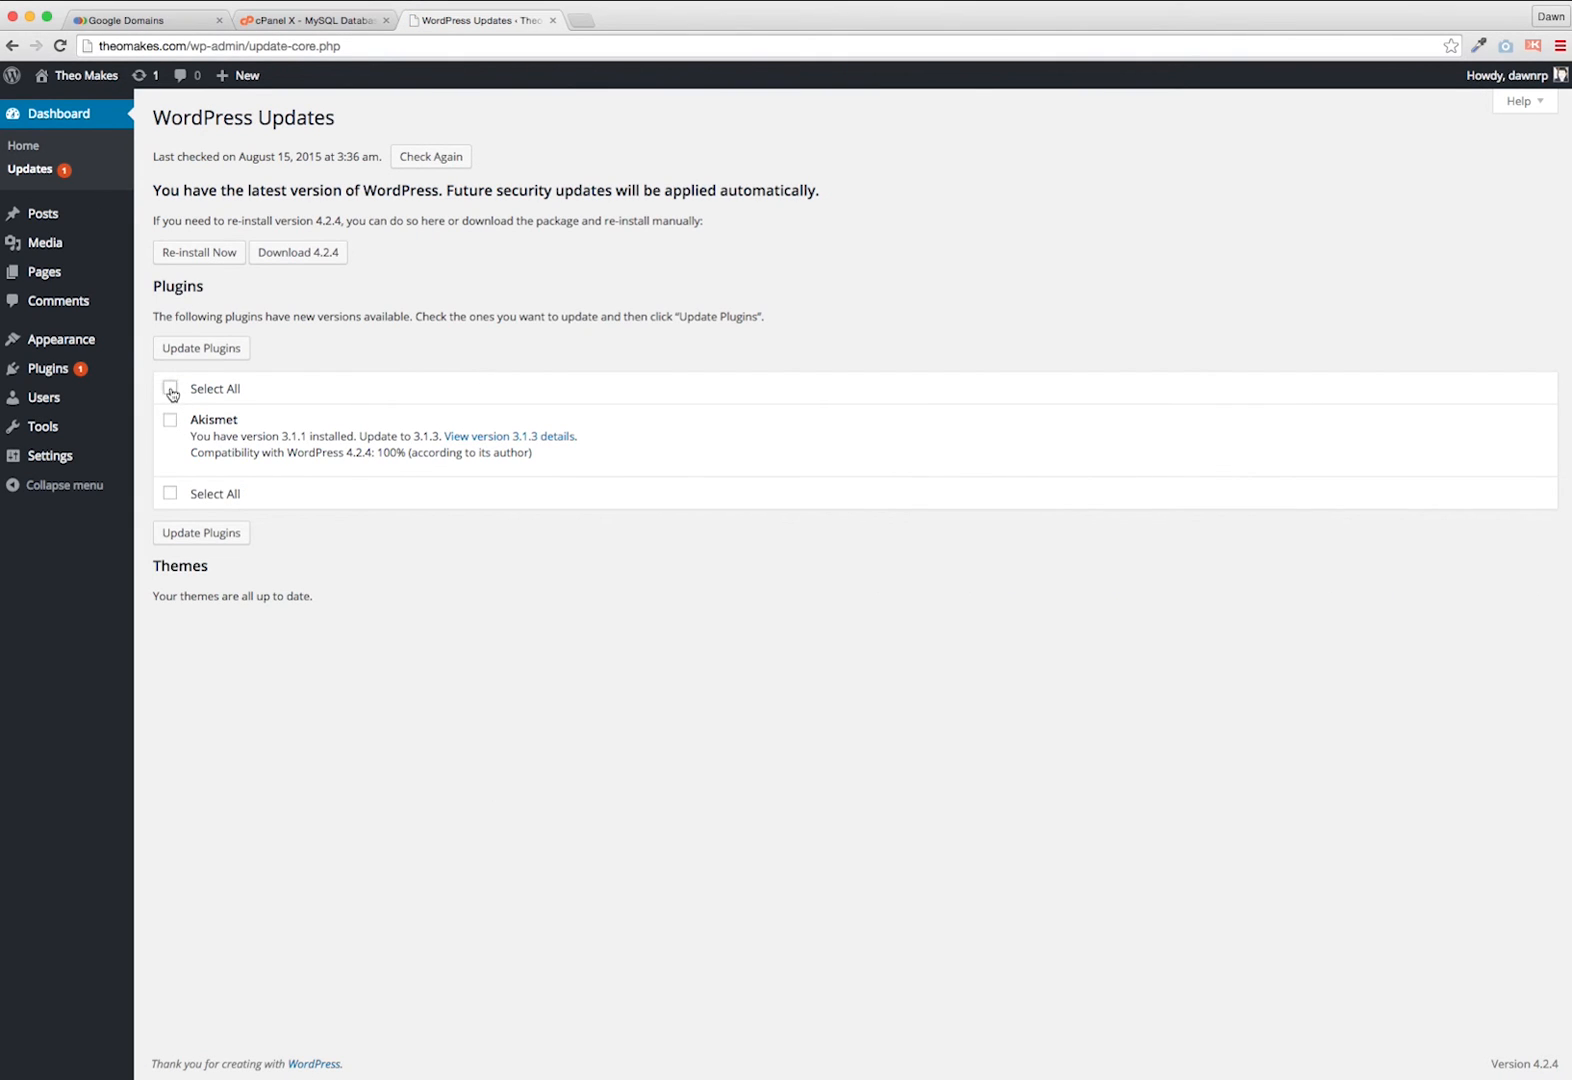
{"action": "left_click", "coordinate": [201, 348]}
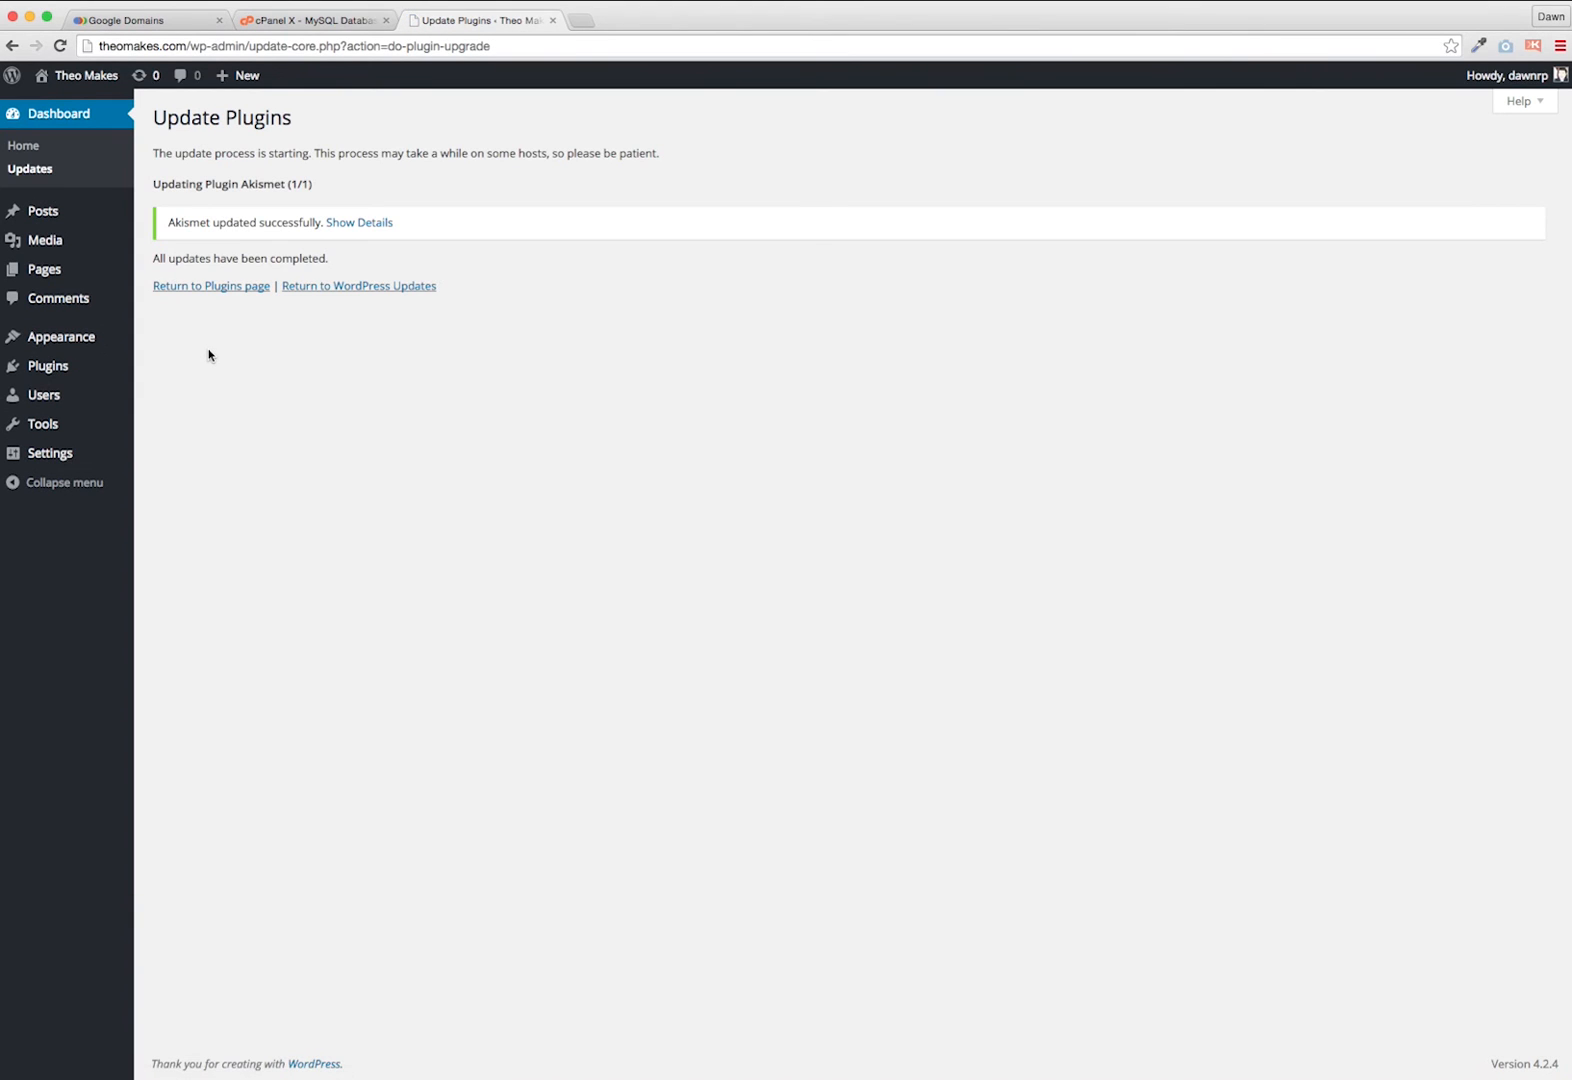
{"action": "left_click", "coordinate": [43, 395]}
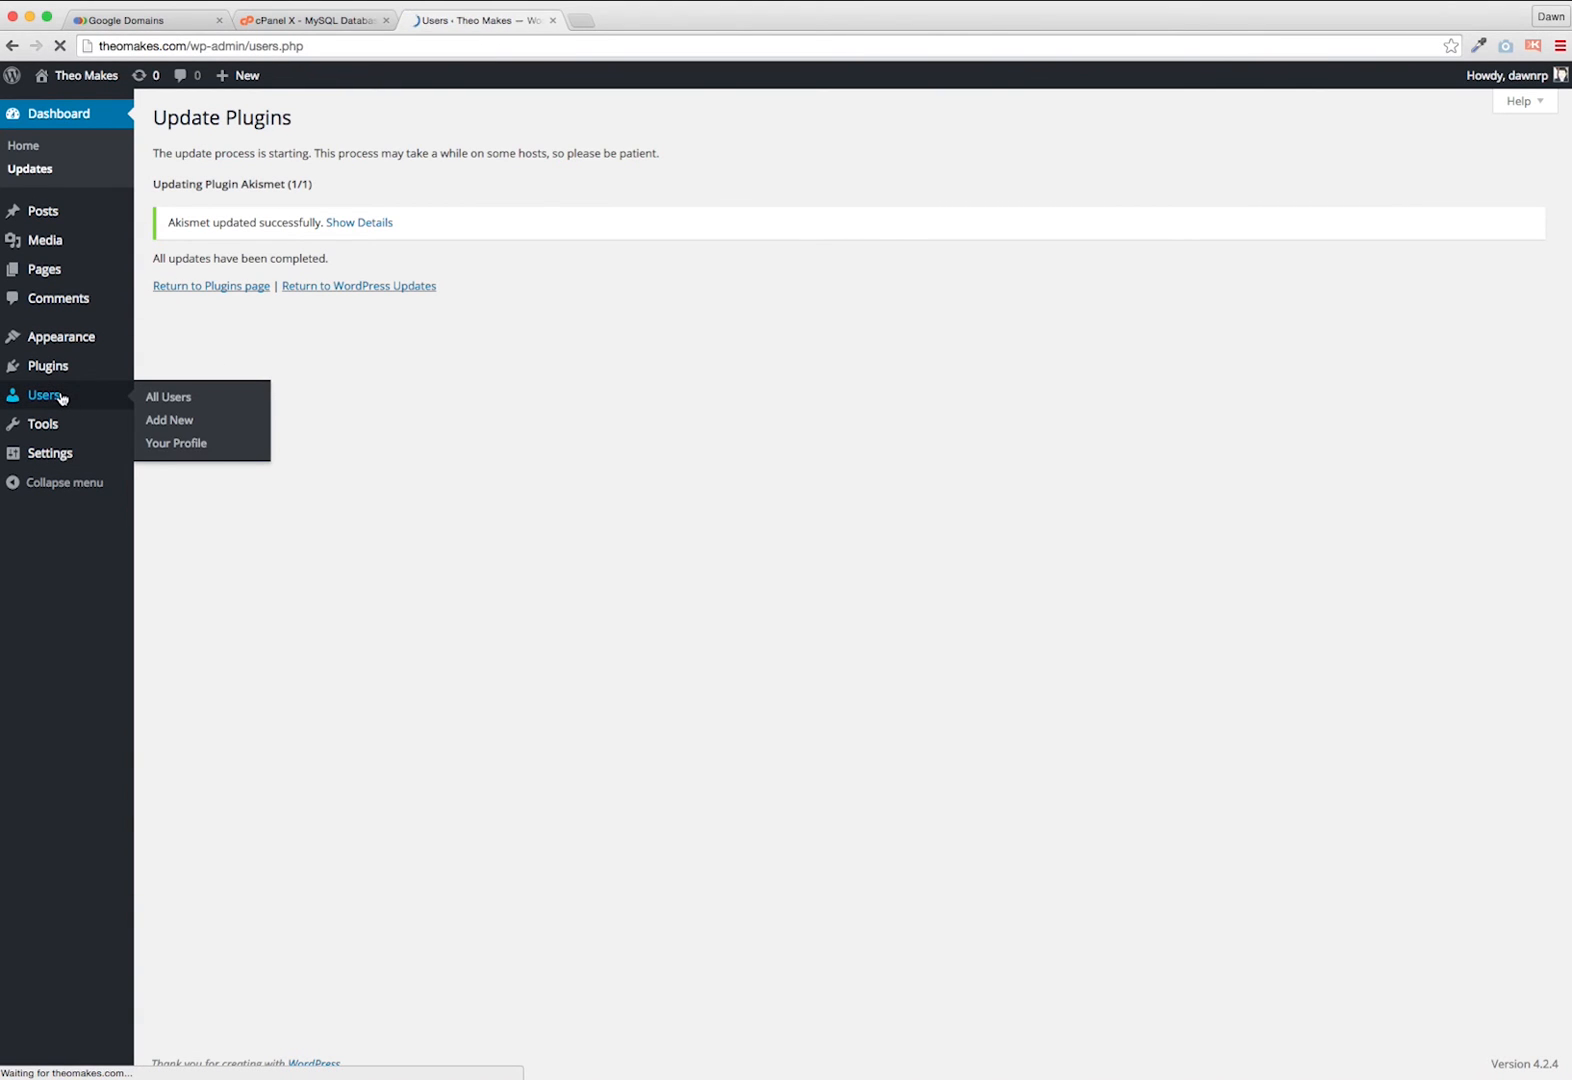
{"action": "left_click", "coordinate": [167, 396]}
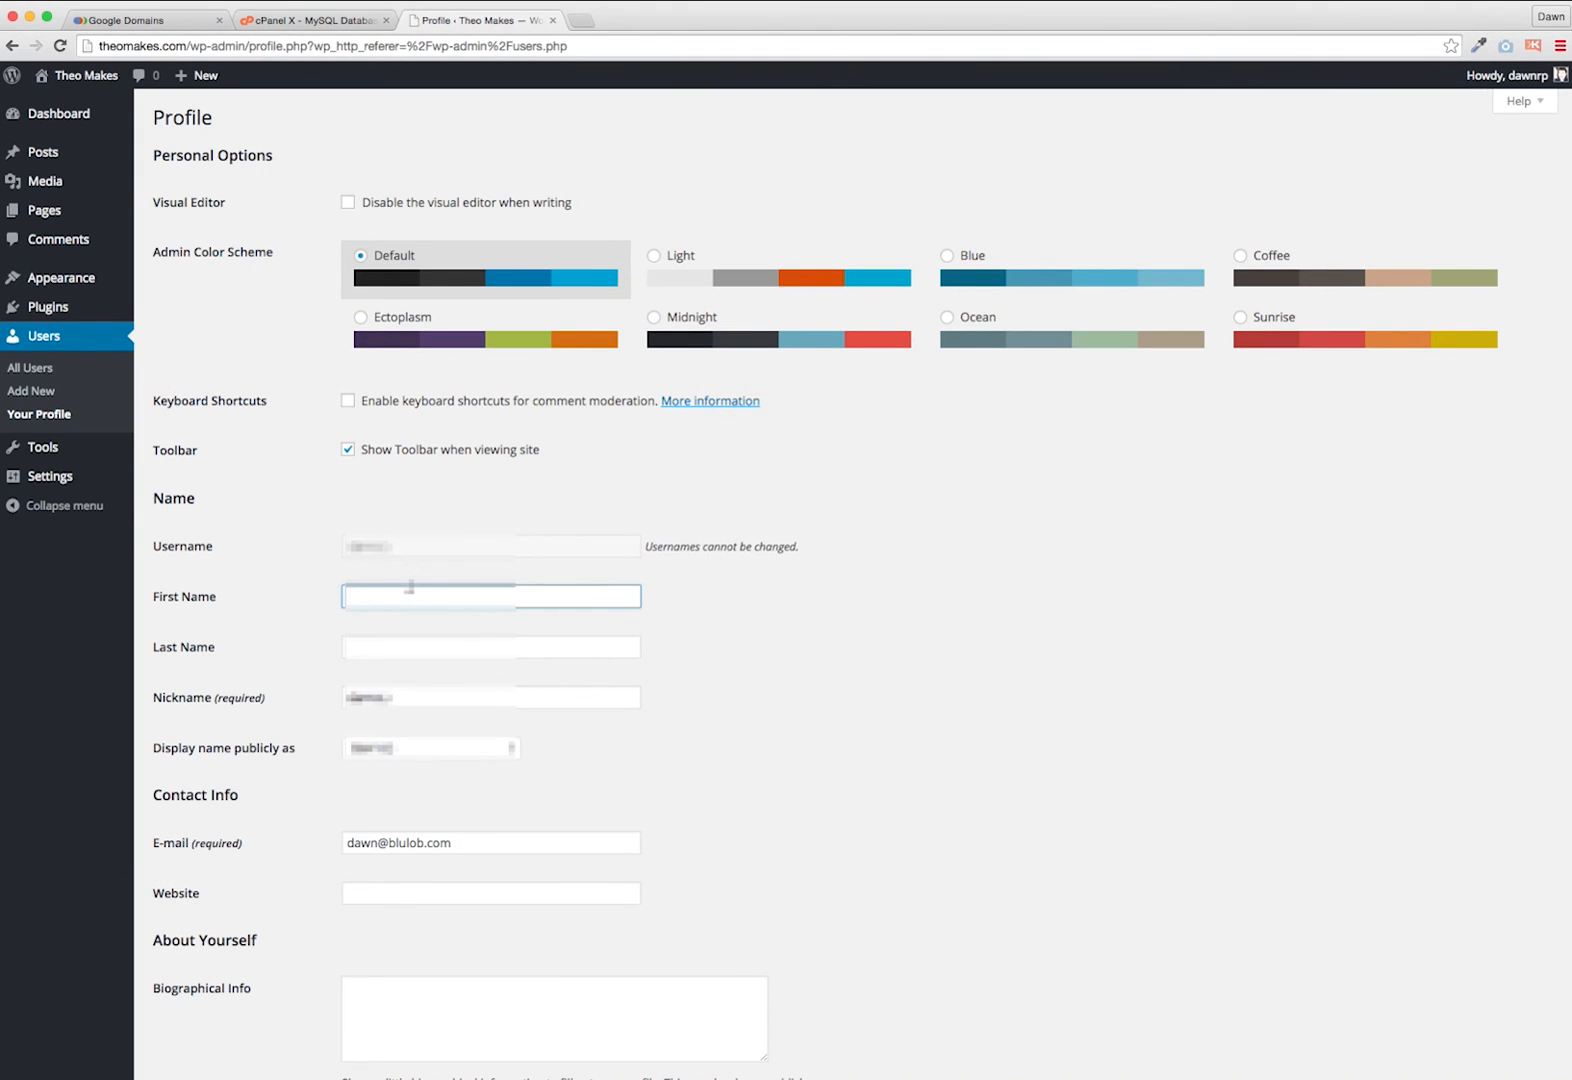
{"action": "left_click", "coordinate": [490, 646]}
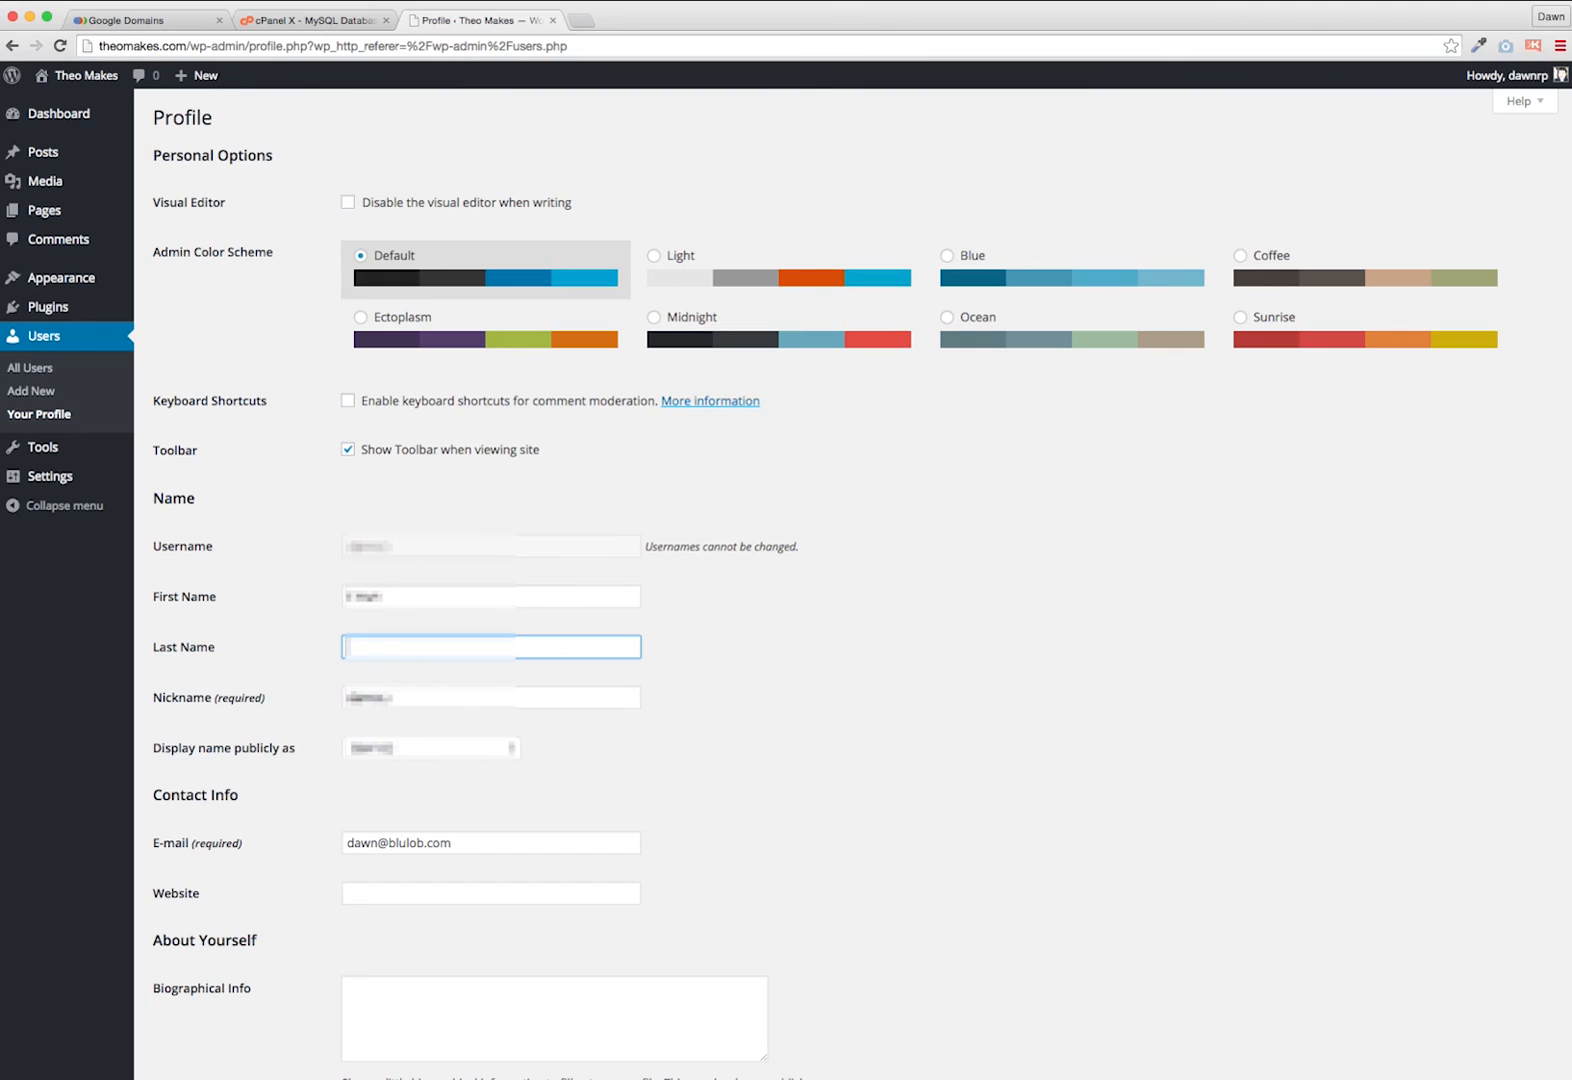
{"action": "left_click", "coordinate": [490, 646]}
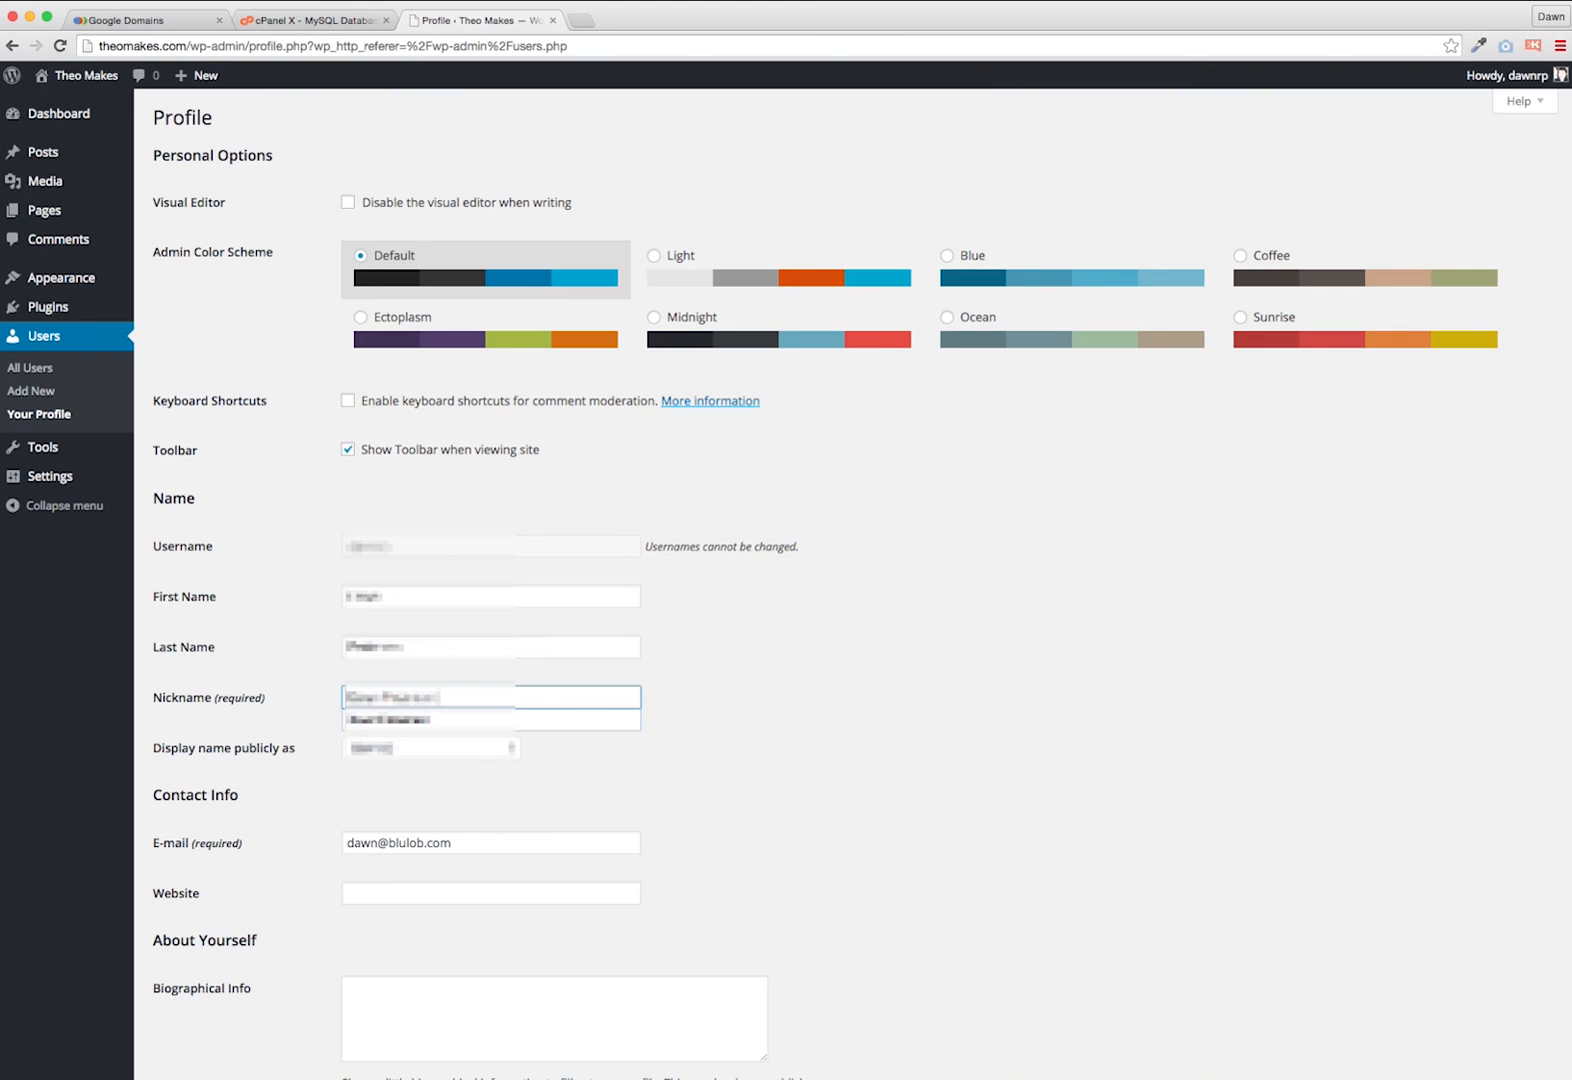
{"action": "left_click", "coordinate": [430, 747]}
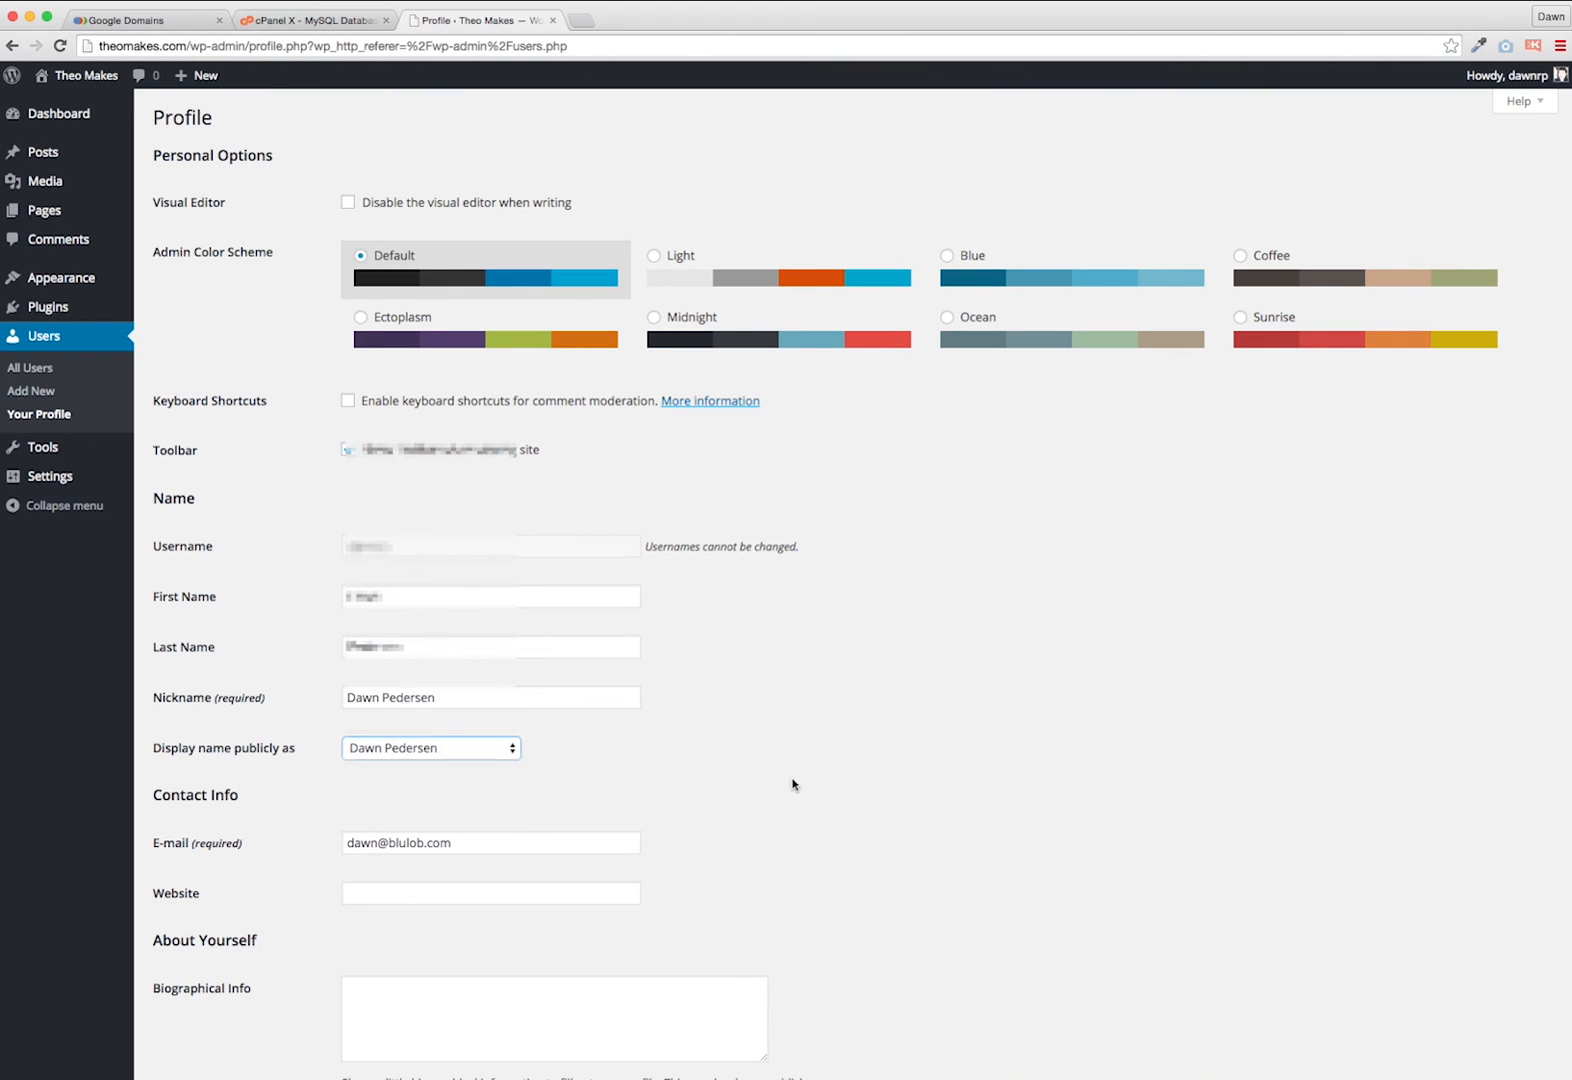
{"action": "scroll", "scroll_direction": "down", "scroll_amount": 3}
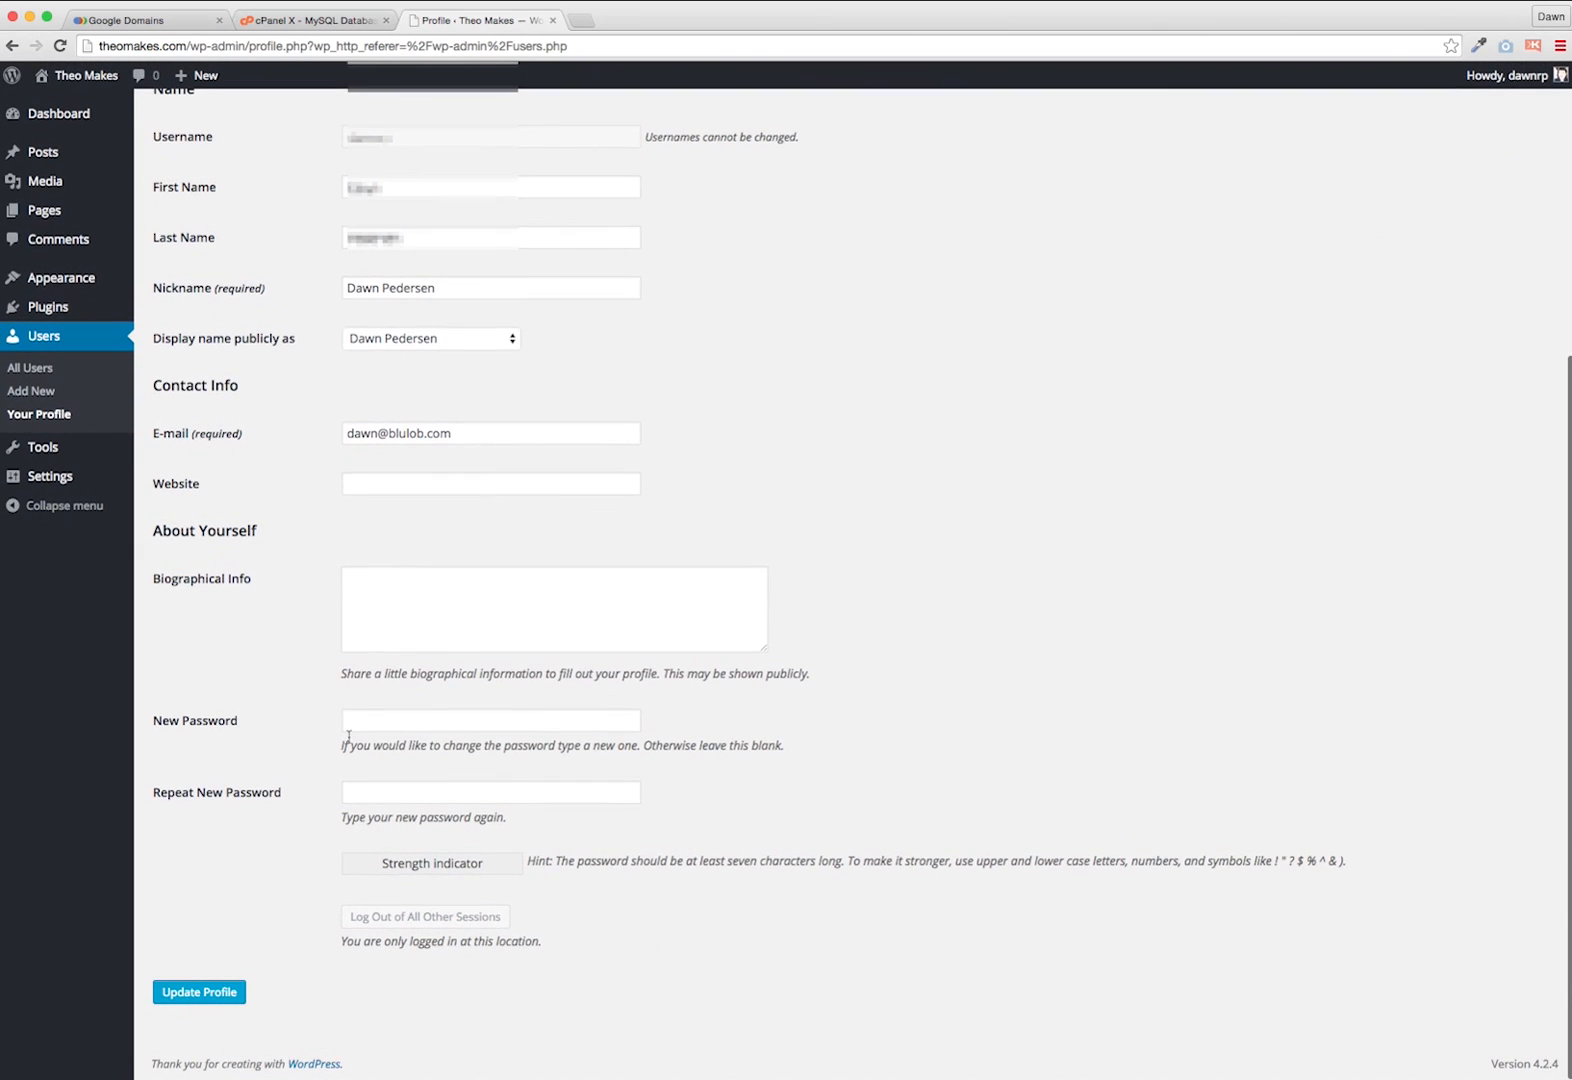
{"action": "mouse_move", "coordinate": [390, 810]}
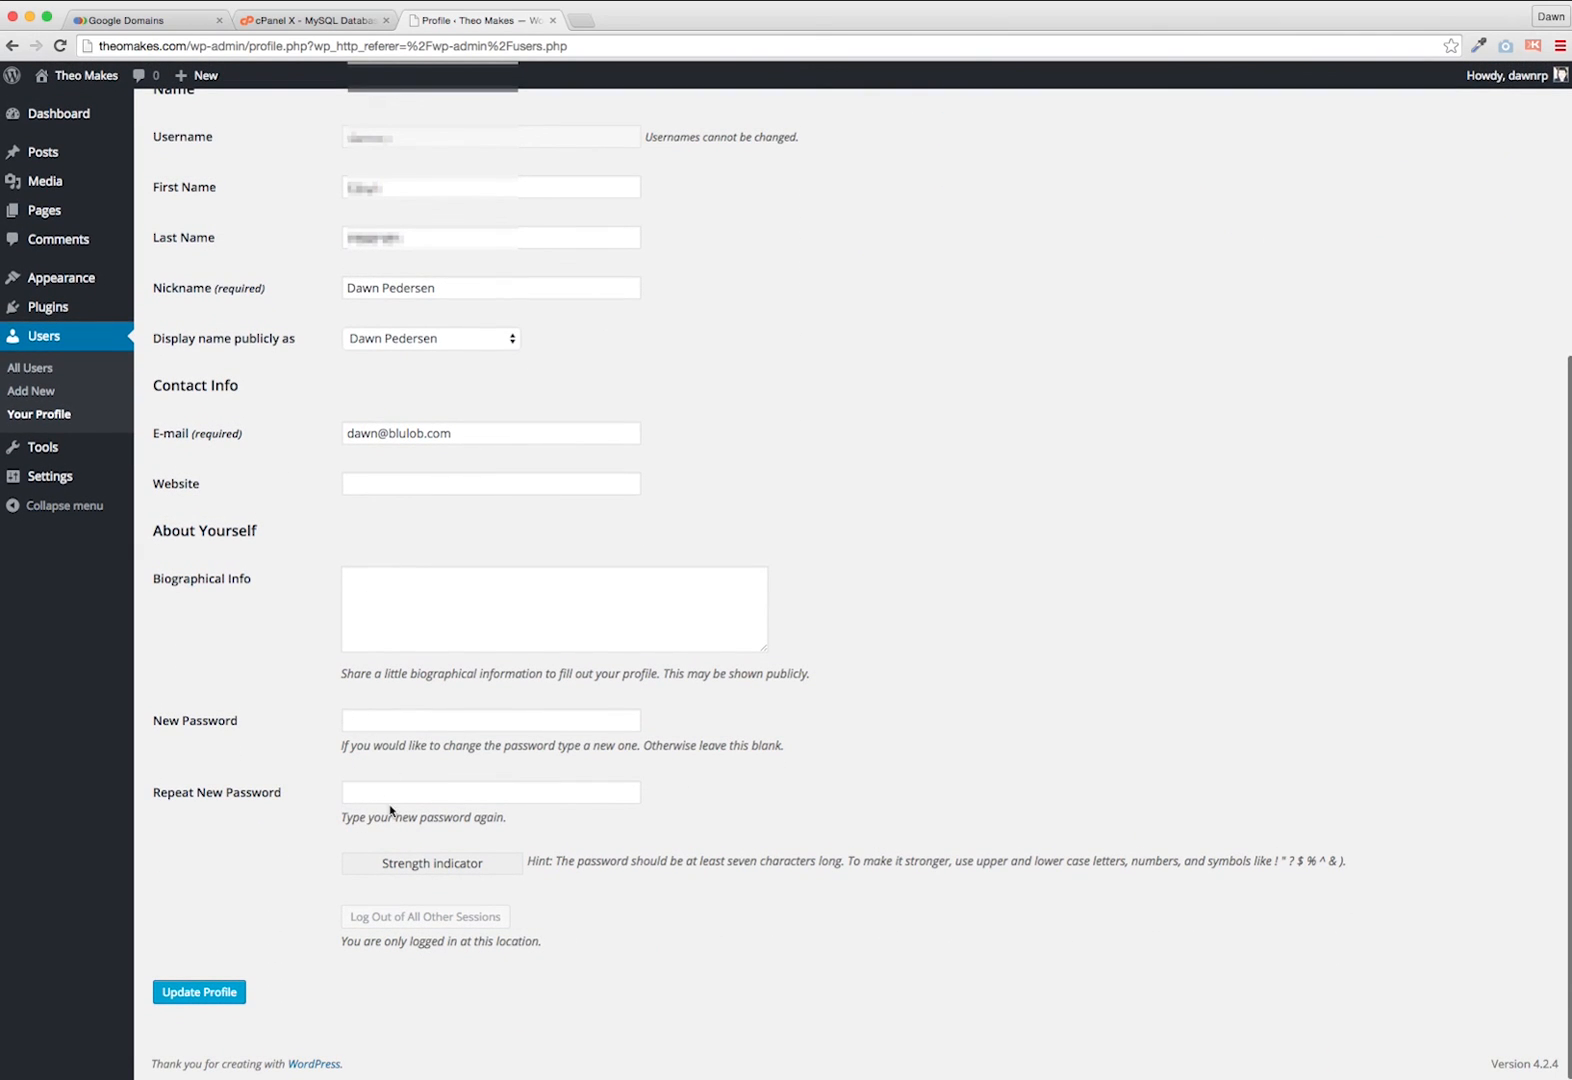
{"action": "left_click", "coordinate": [199, 992]}
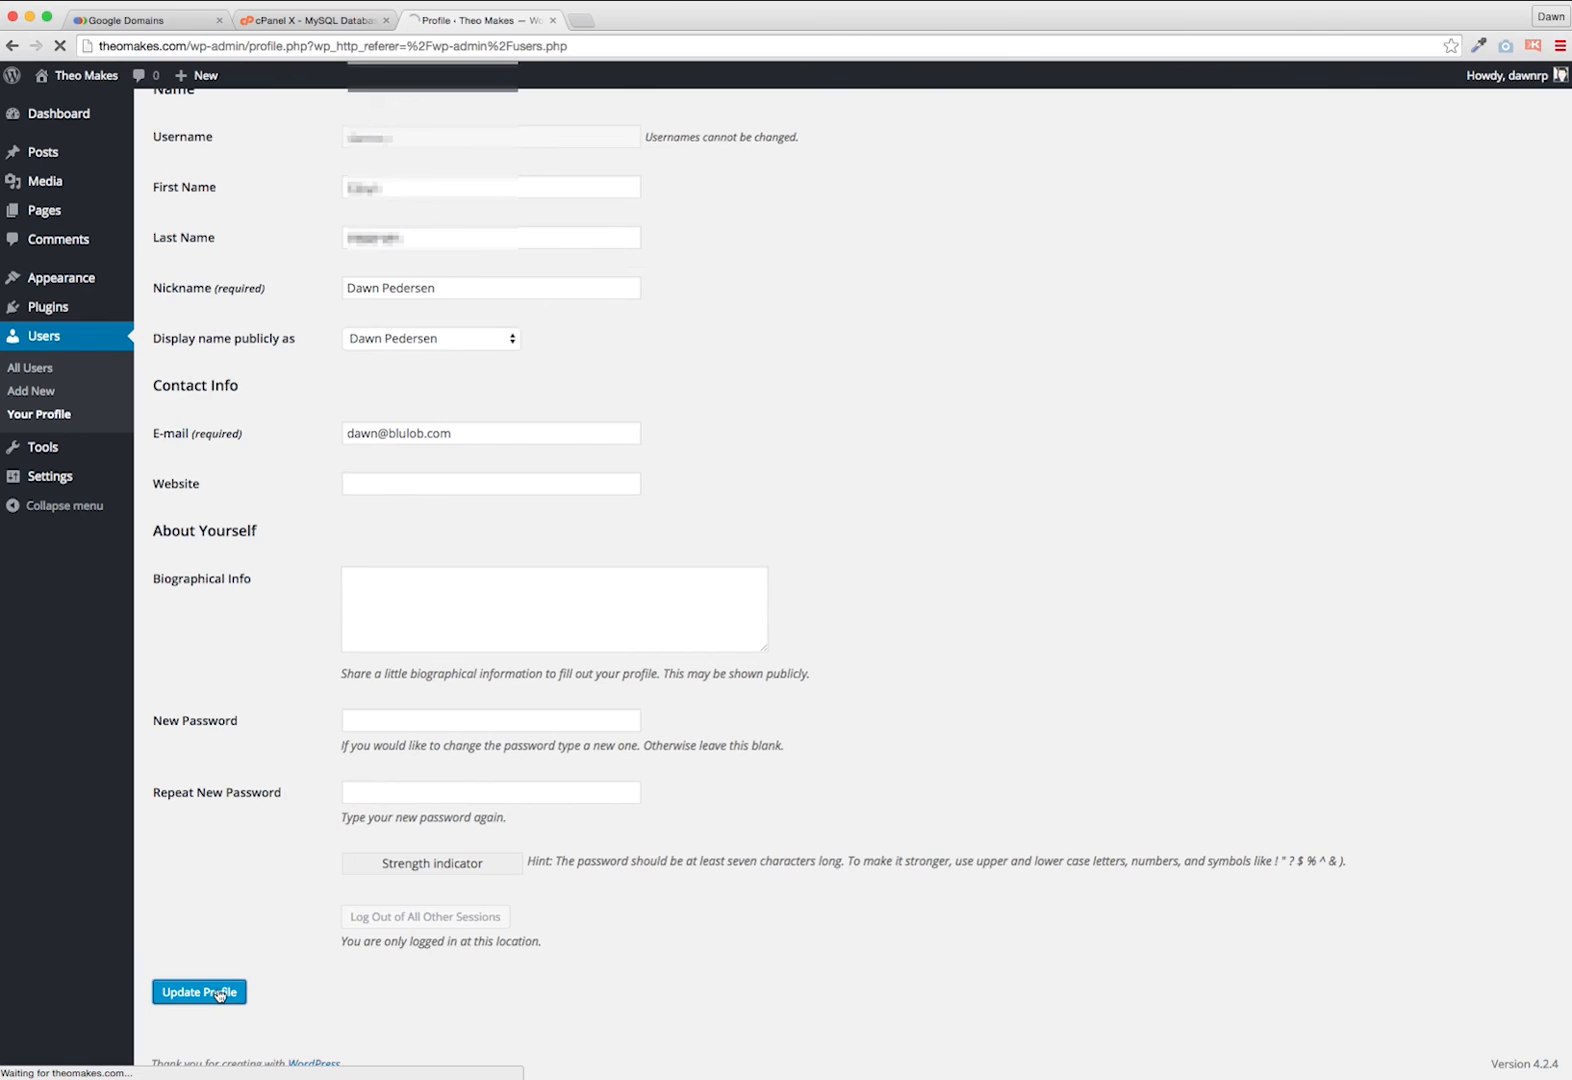